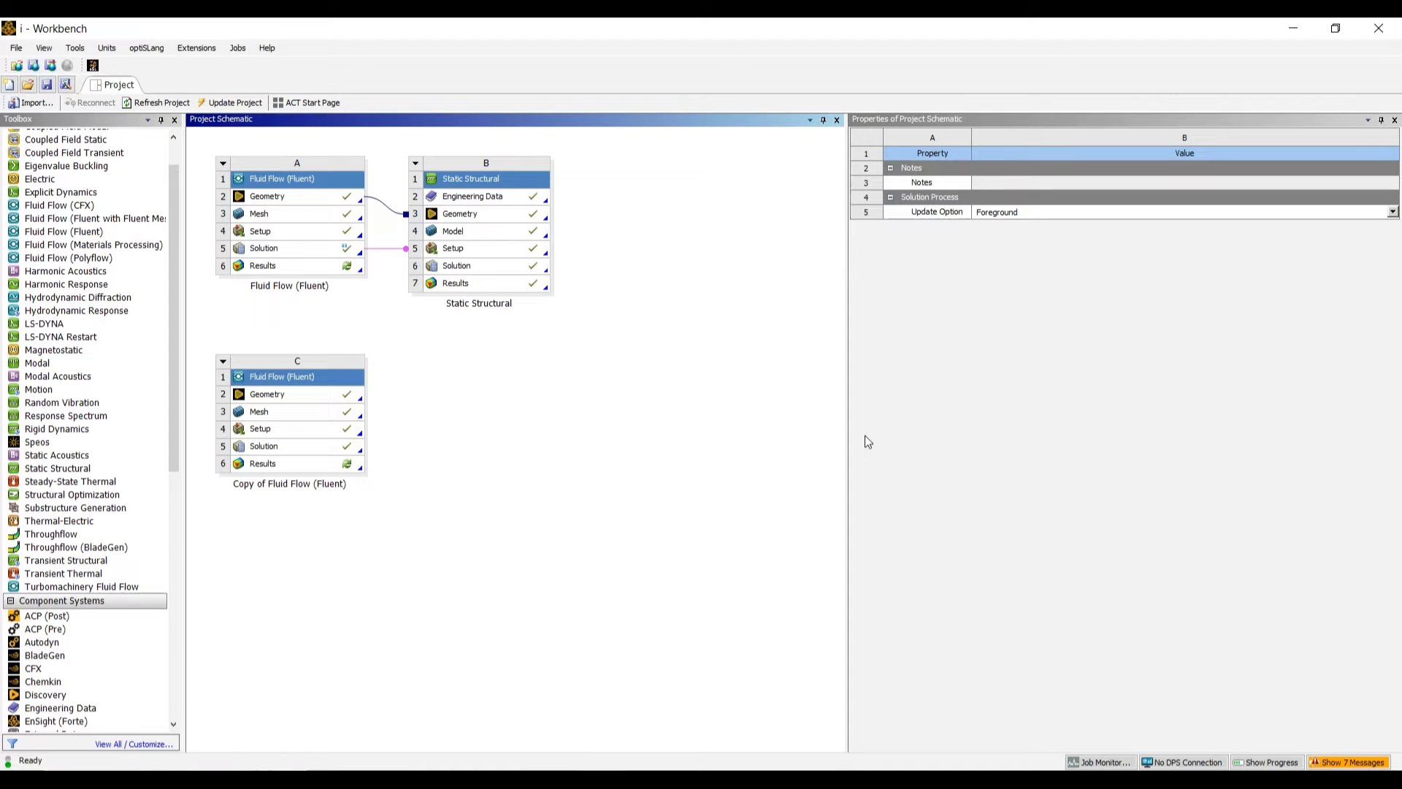
mouse_move(348, 424)
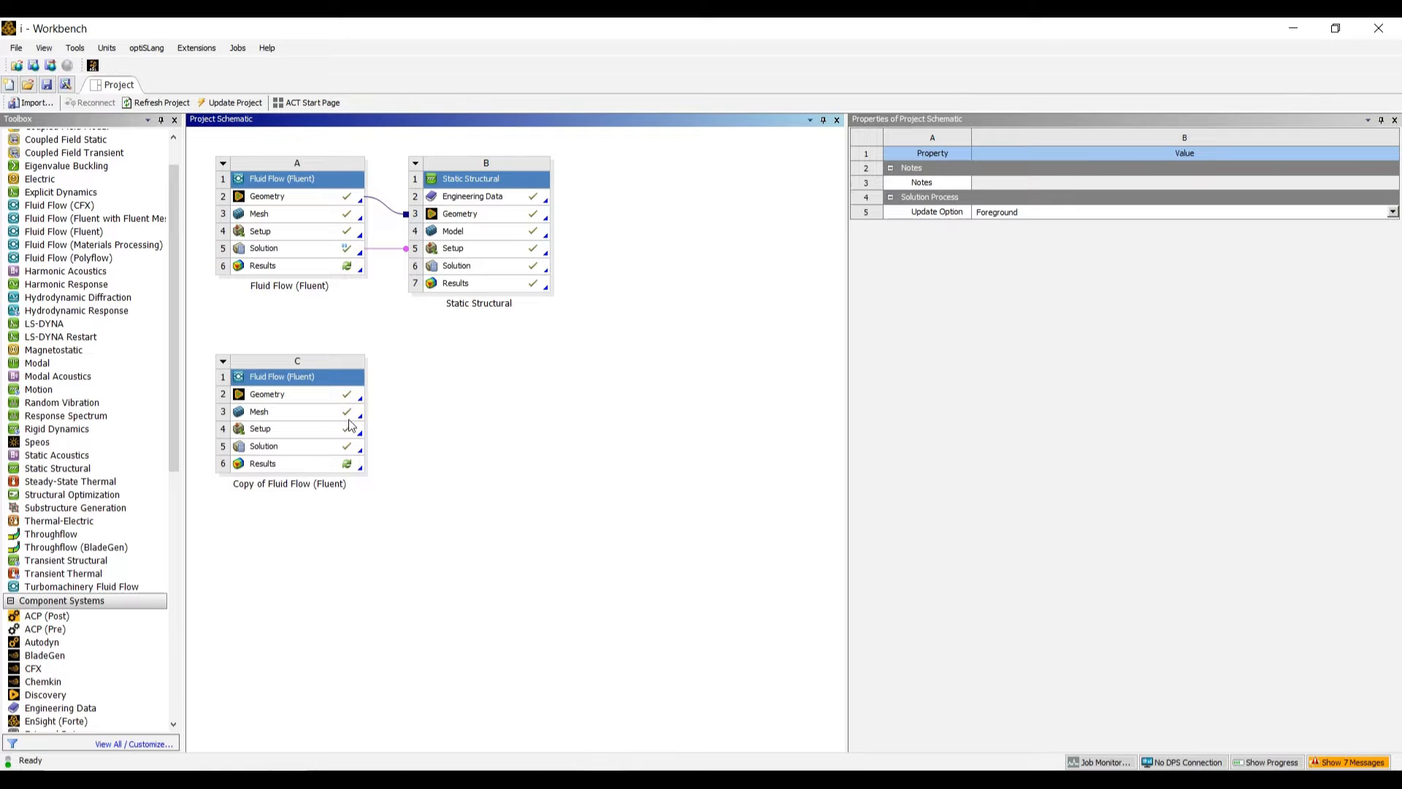
mouse_move(402, 422)
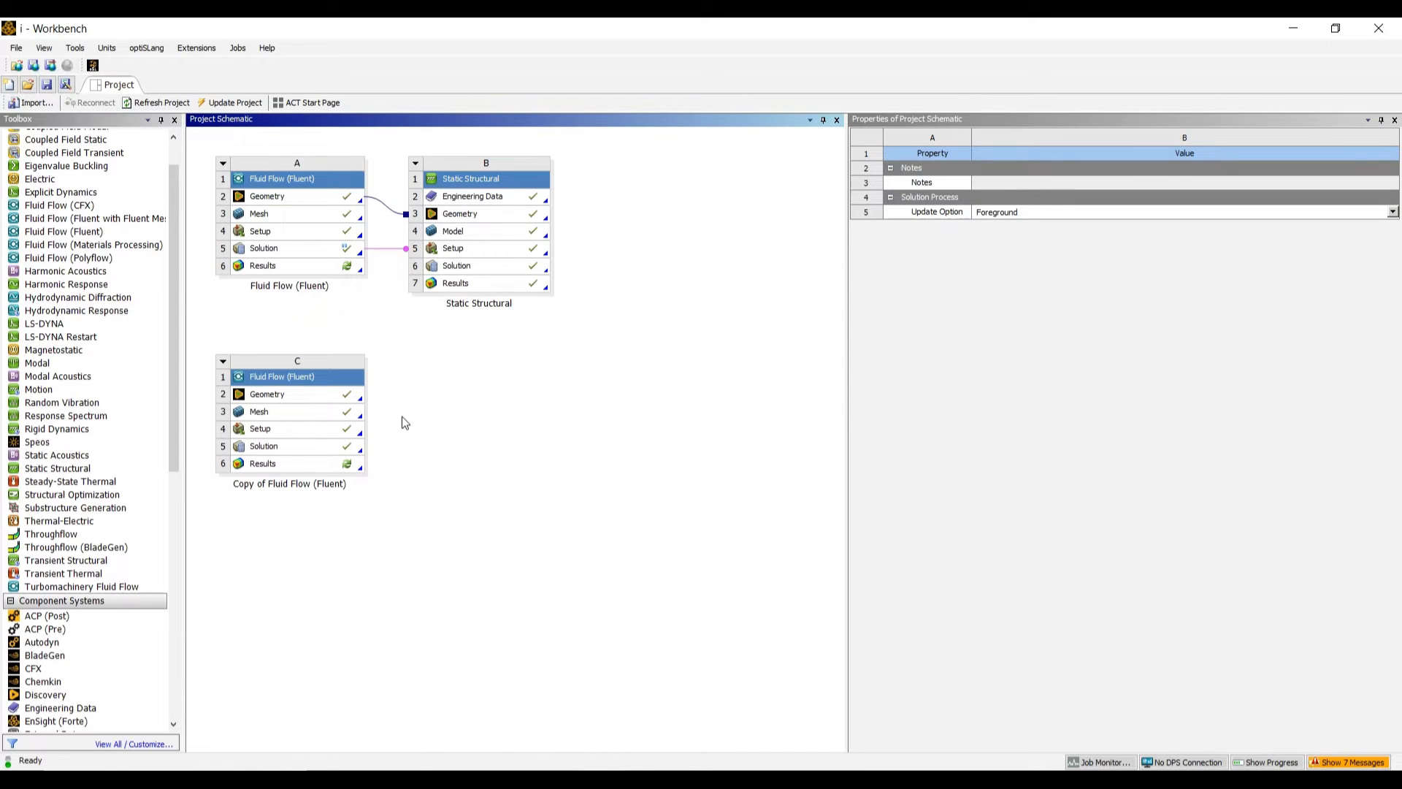
Drag Static Structural from the Toolbox toward the Fluent copy's Solution cell C5.
click(63, 231)
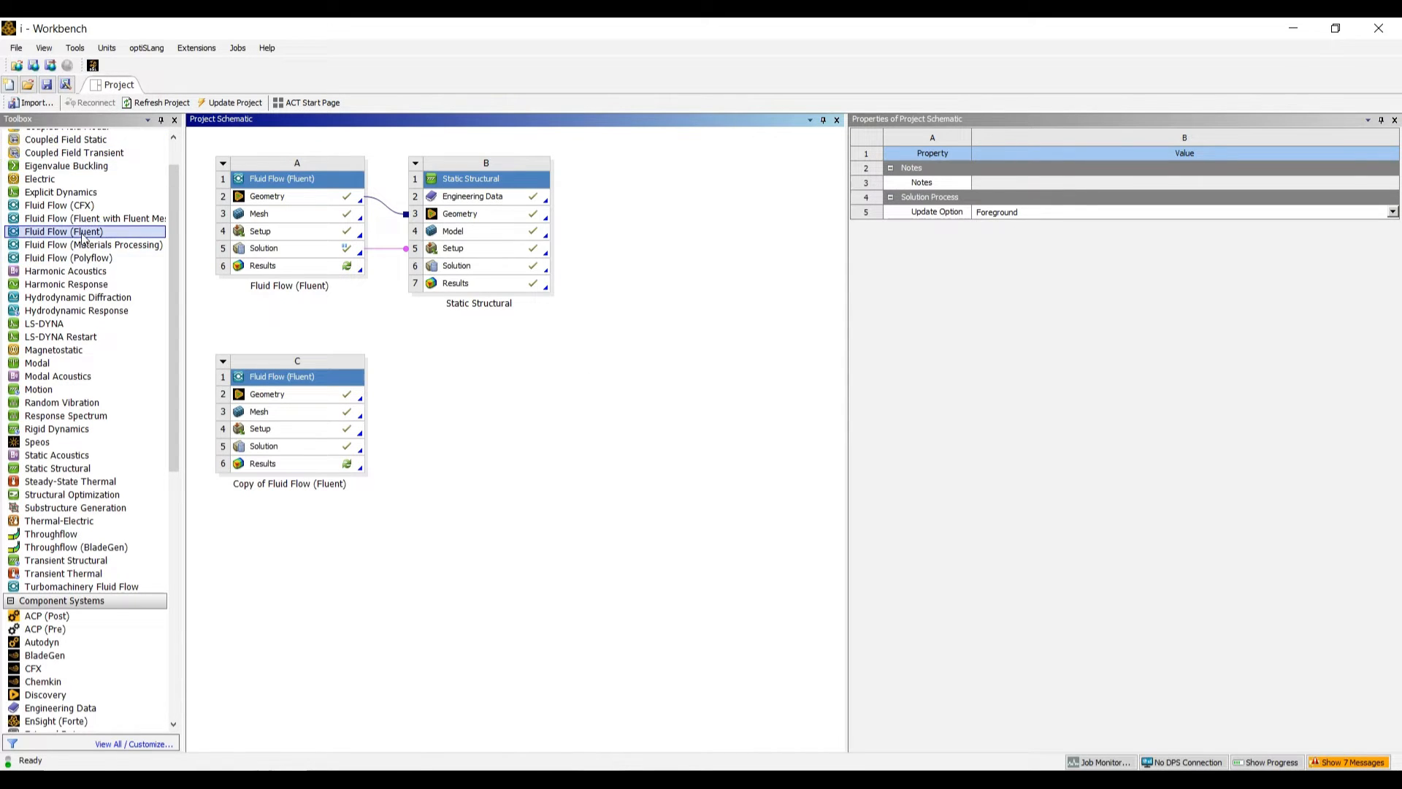
click(57, 467)
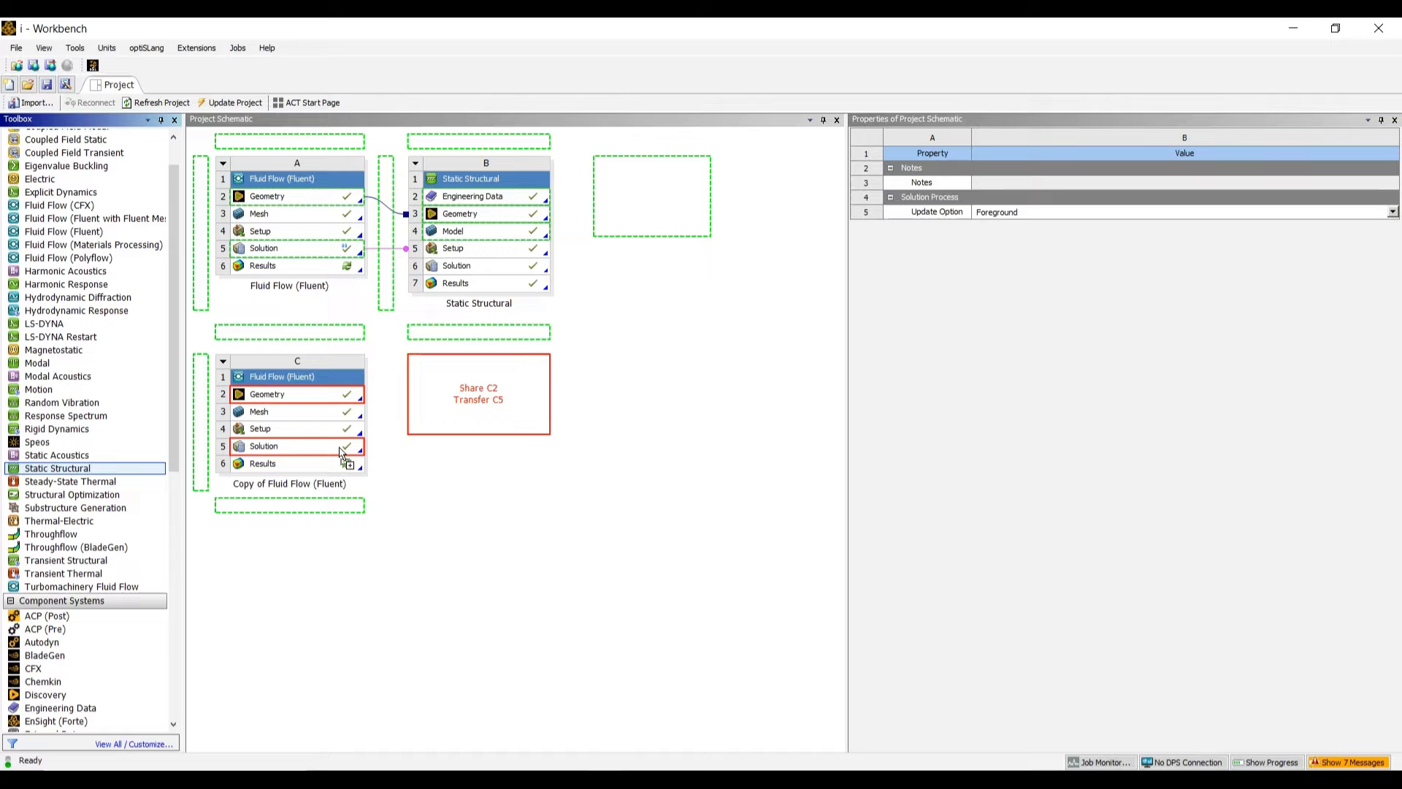
mouse_move(335, 457)
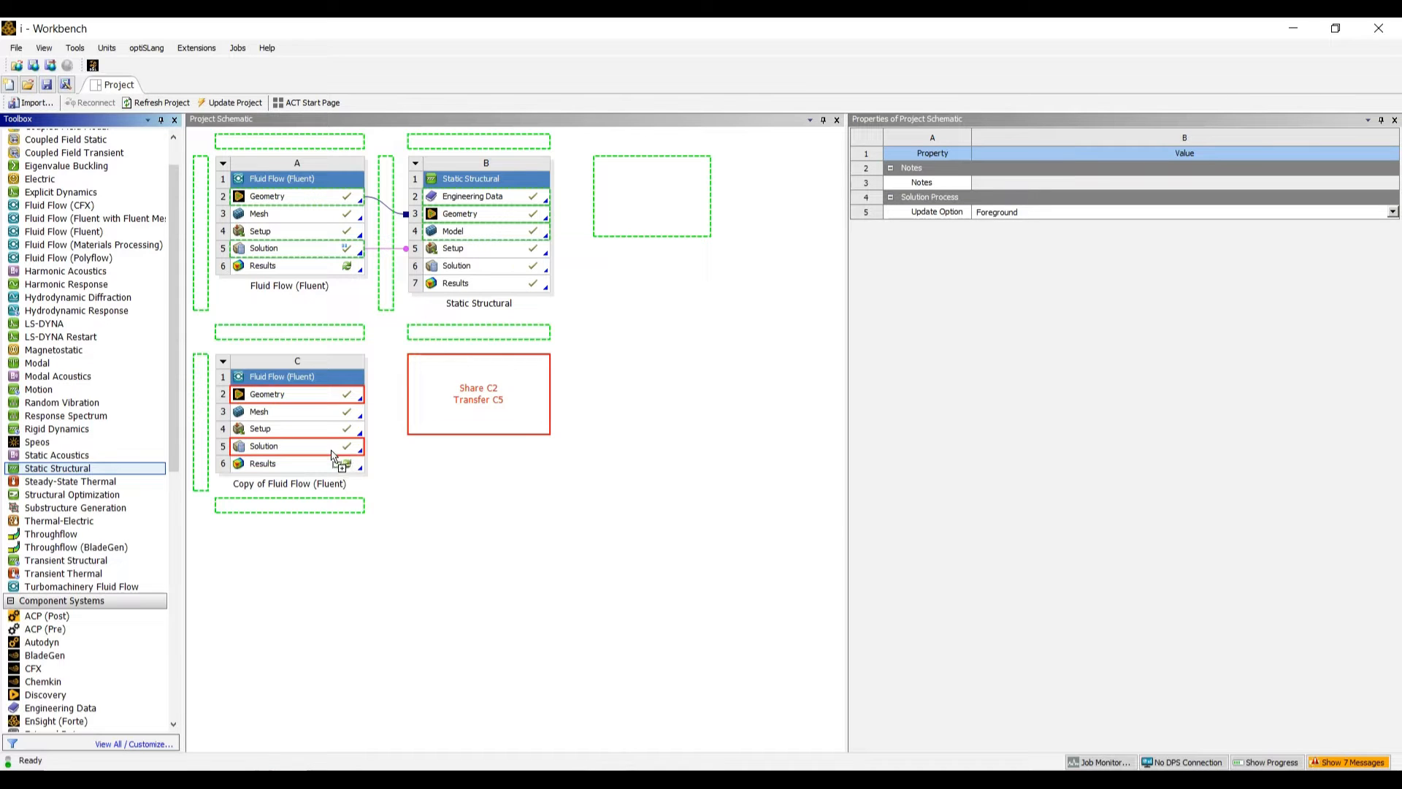
Drop Static Structural on C5 to create linked system D and launch its Model.
click(477, 394)
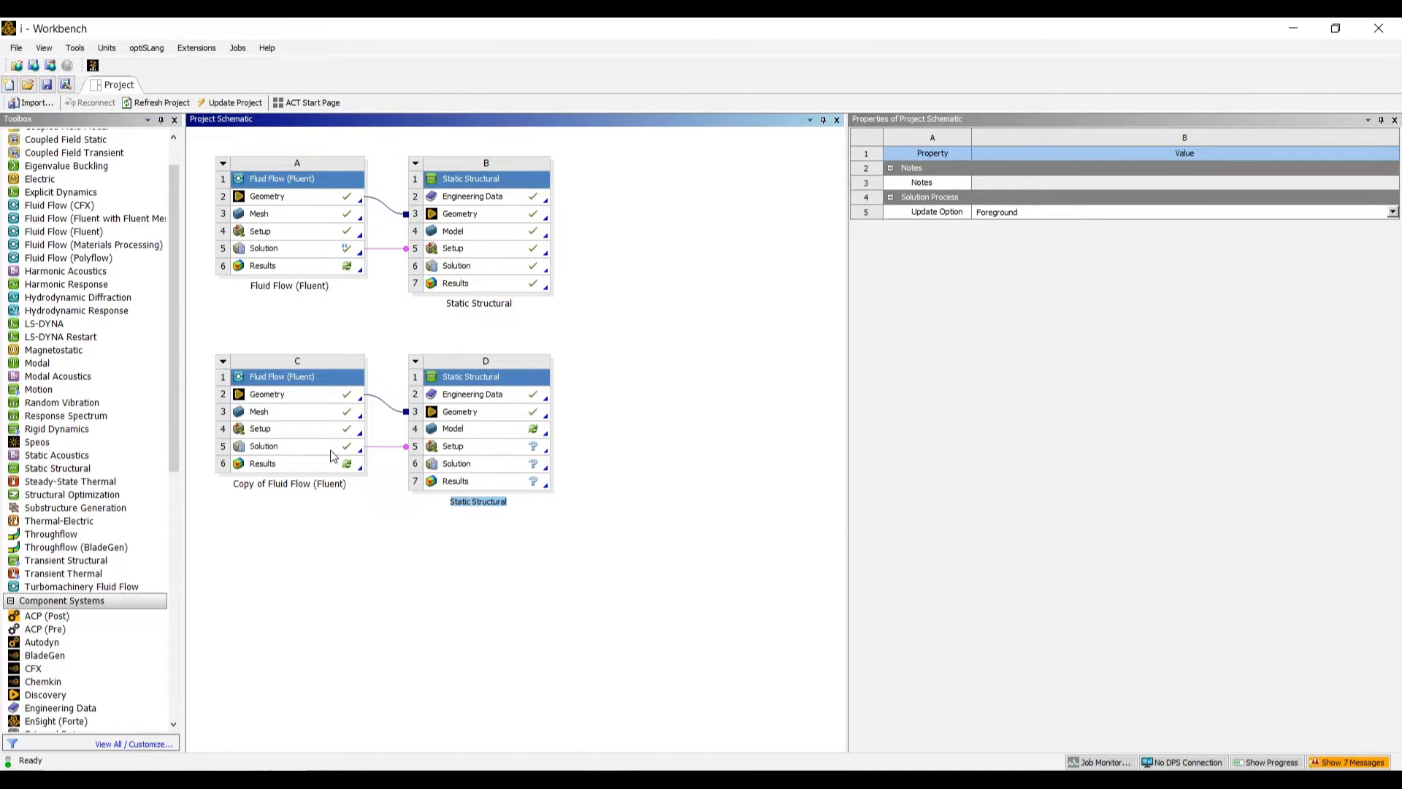
mouse_move(548, 408)
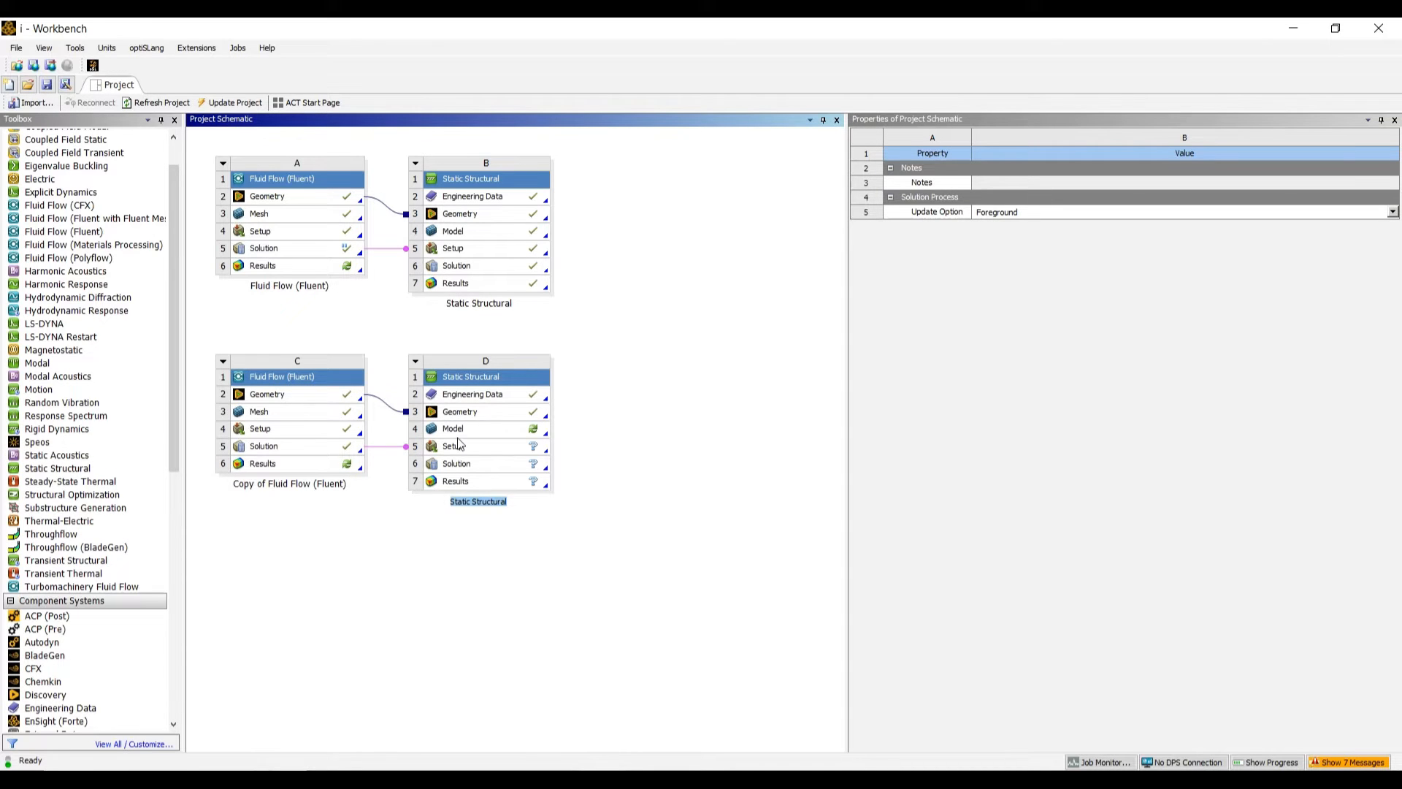
click(482, 428)
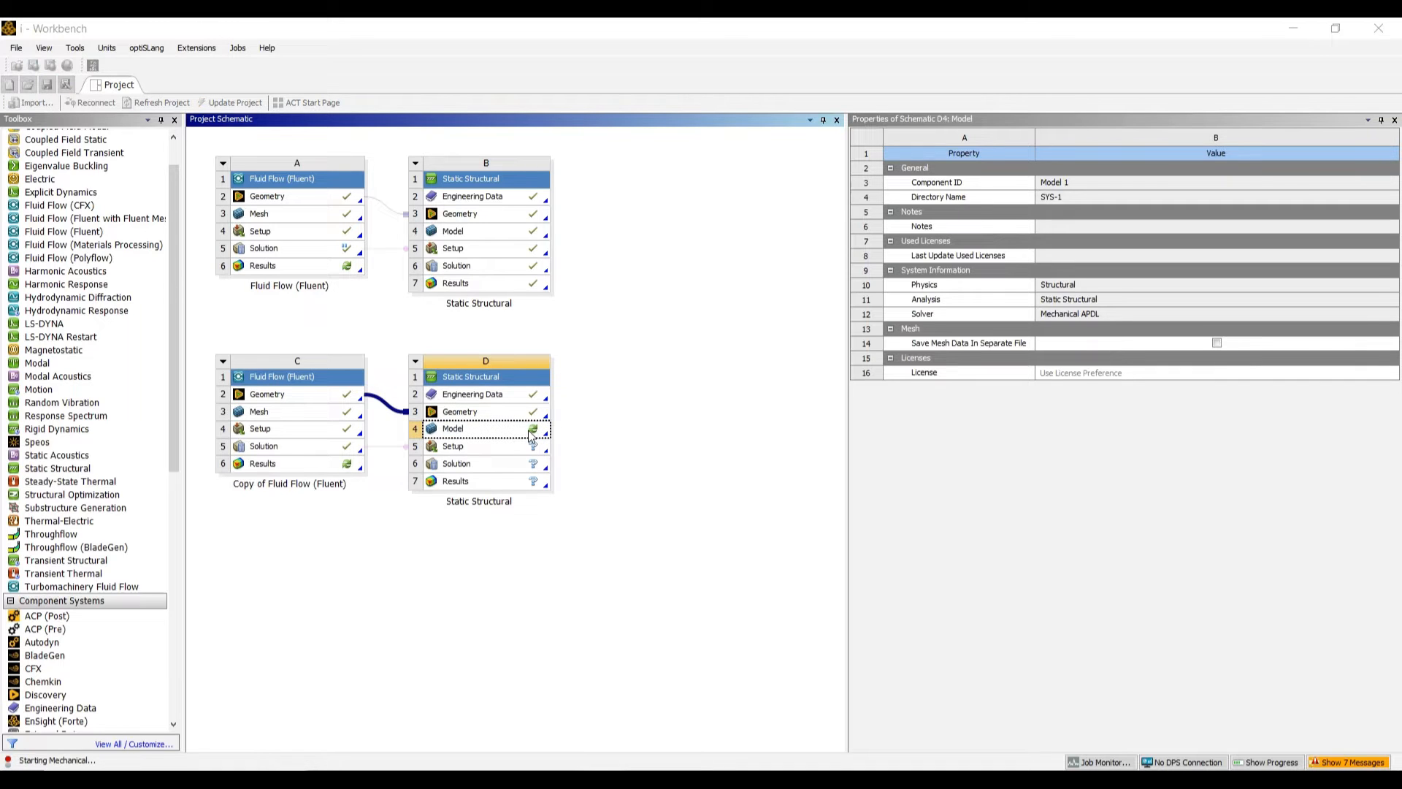
mouse_move(746, 450)
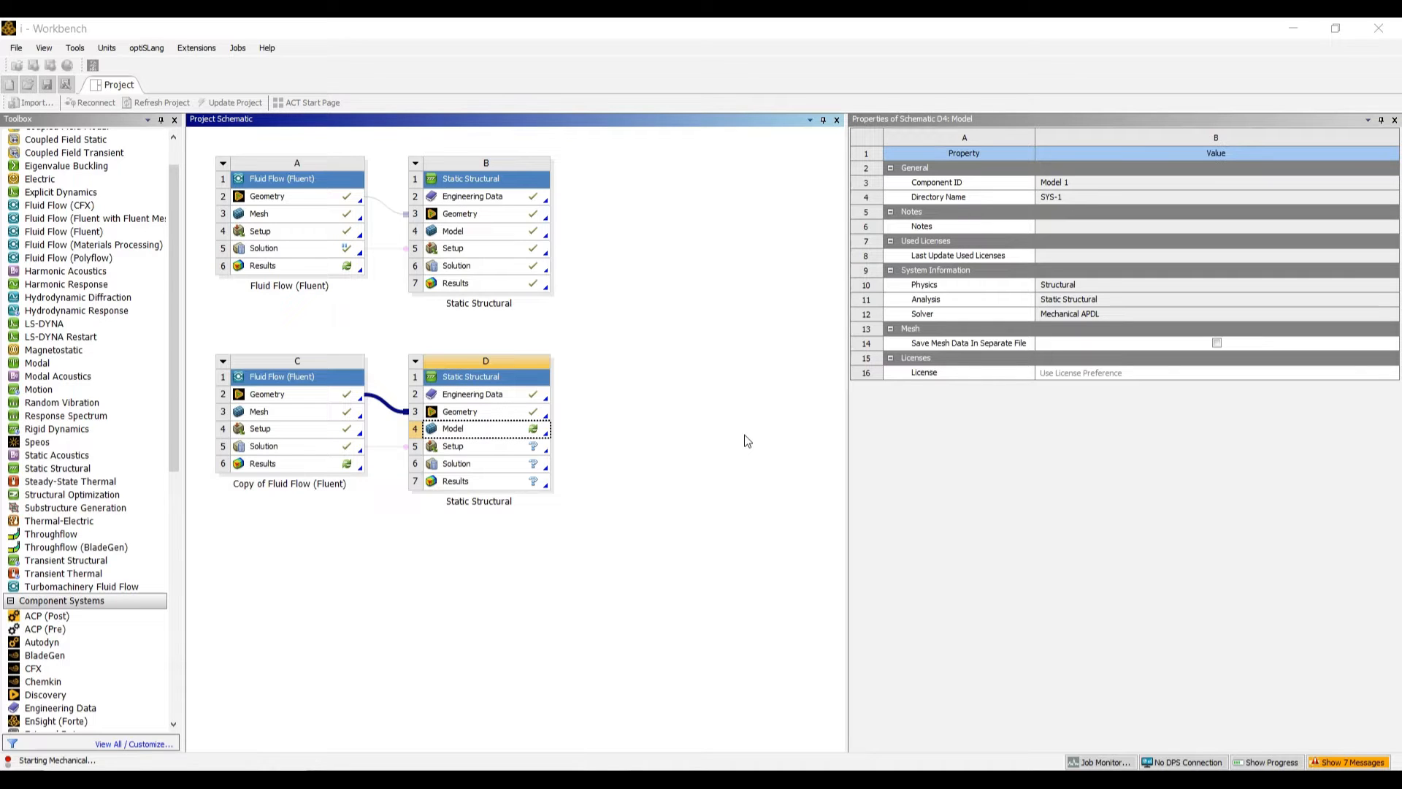
Load the shared pipe-and-enclosure geometry in Mechanical, then return to the project schematic.
double_click(485, 427)
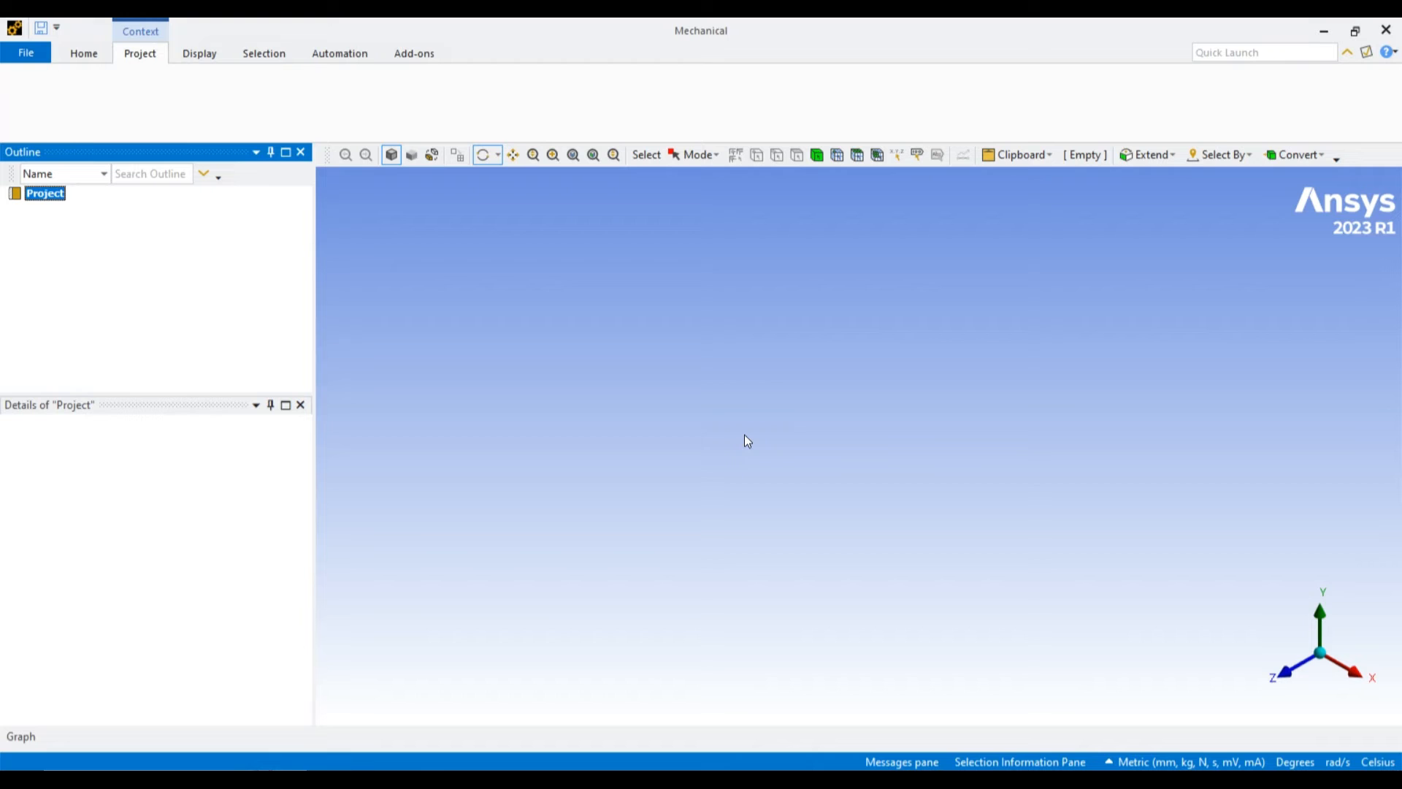
click(44, 193)
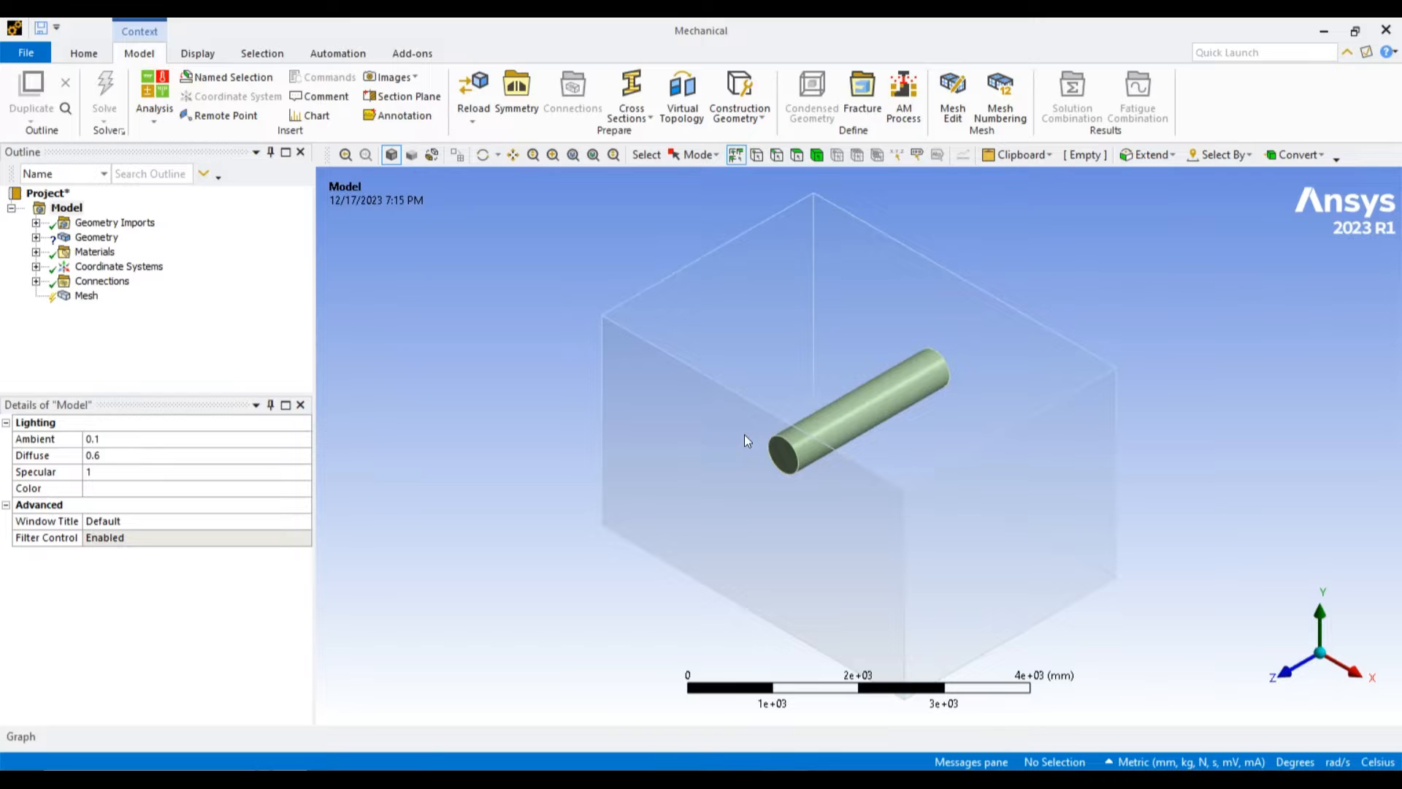
click(96, 237)
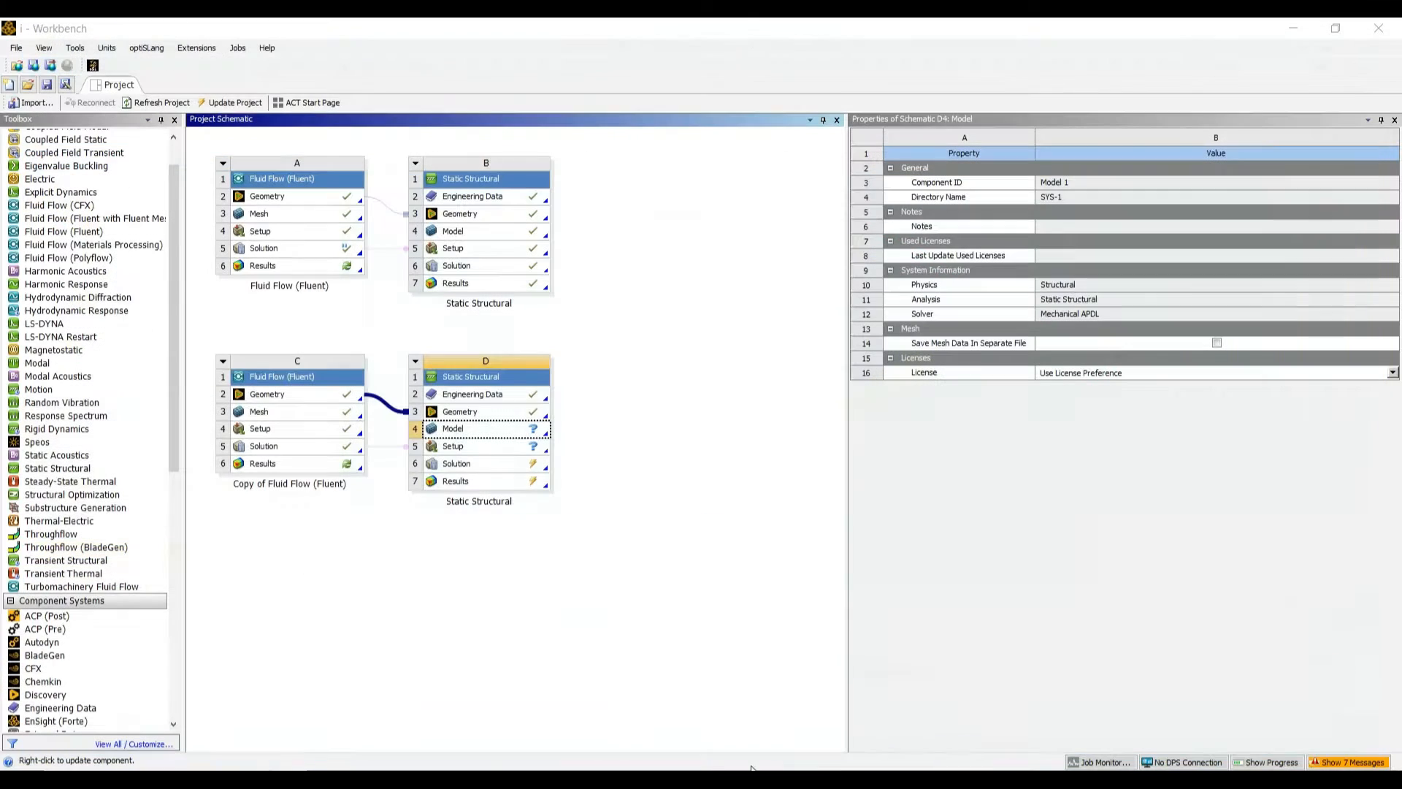
Add Epoxy Carbon UD (230 GPa) Prepreg from Composite Materials to system D's Engineering Data.
double_click(472, 196)
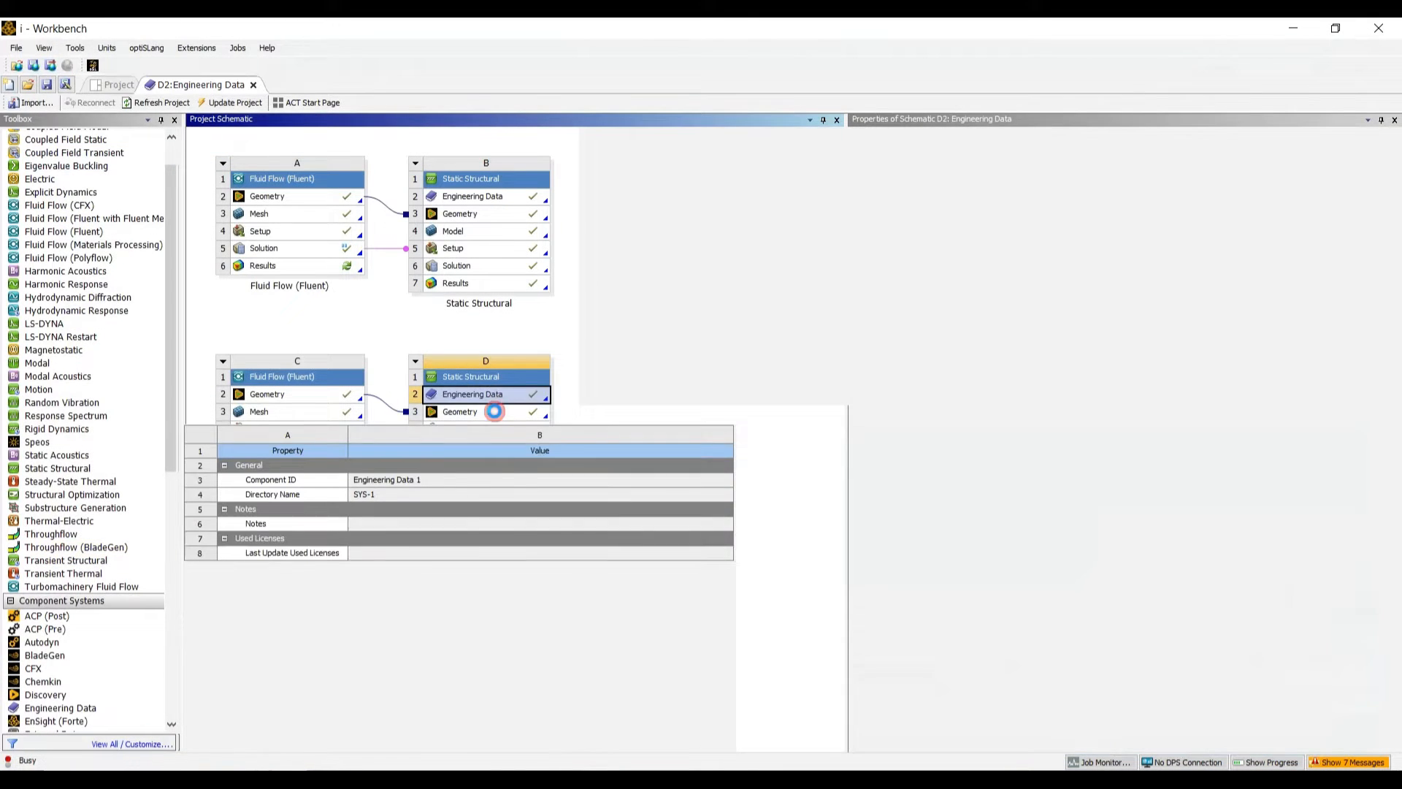
double_click(471, 394)
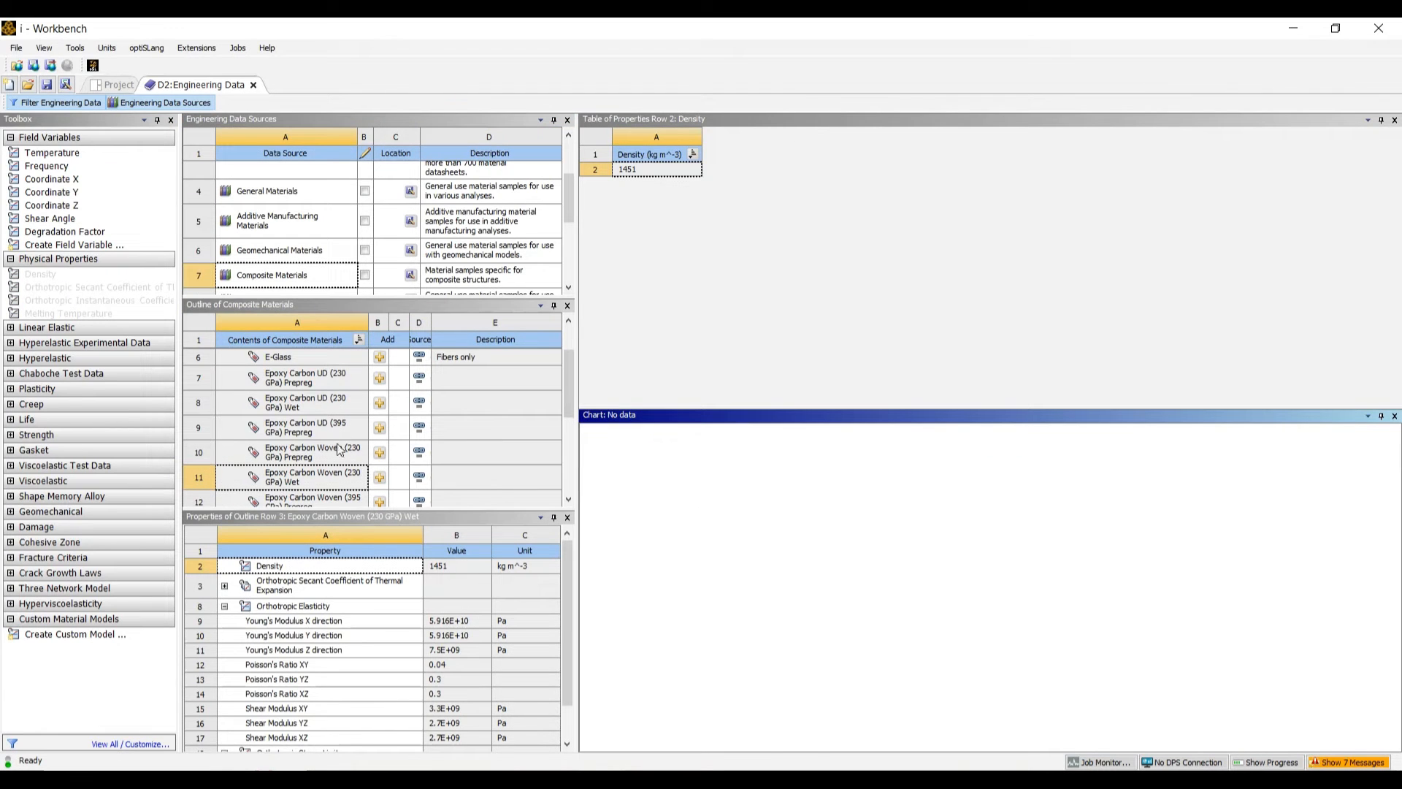
mouse_move(574, 402)
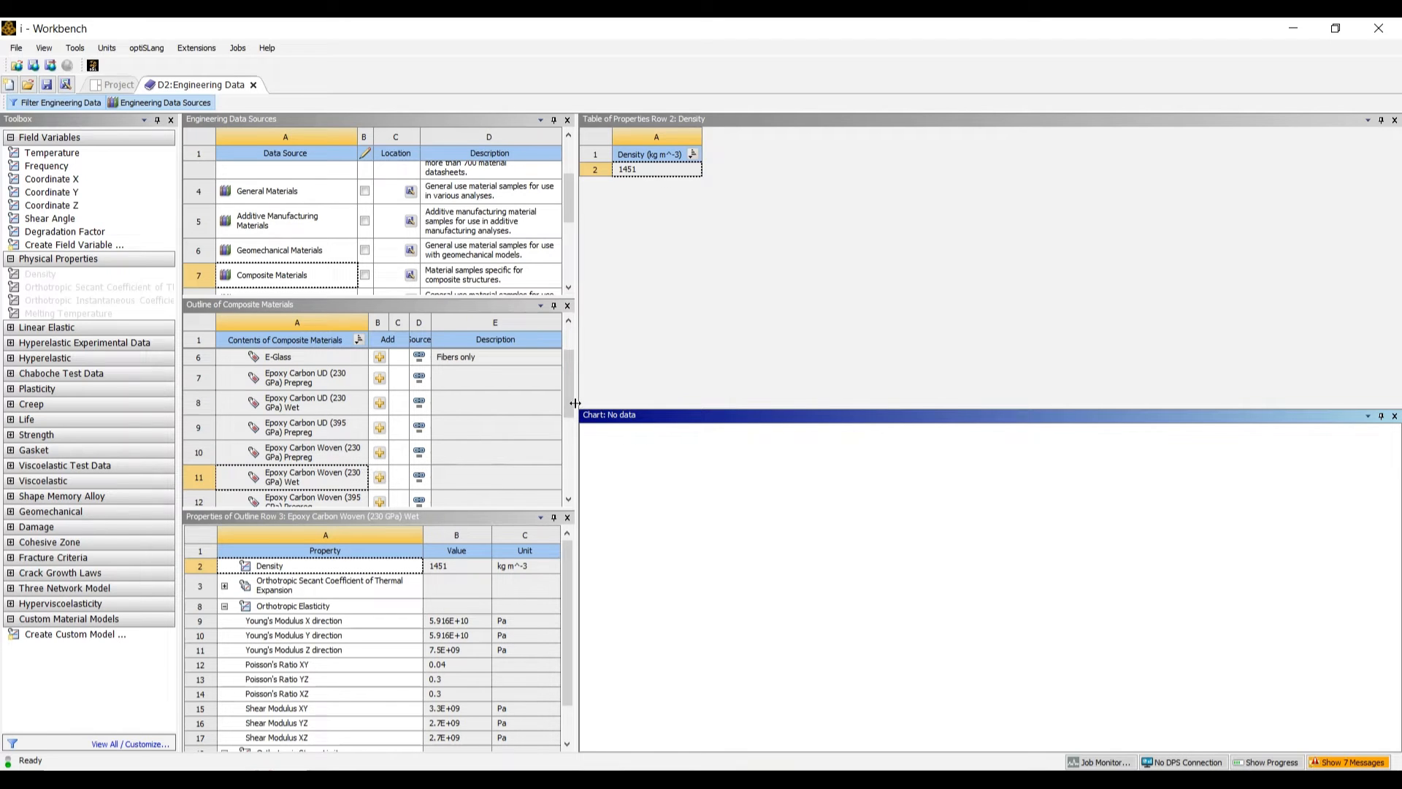
scroll(up, 3)
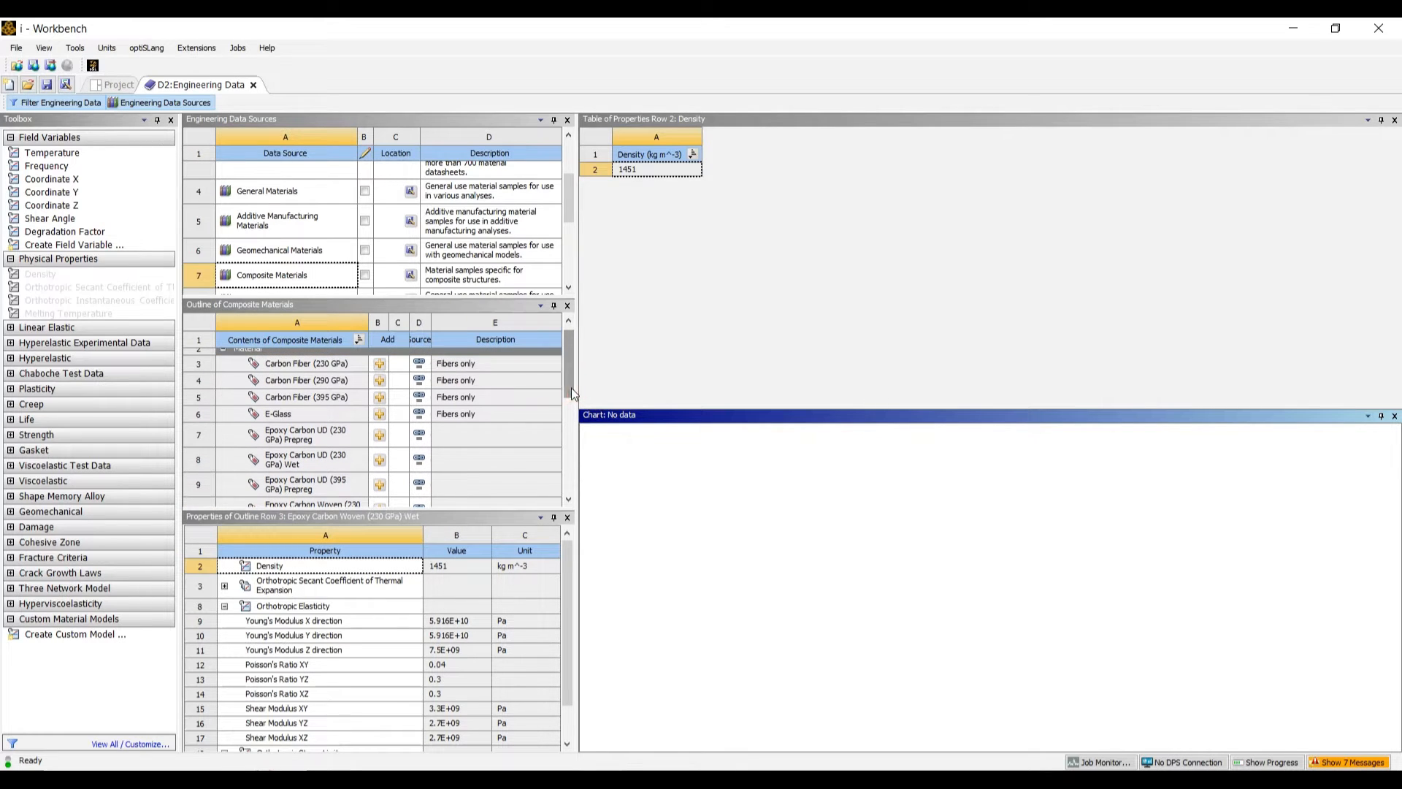
mouse_move(451, 450)
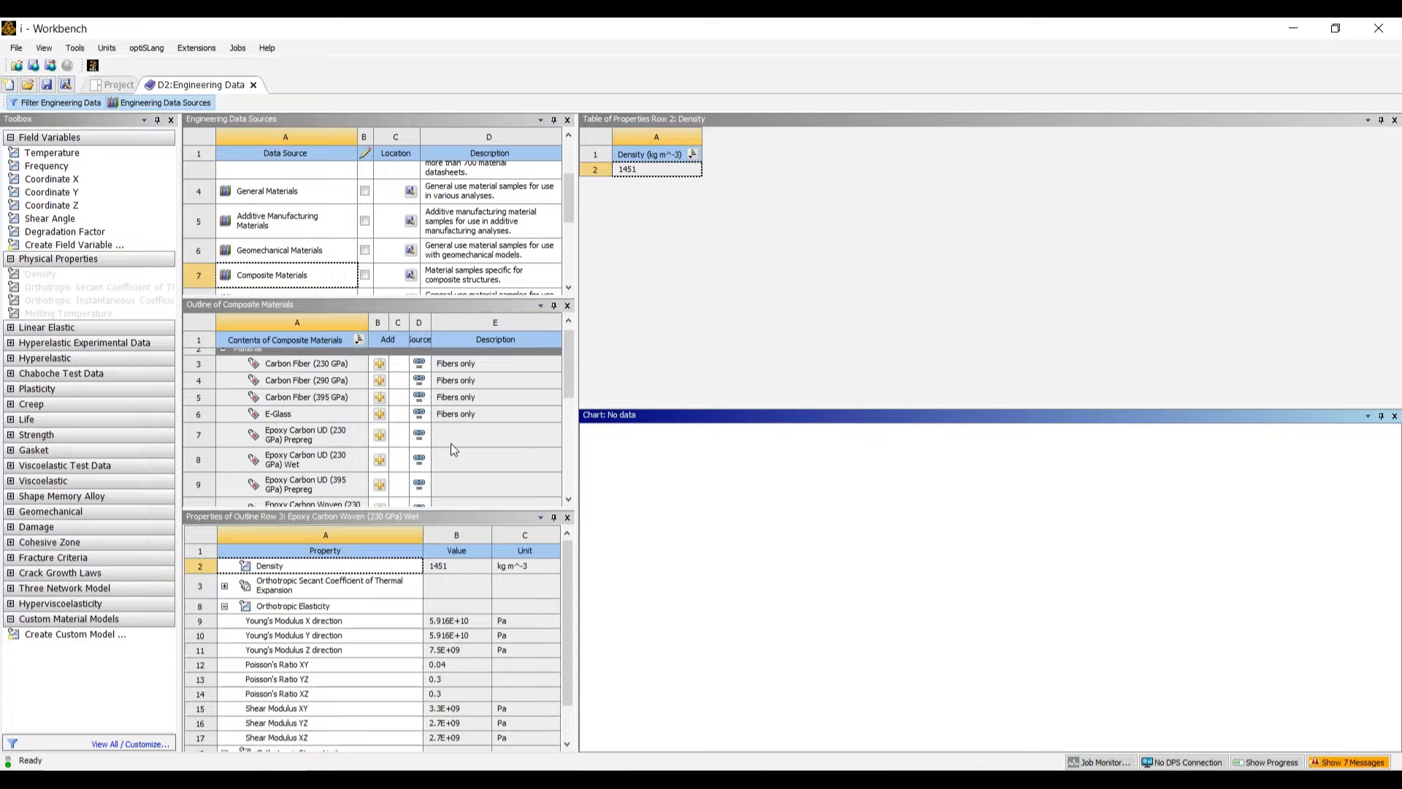
mouse_move(334, 454)
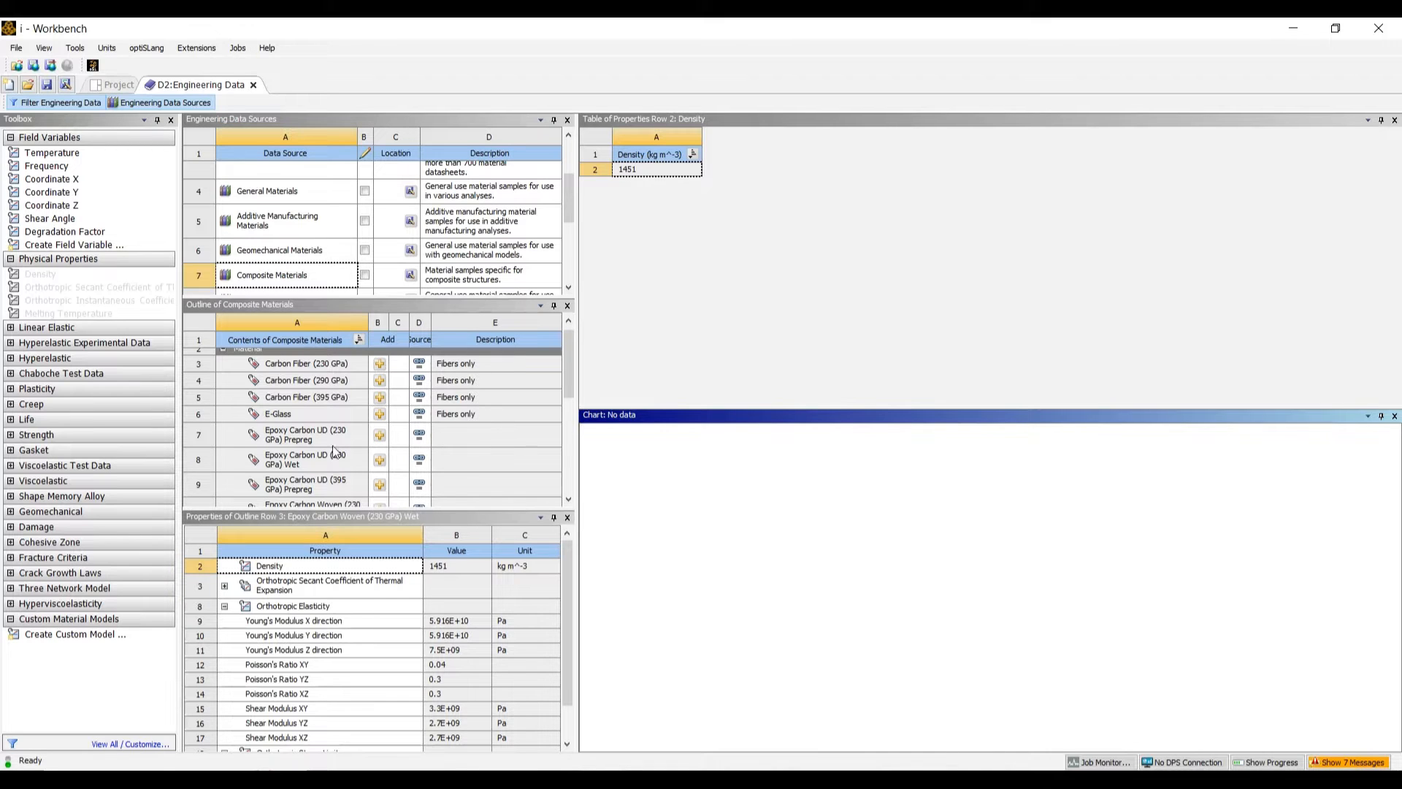
click(305, 434)
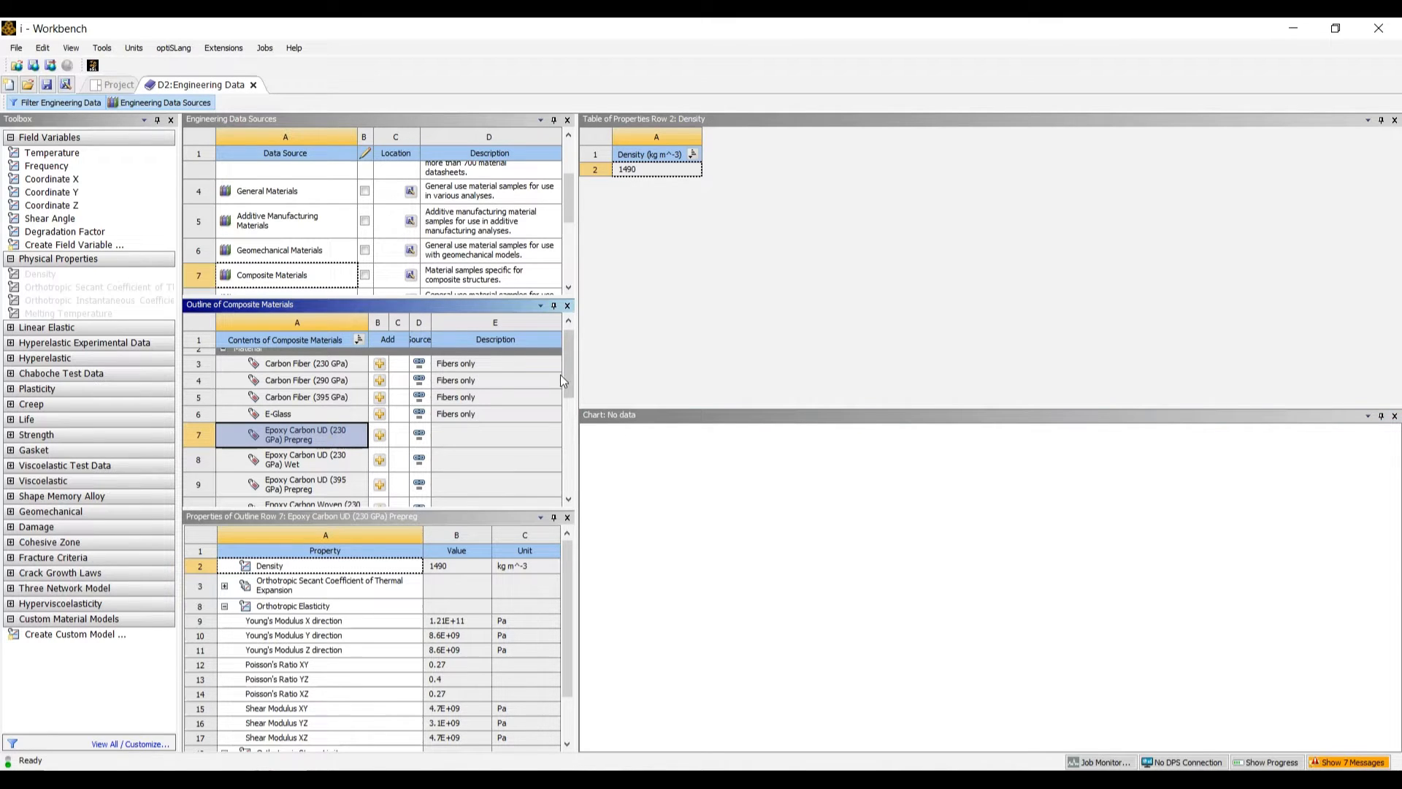
scroll(down, 3)
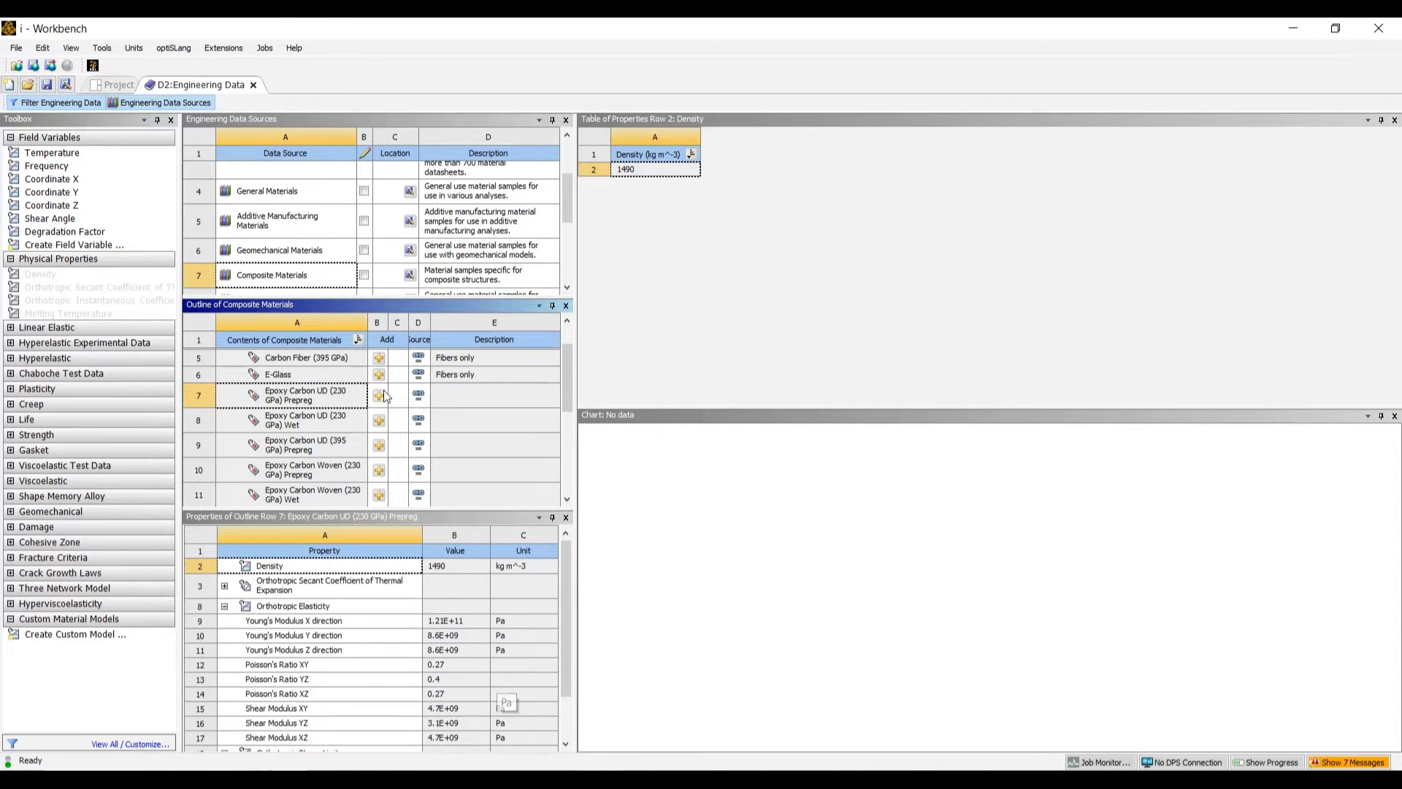
click(303, 394)
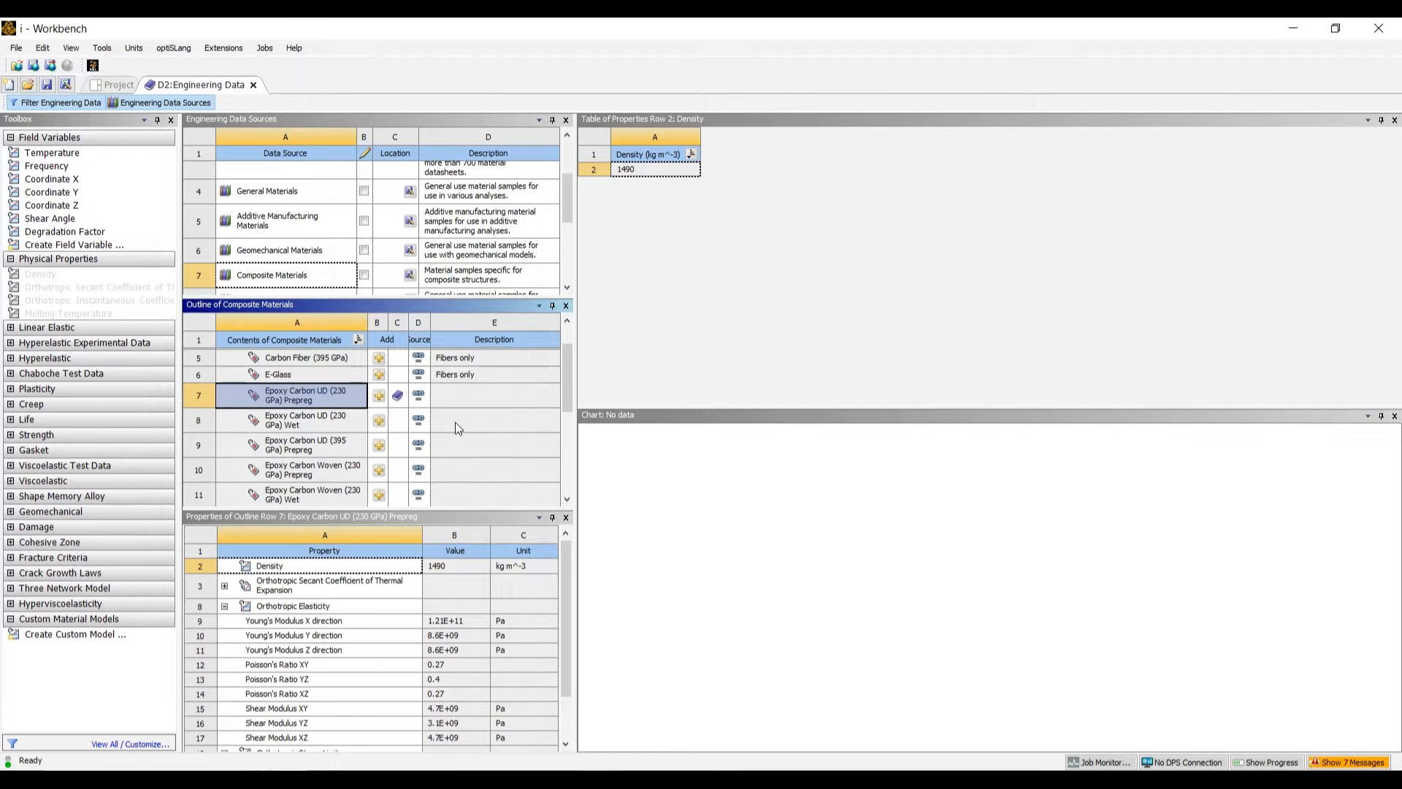
scroll(down, 3)
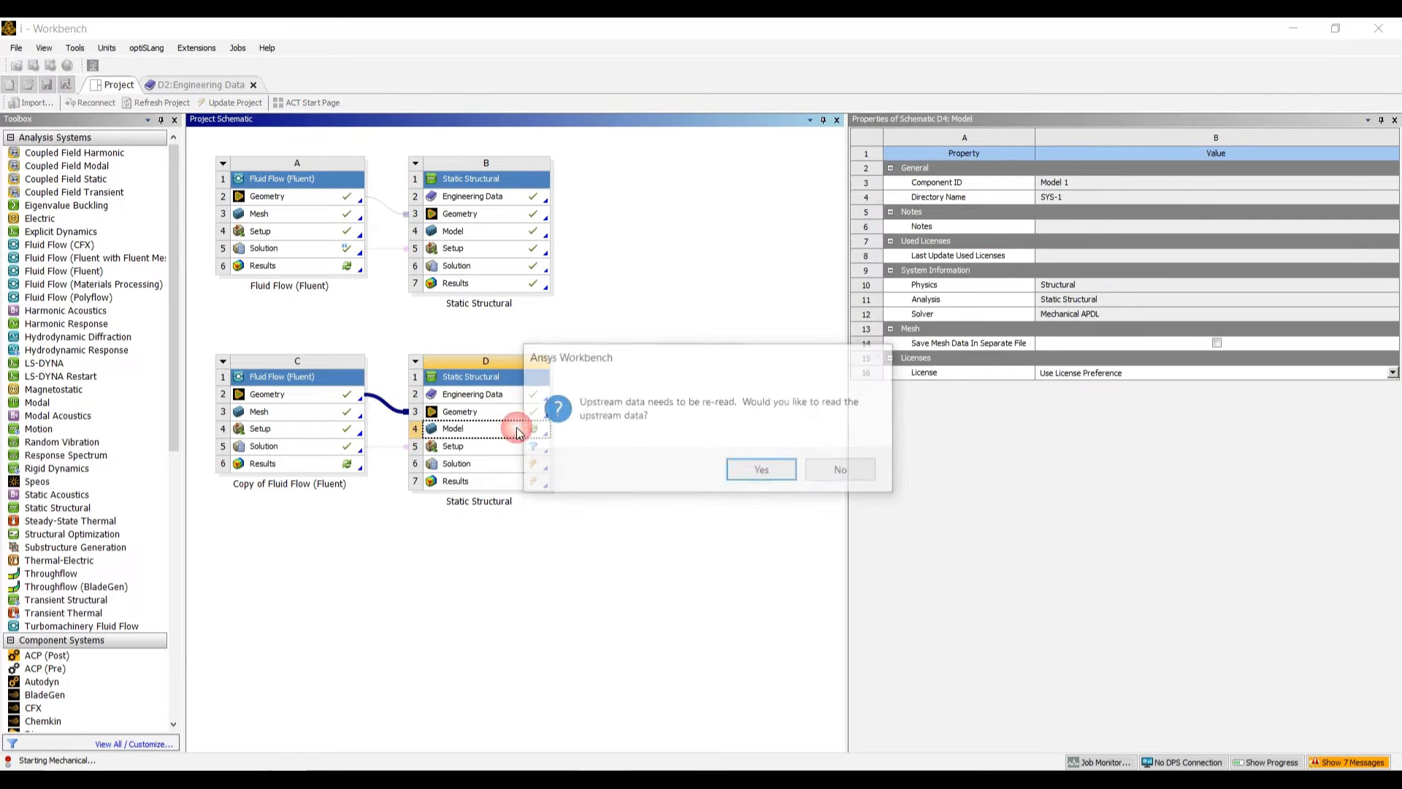
Accept re-reading the upstream data and reopen system D's model in Mechanical.
click(759, 469)
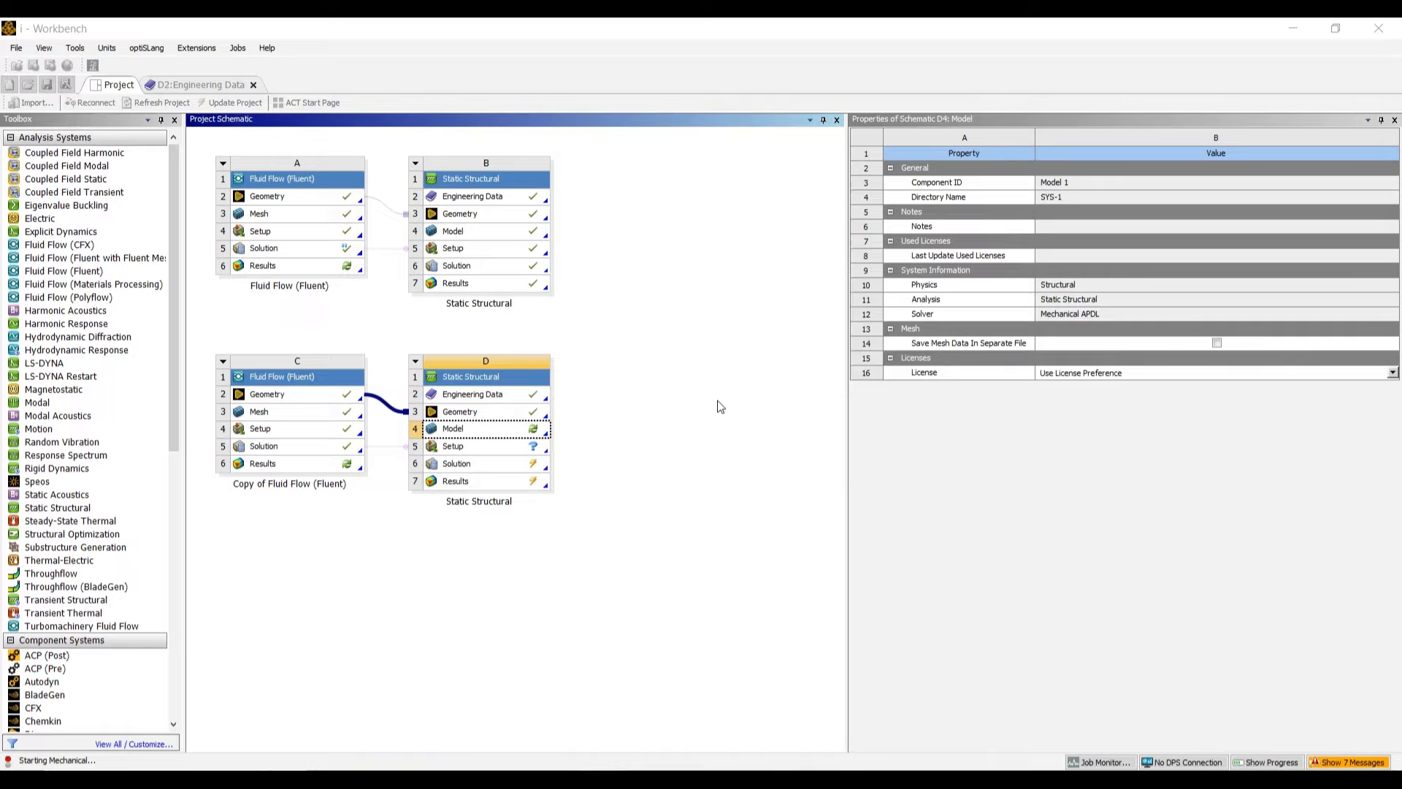
mouse_move(590, 756)
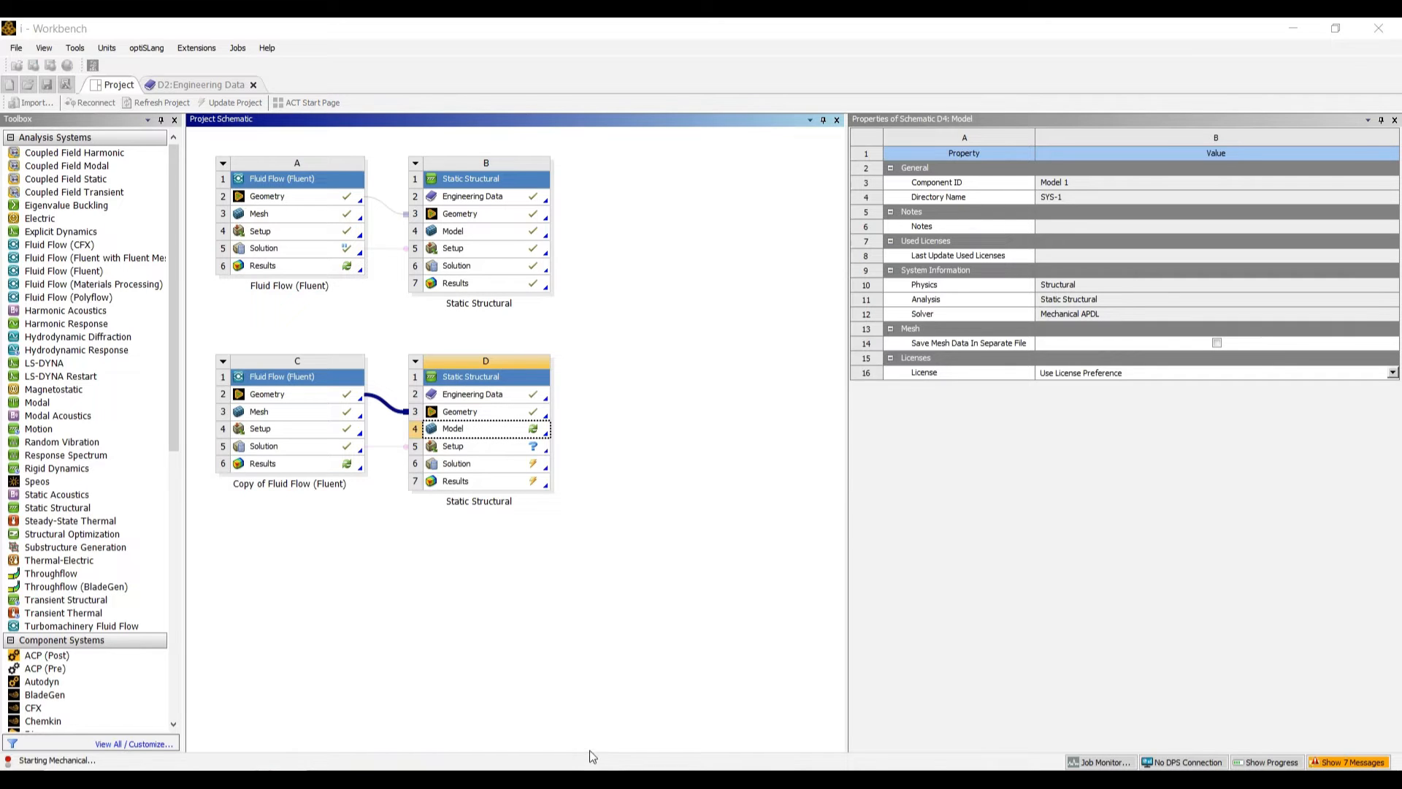
mouse_move(652, 601)
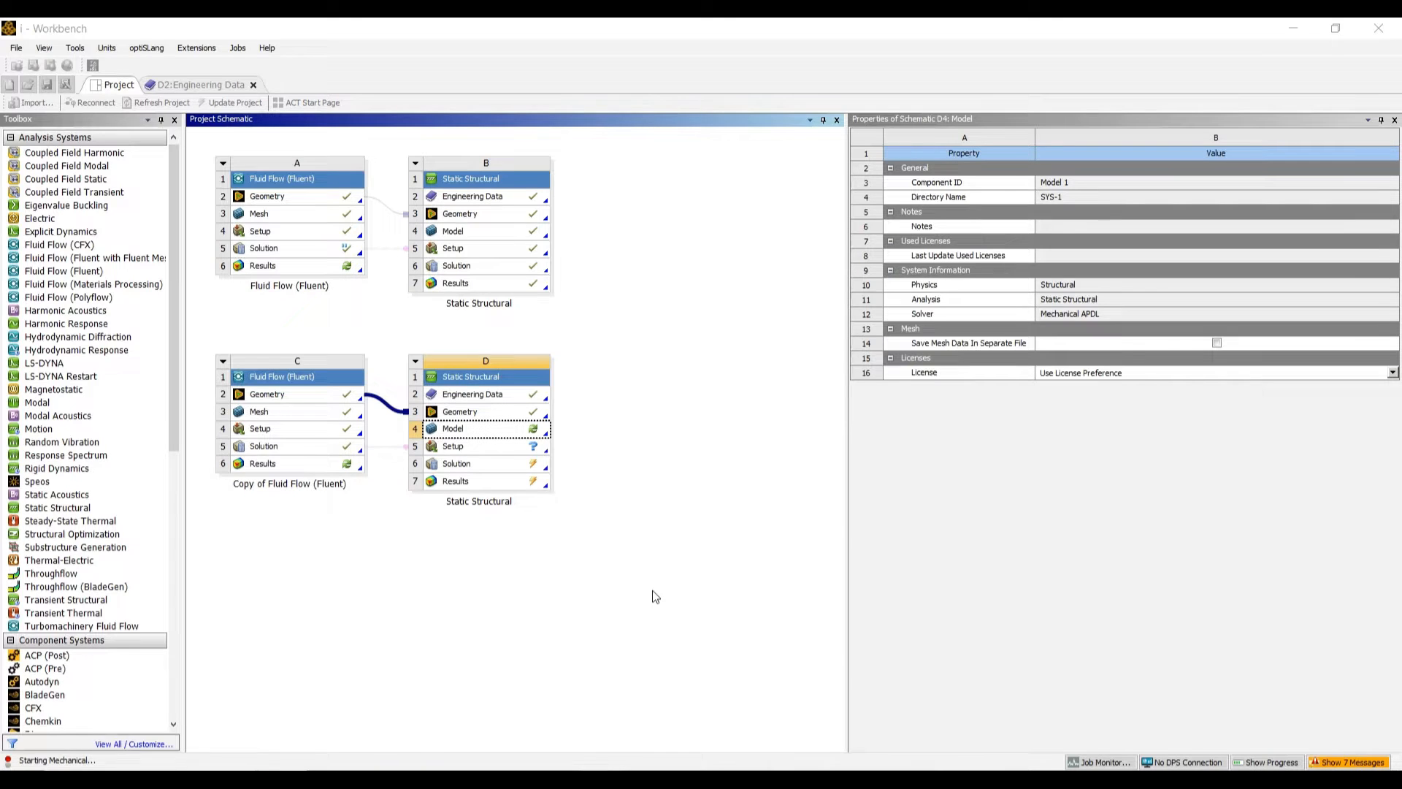
double_click(486, 427)
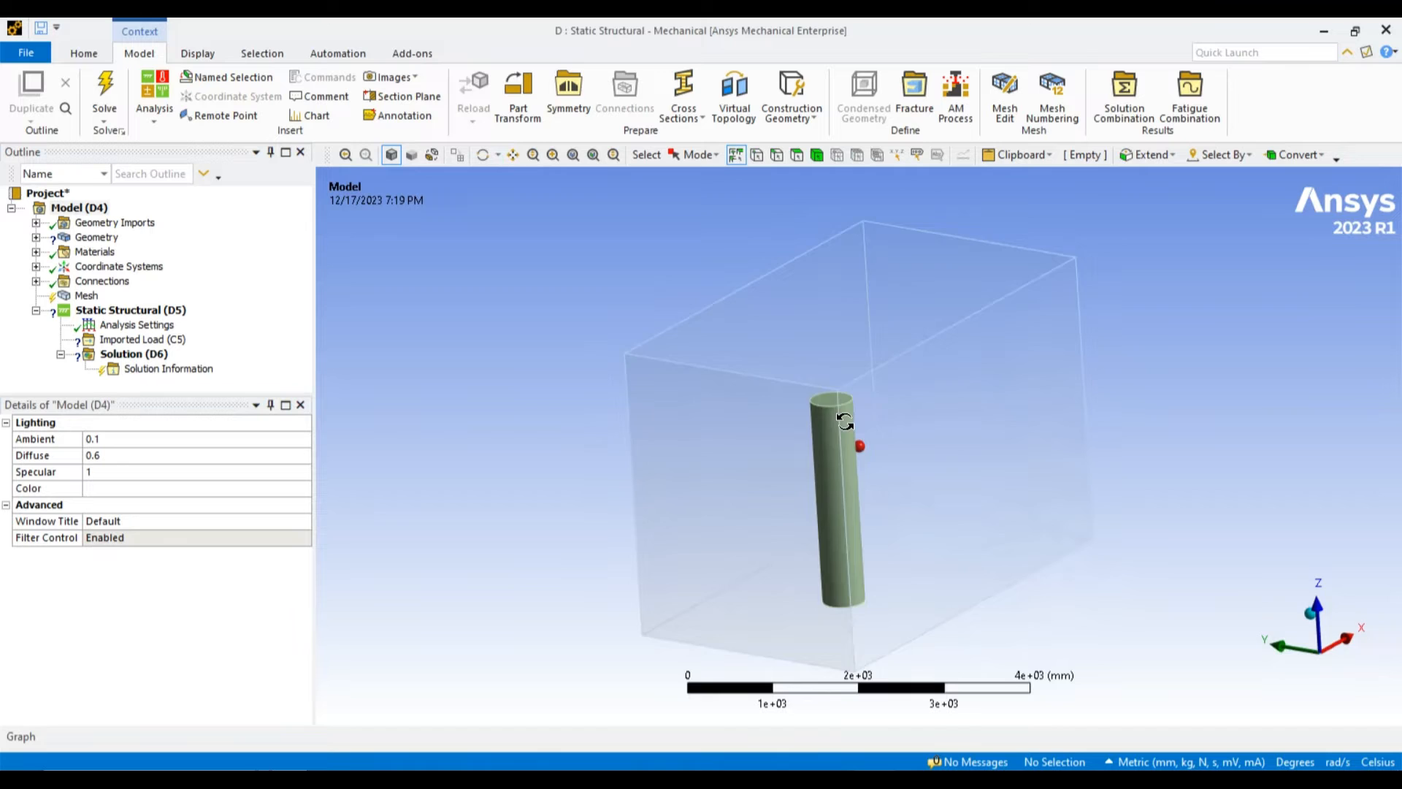
Suppress the enclosure solid bodies under Geometry, leaving only the pillar active.
click(35, 237)
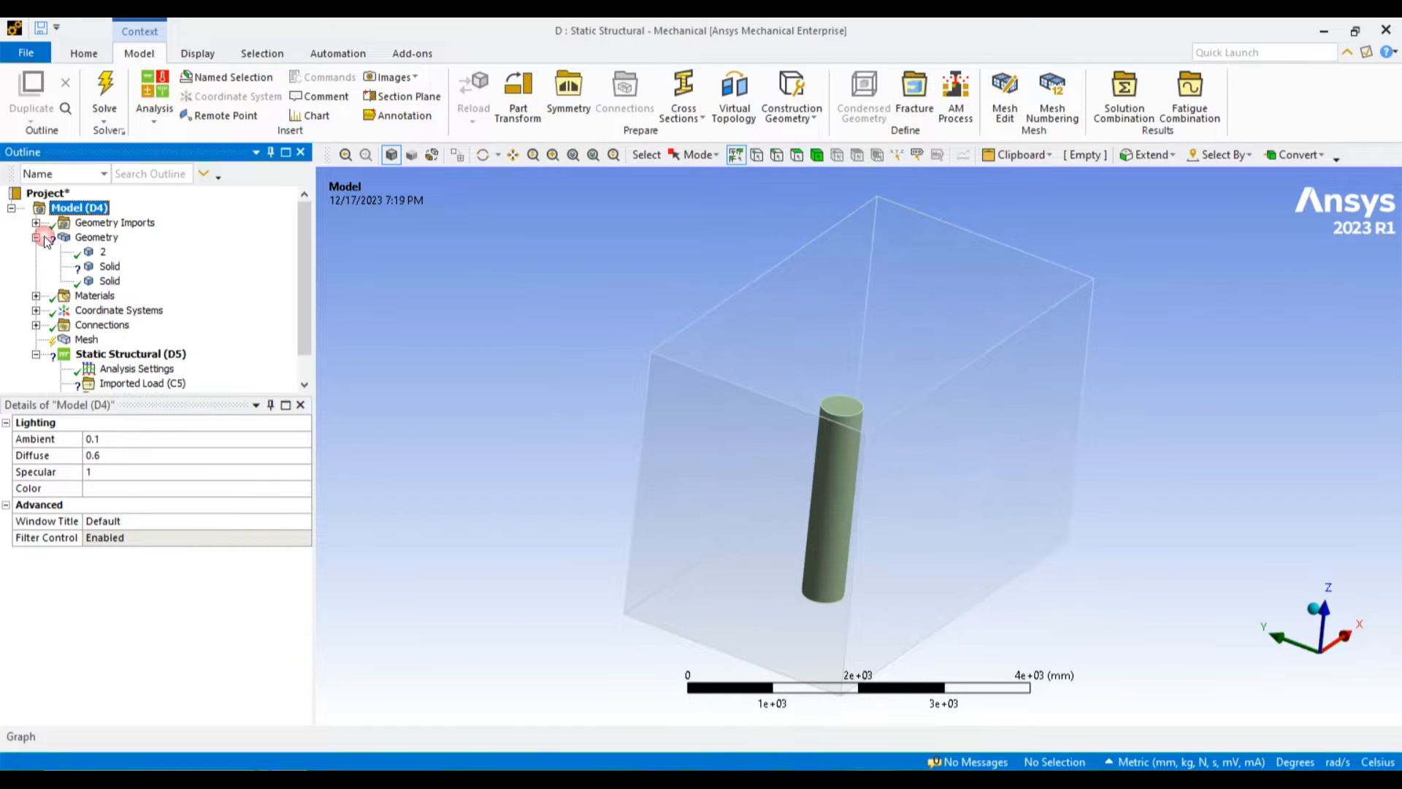
right_click(109, 266)
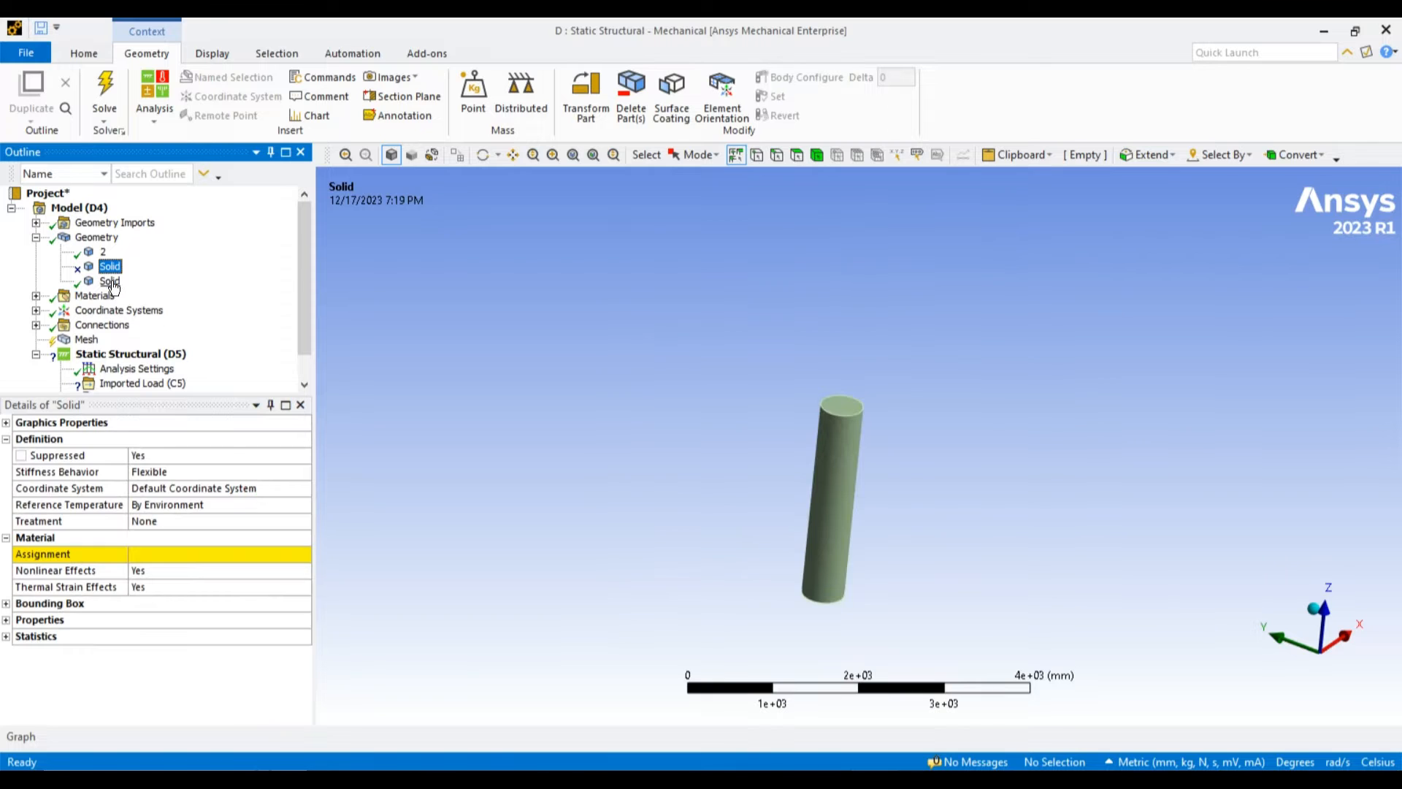
click(109, 281)
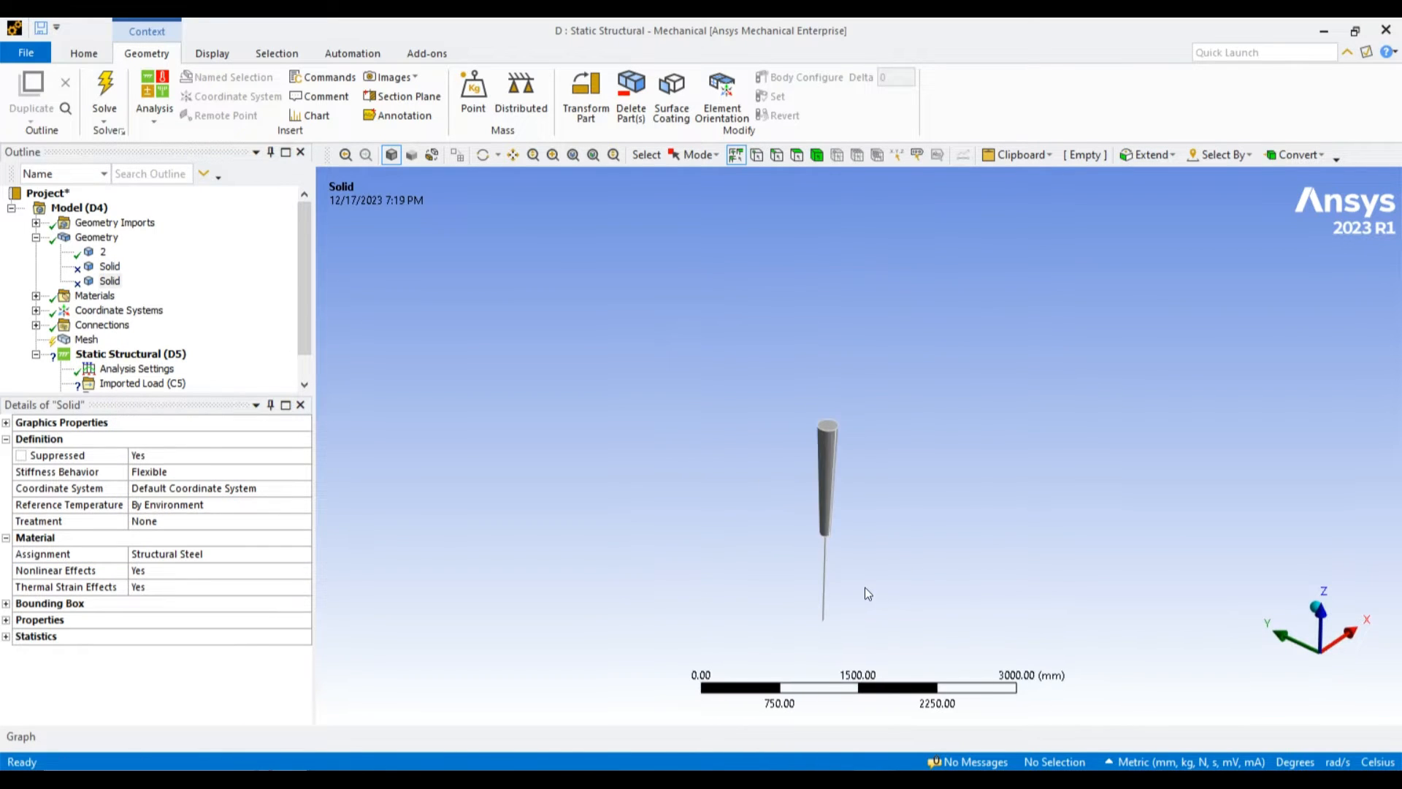
scroll(up, 3)
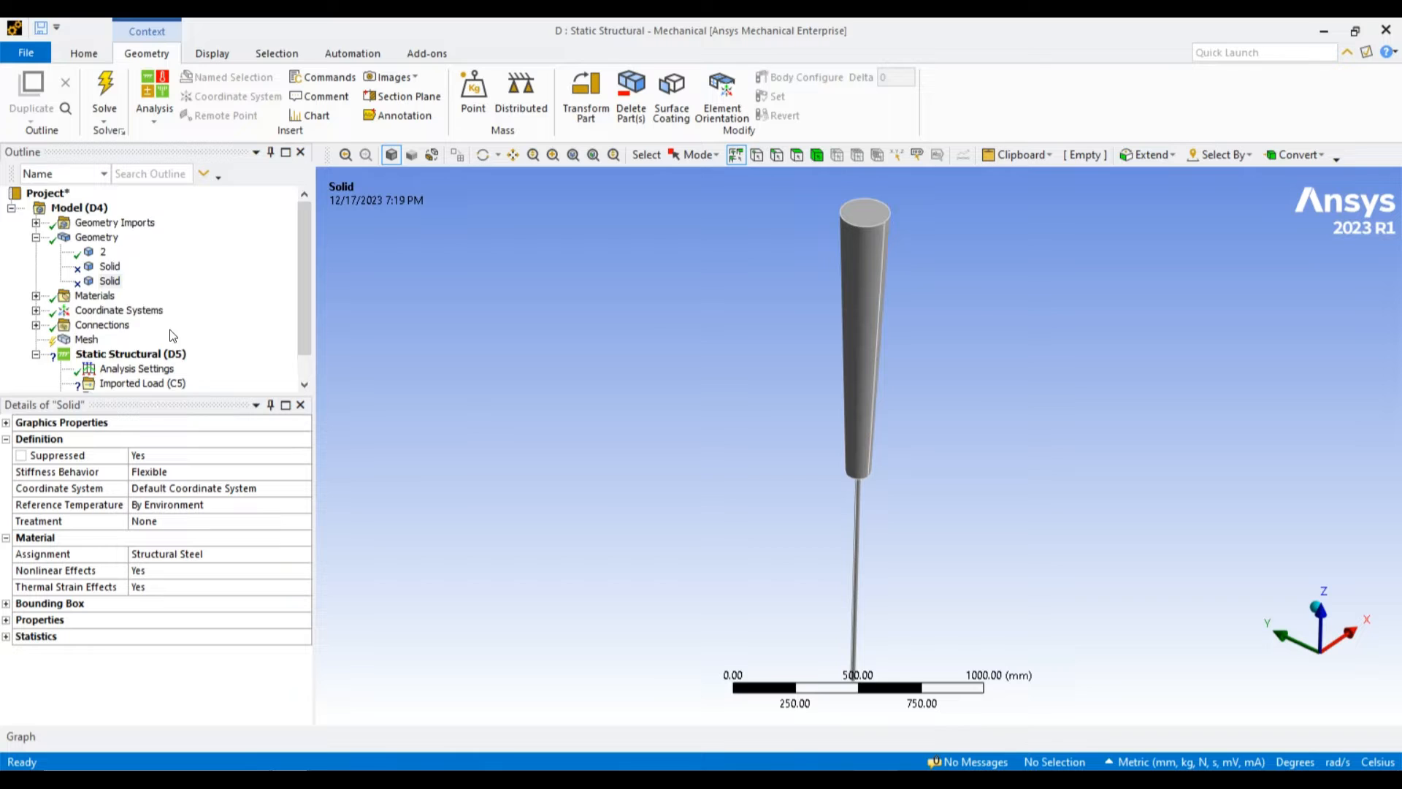
right_click(143, 355)
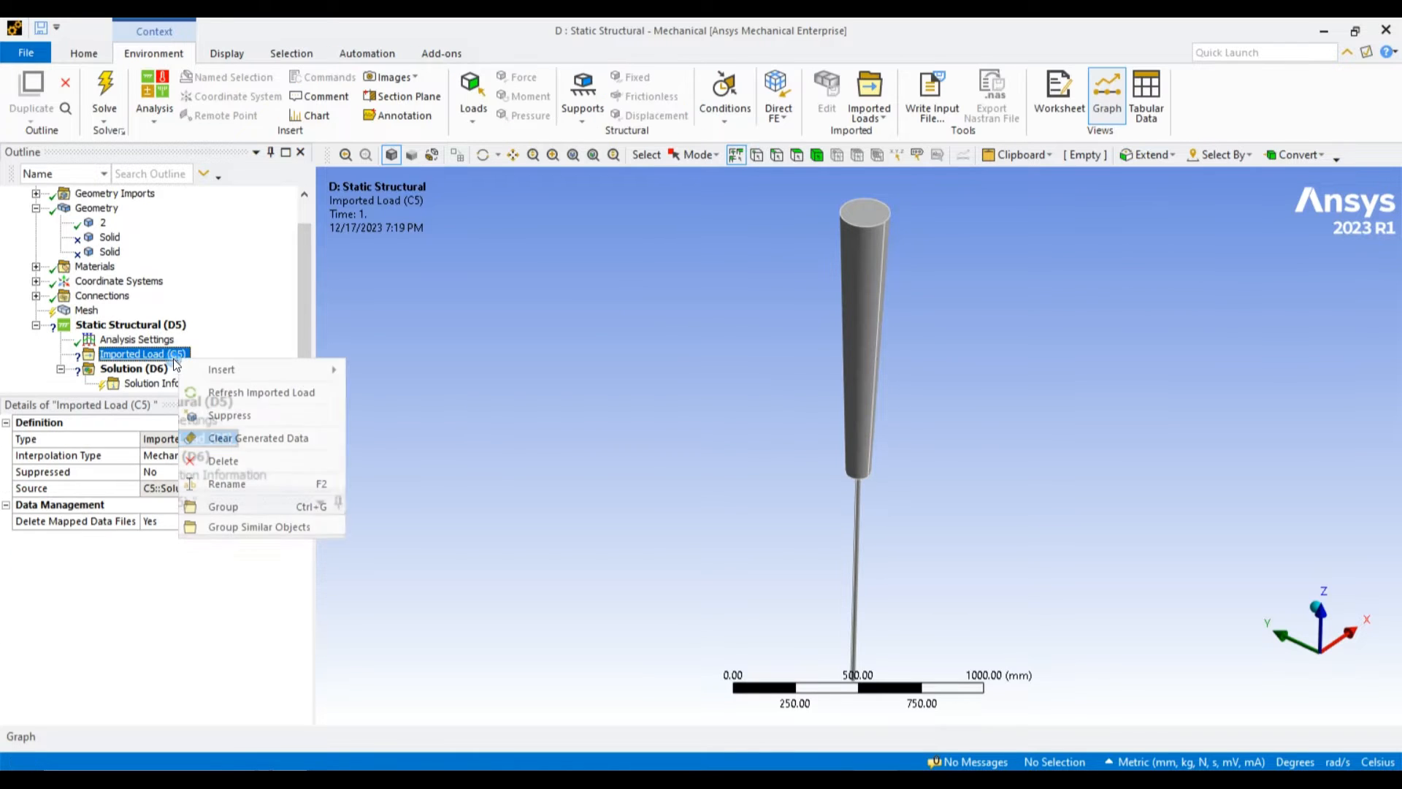
click(130, 323)
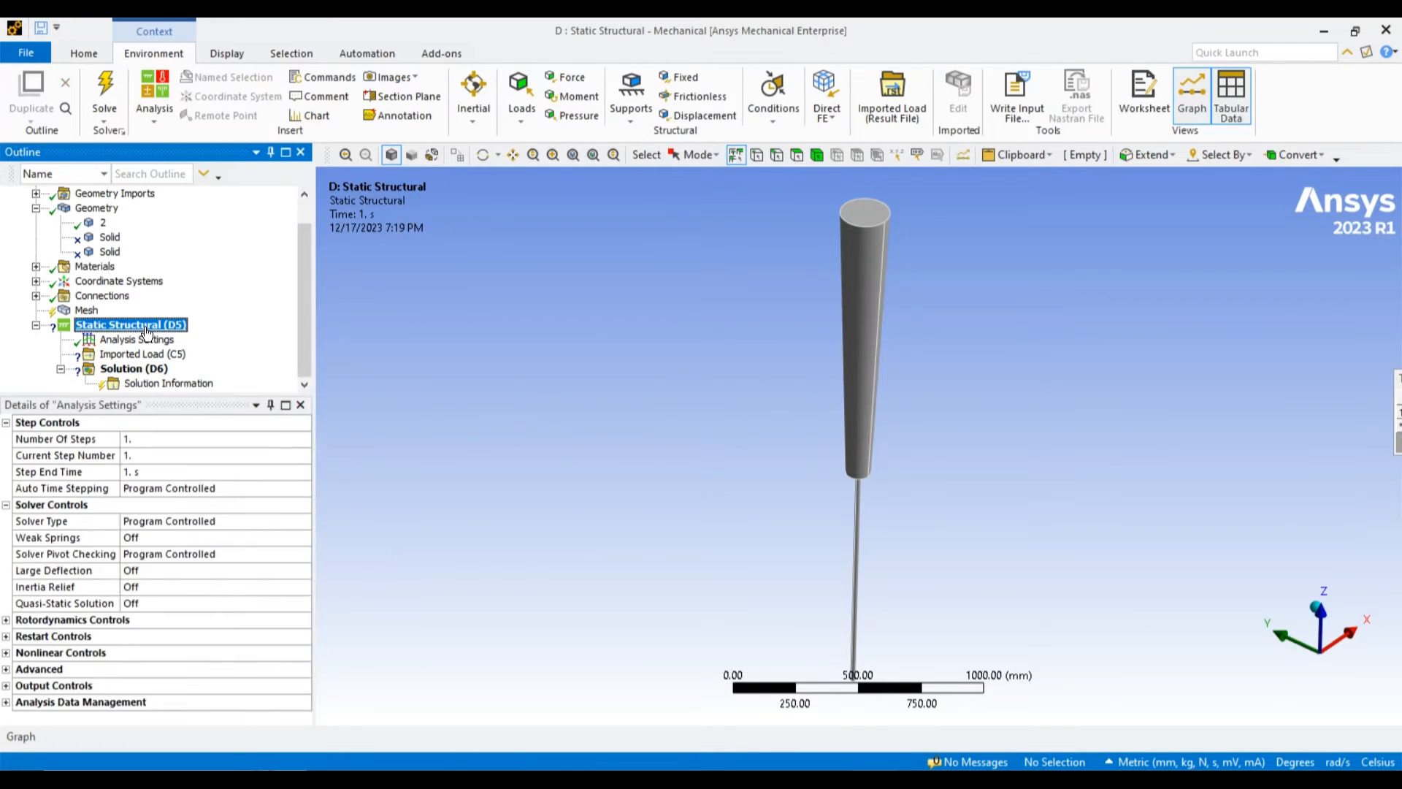
Assign Epoxy Carbon UD (230 GPa) Prepreg to pillar body 2 instead of Structural Steel.
click(97, 251)
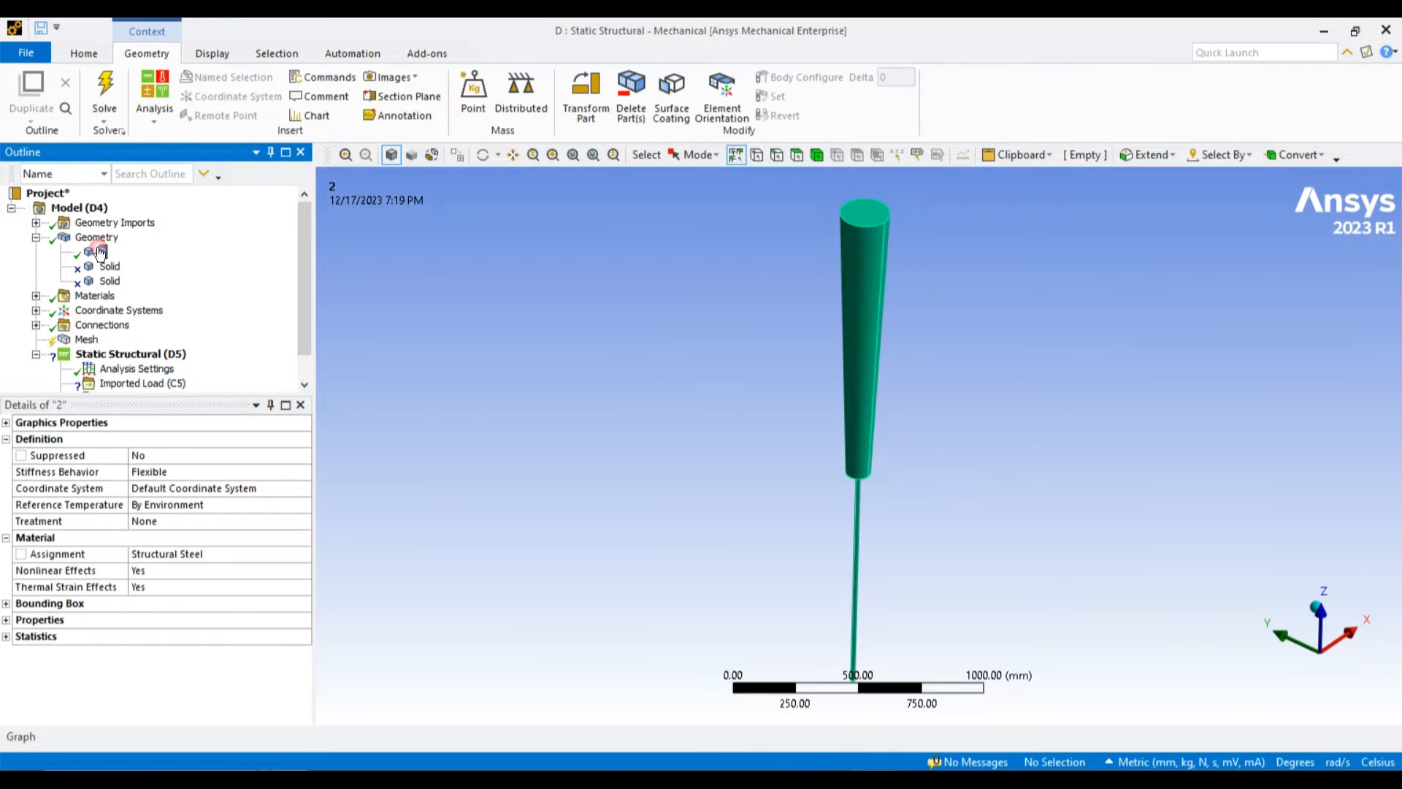
click(215, 521)
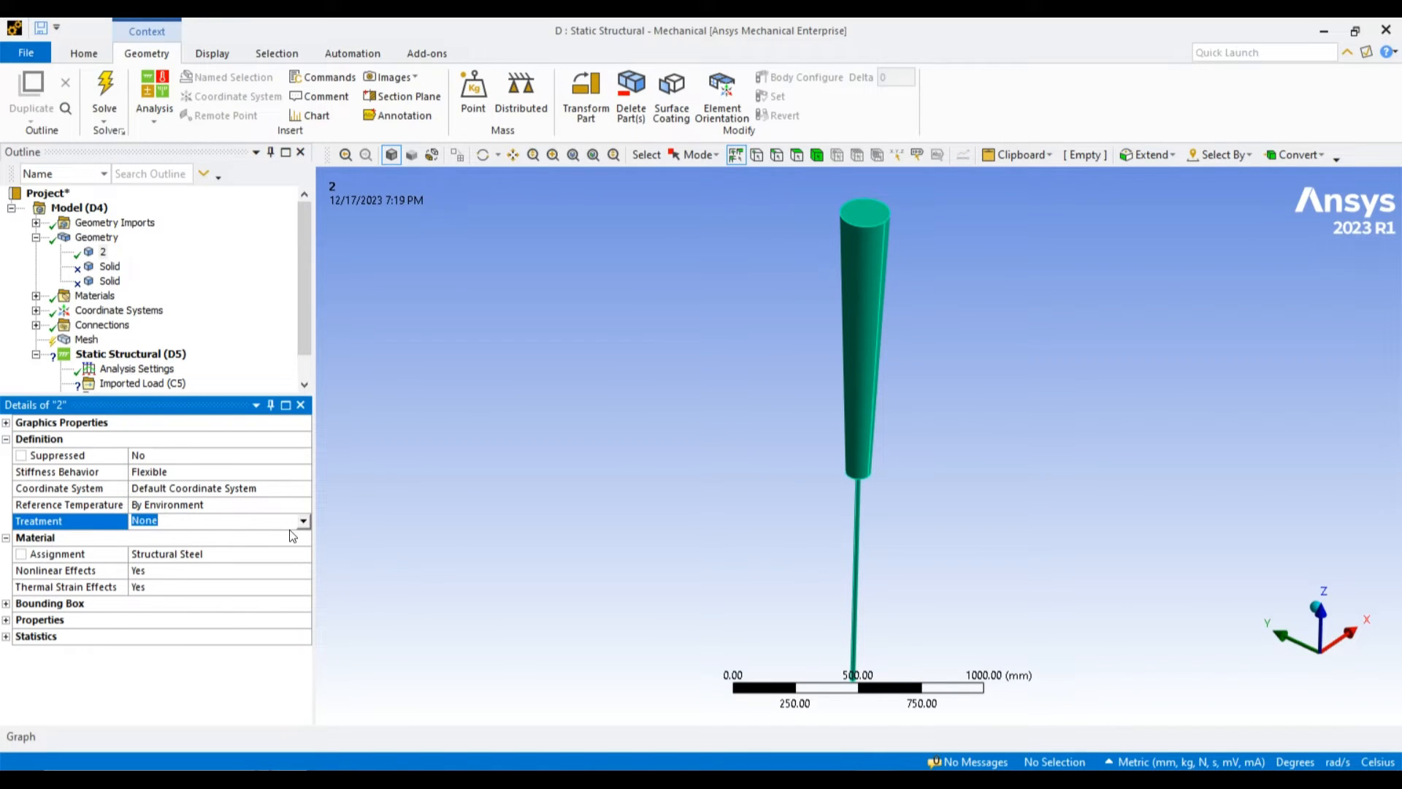
click(302, 554)
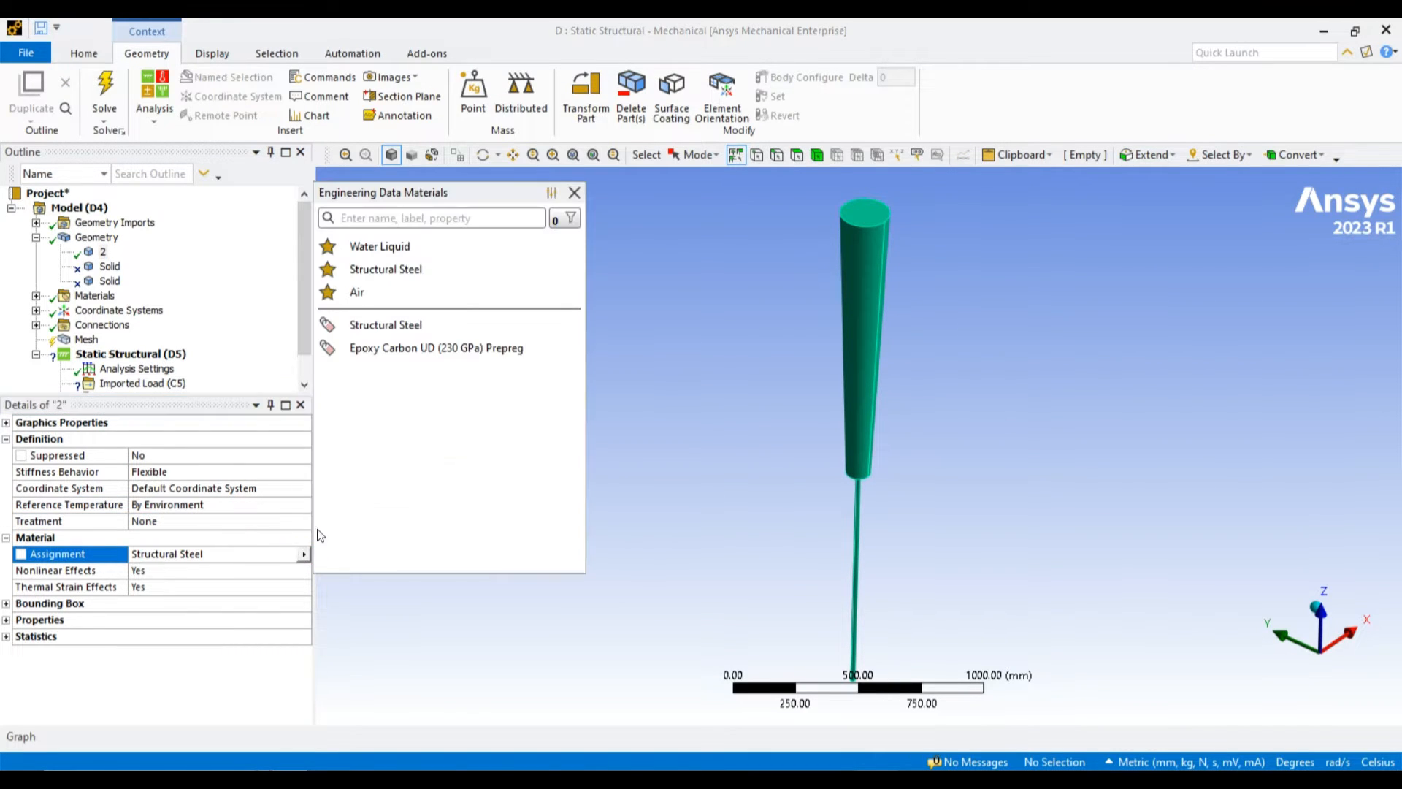
click(436, 347)
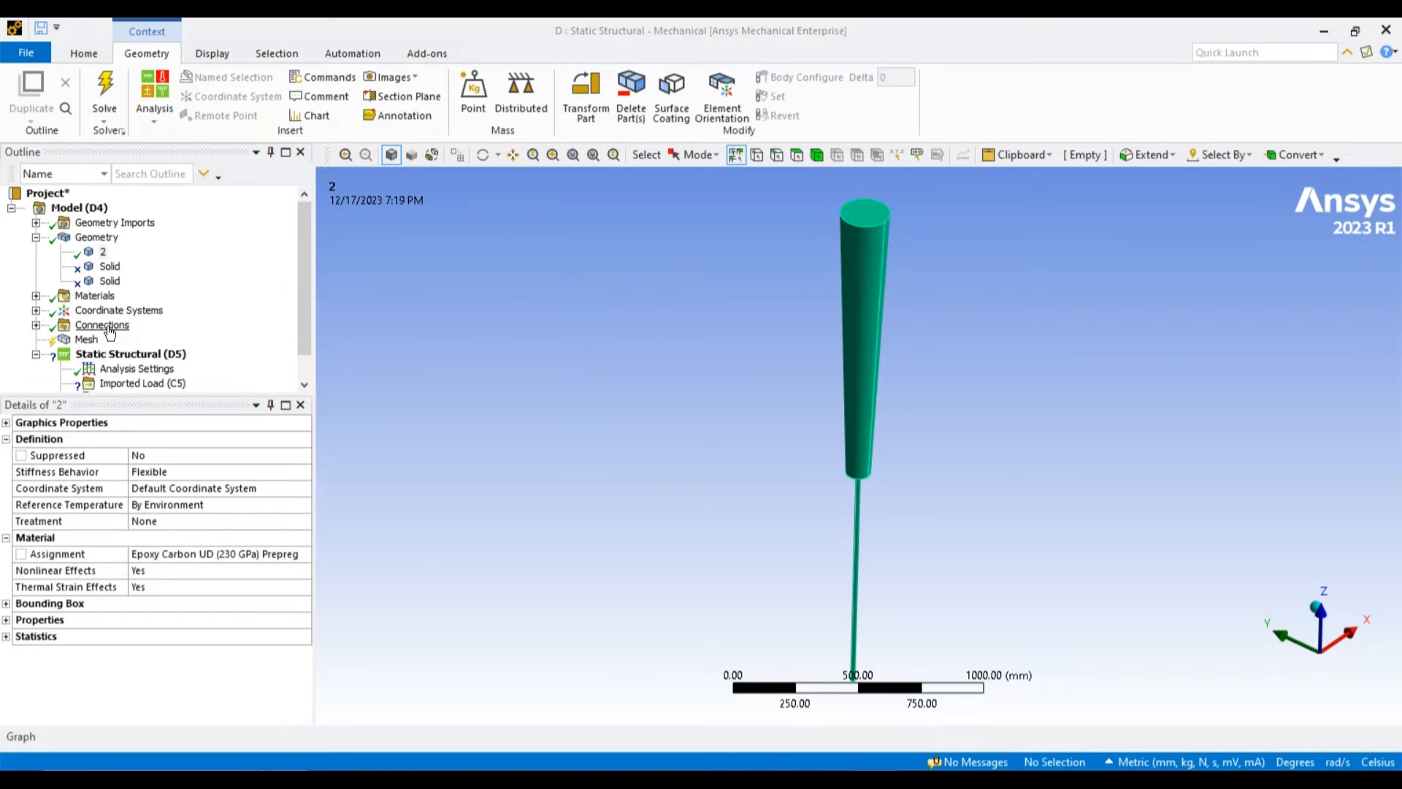
Insert edge sizings on the thin rod's end edges and the pillar's narrow-end edges.
click(87, 339)
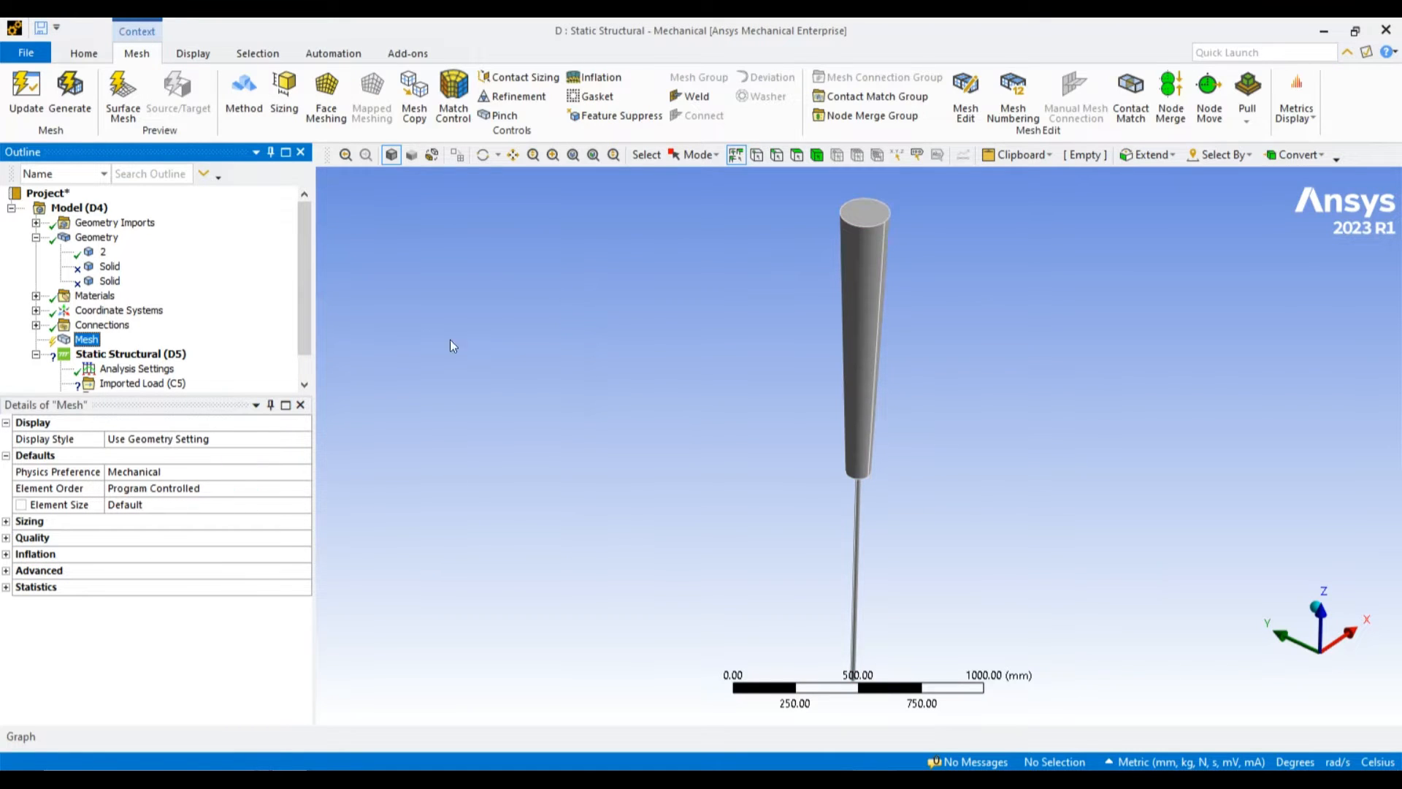
right_click(87, 338)
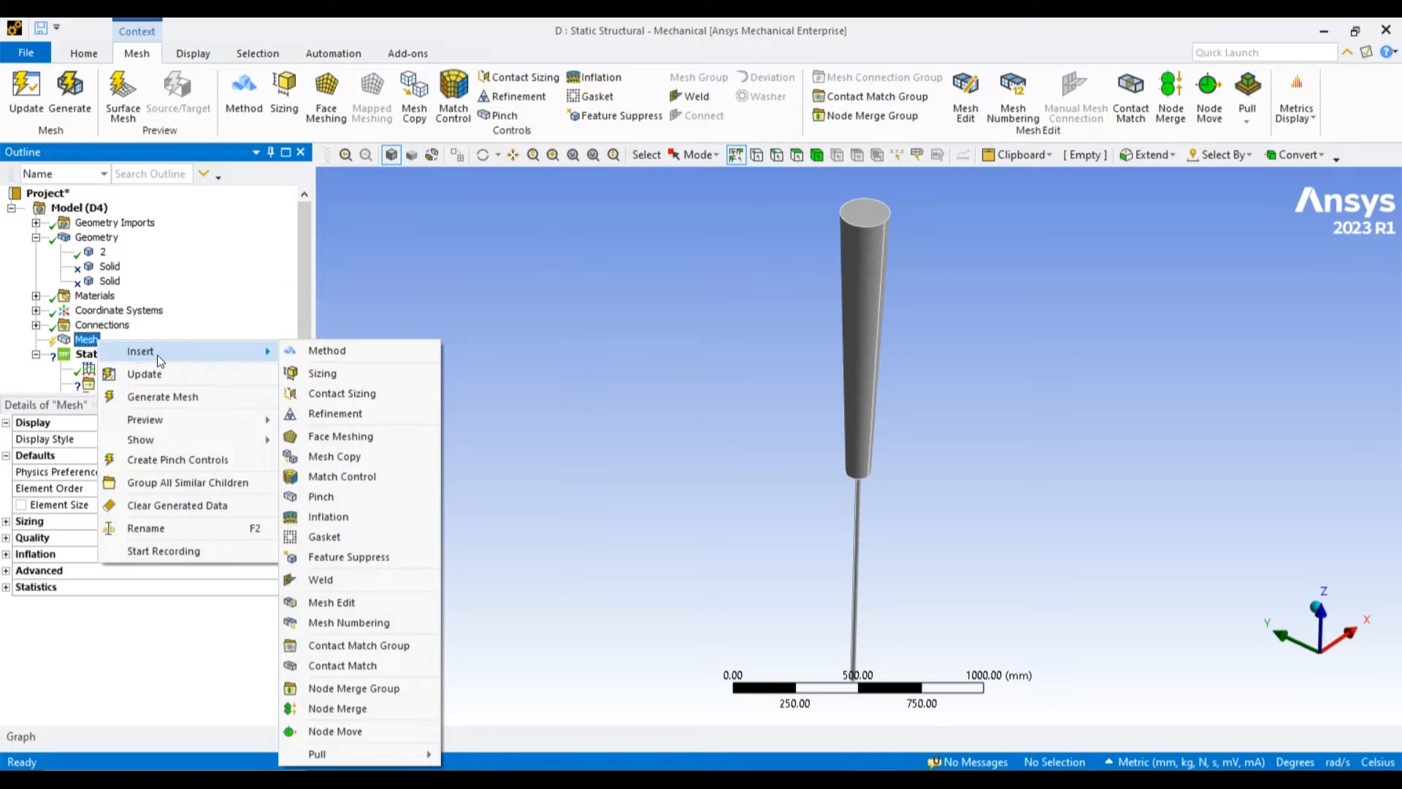
mouse_move(322, 373)
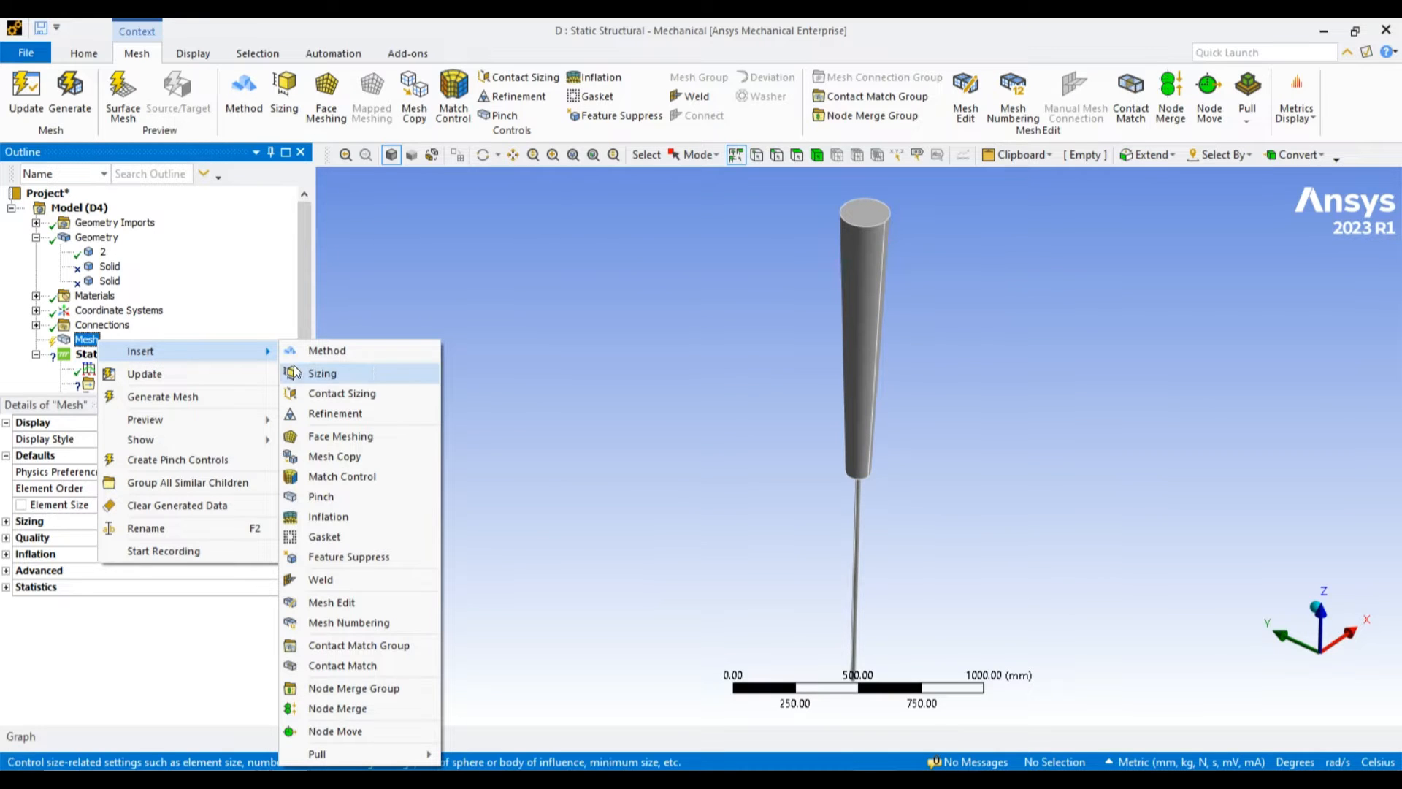
click(322, 373)
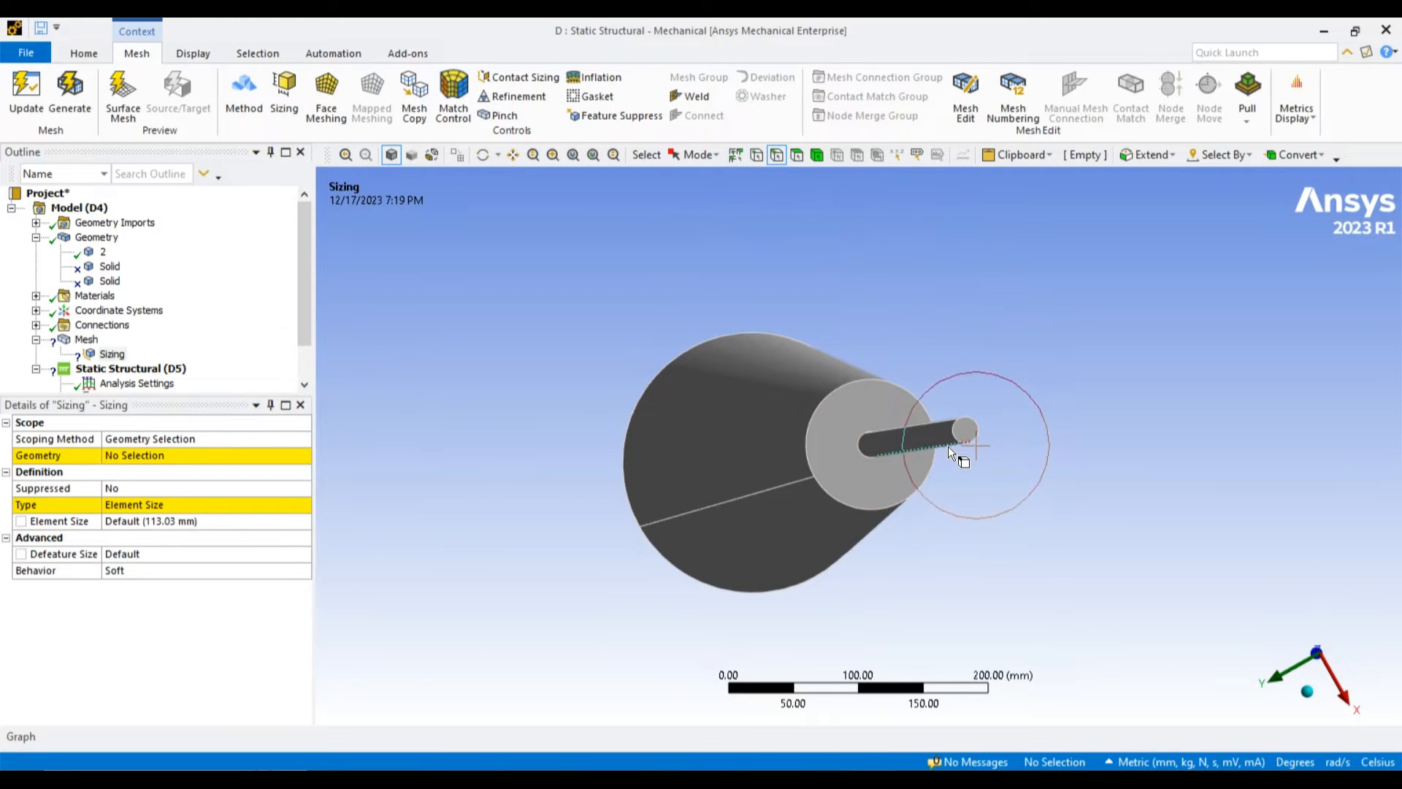
click(965, 431)
text(1)
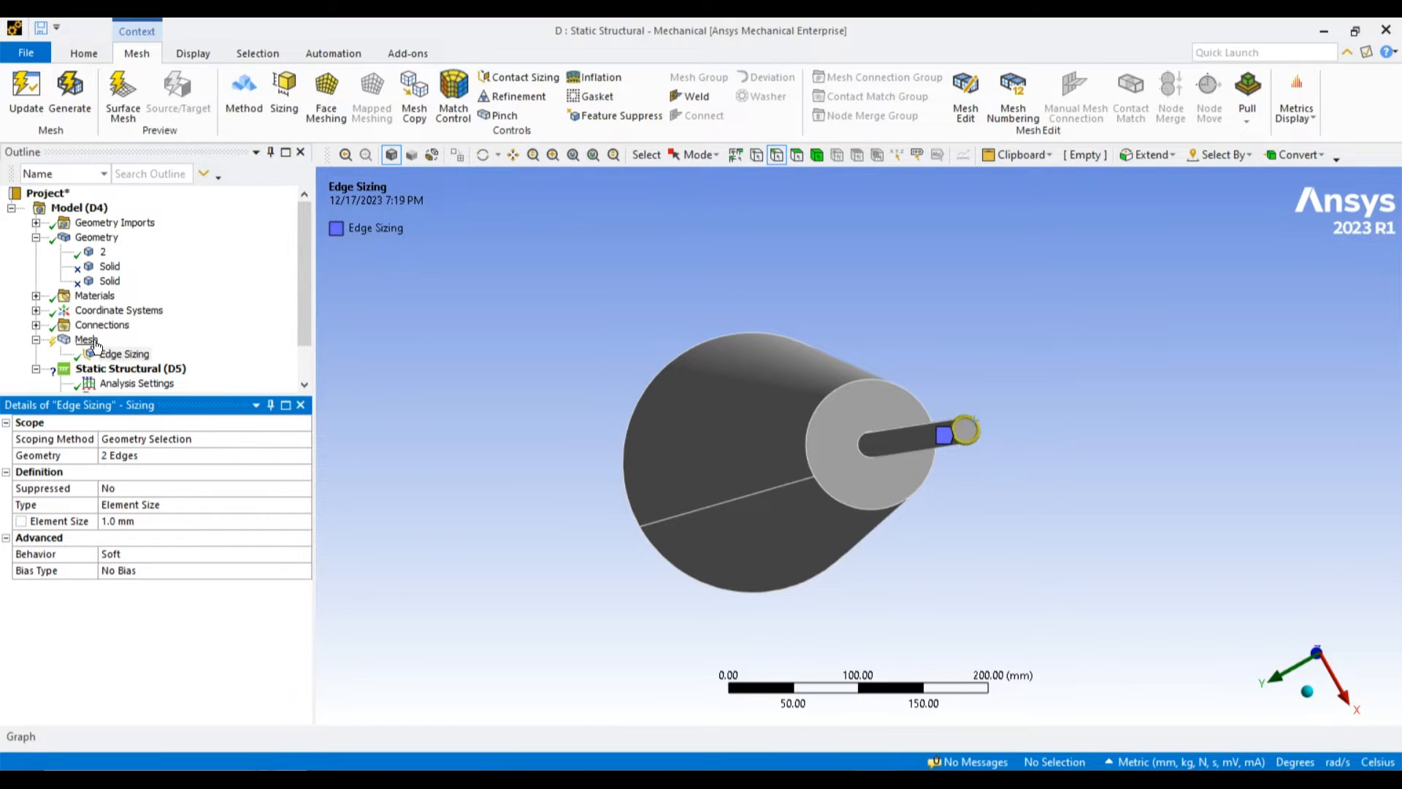
click(284, 95)
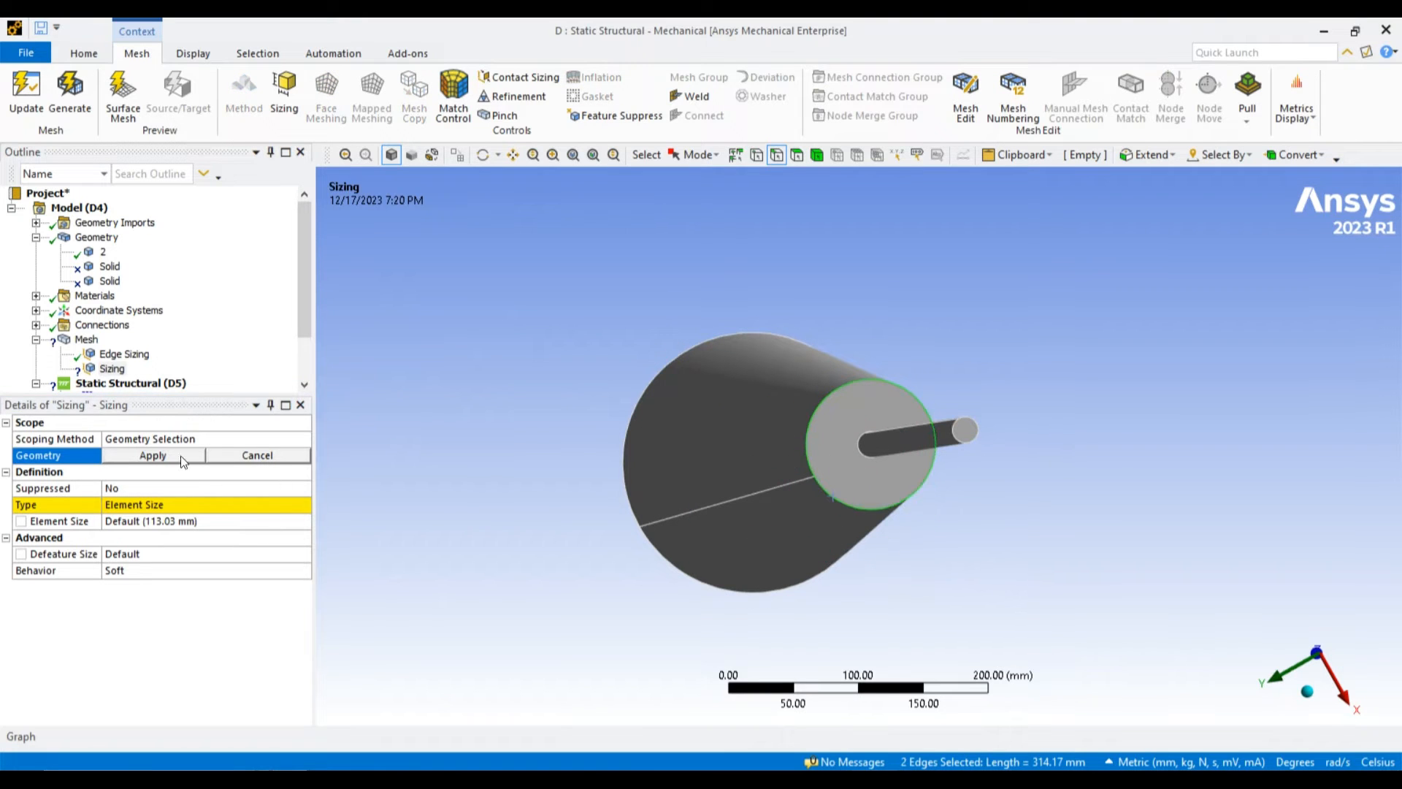
click(152, 455)
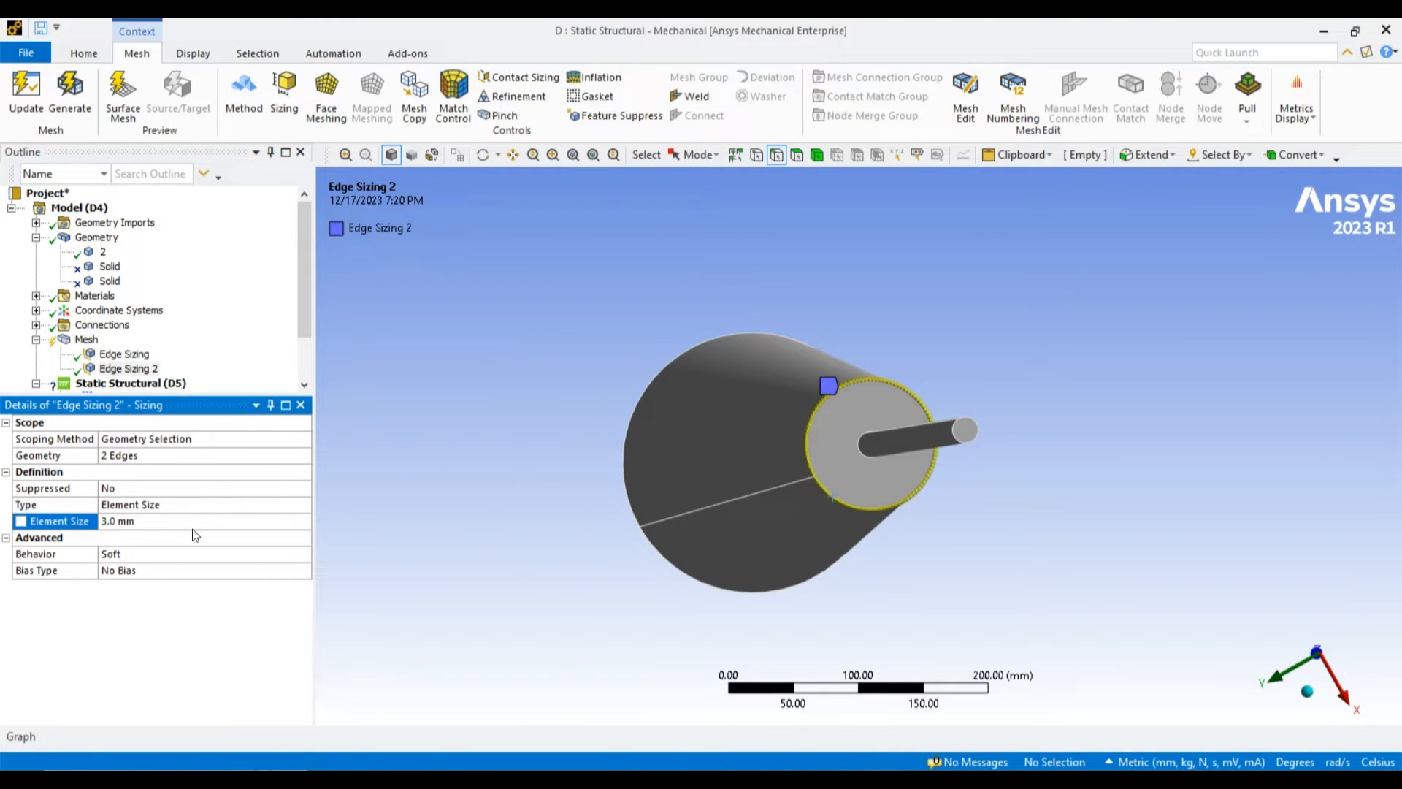
Add a third edge sizing on the pillar's wide-end circular edges, entering size 5.
right_click(86, 339)
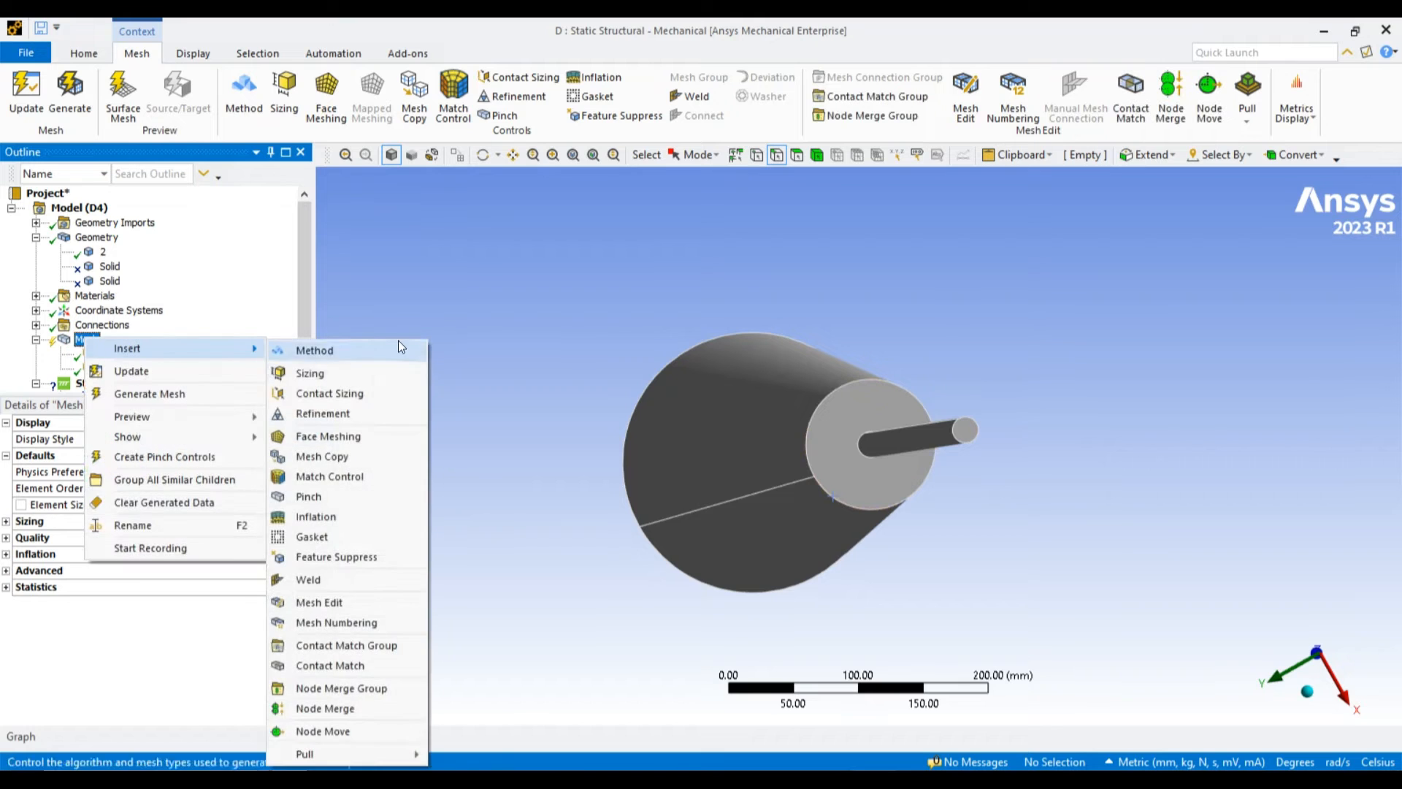
click(309, 373)
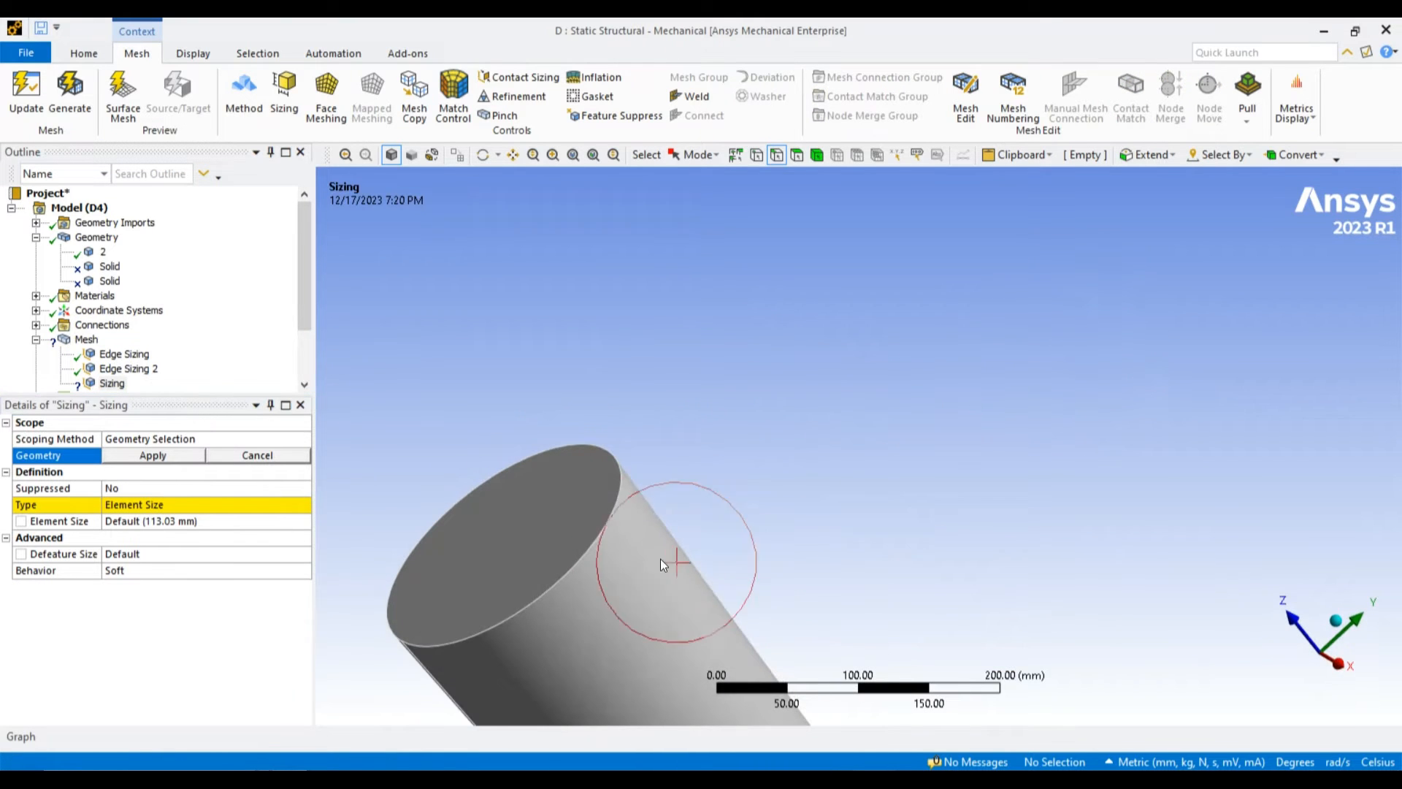
click(452, 523)
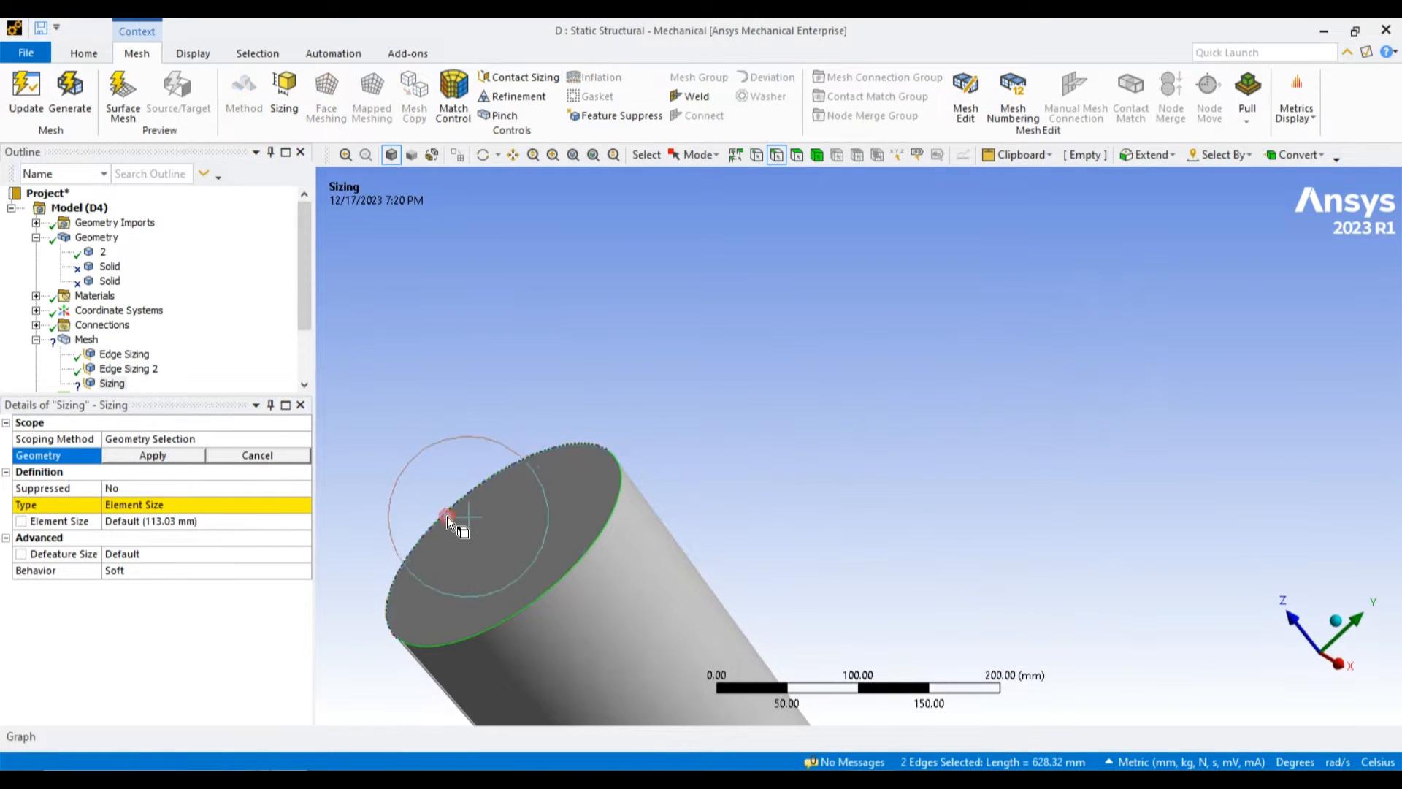
click(151, 454)
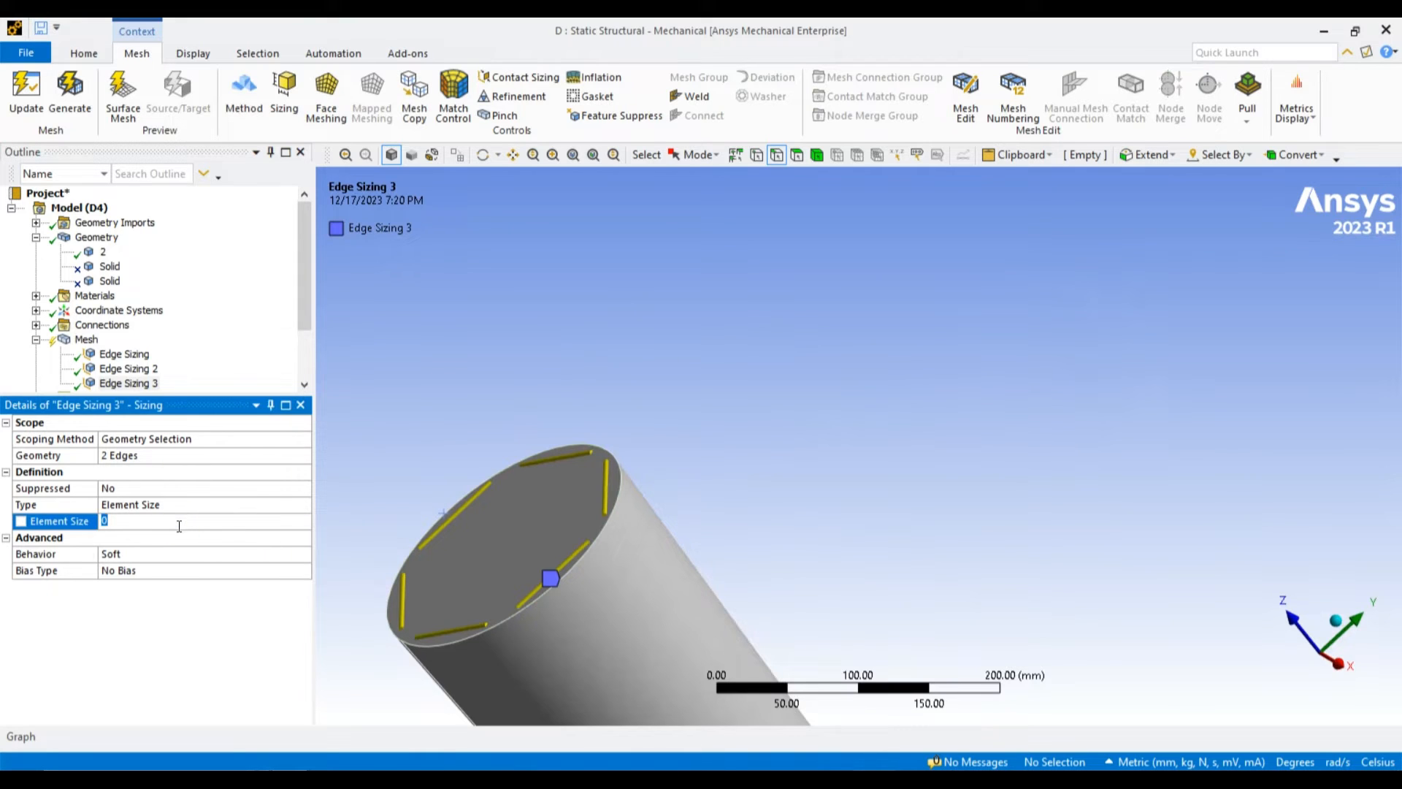
text(5)
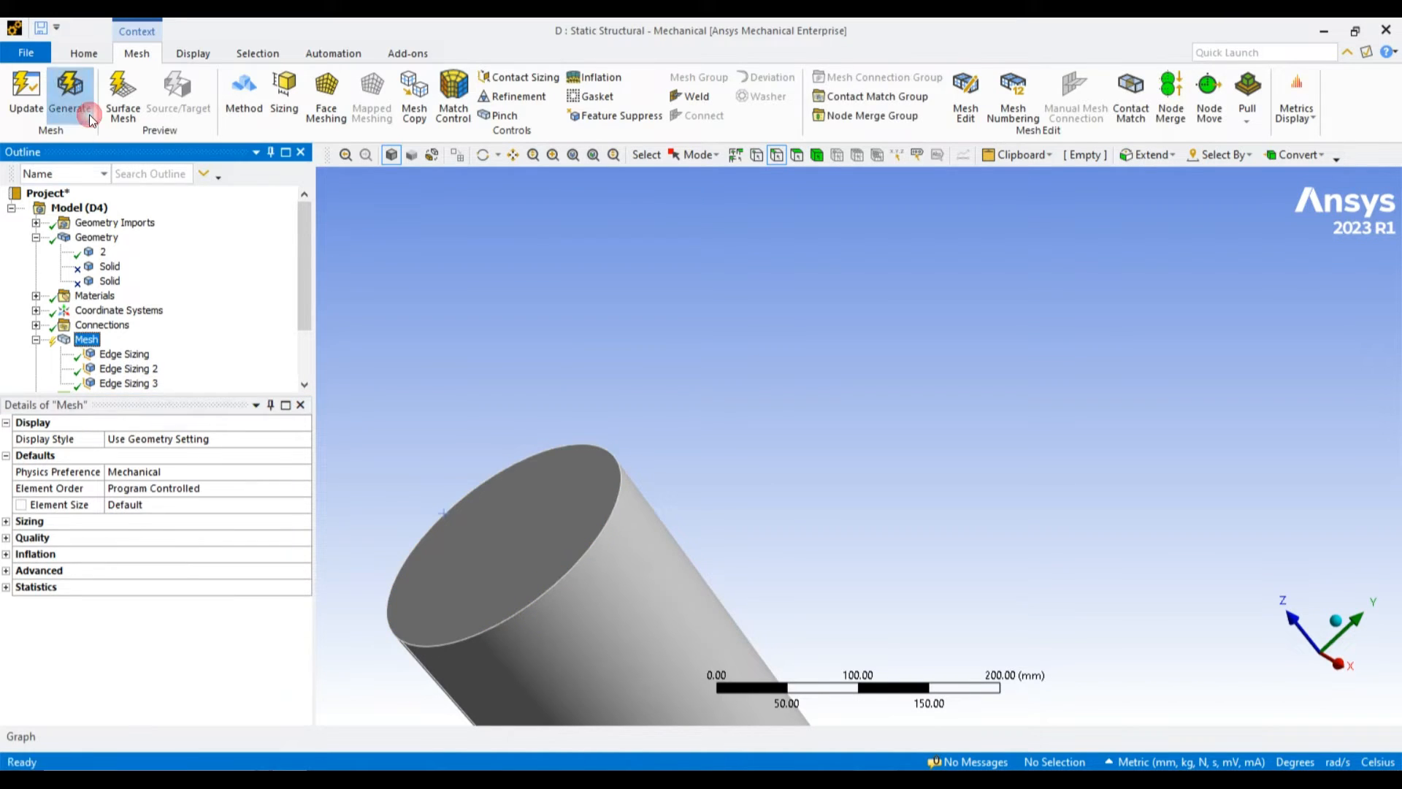
Generate the mesh at 8 mm default element size and check 42,290 nodes, 23,191 elements.
click(68, 94)
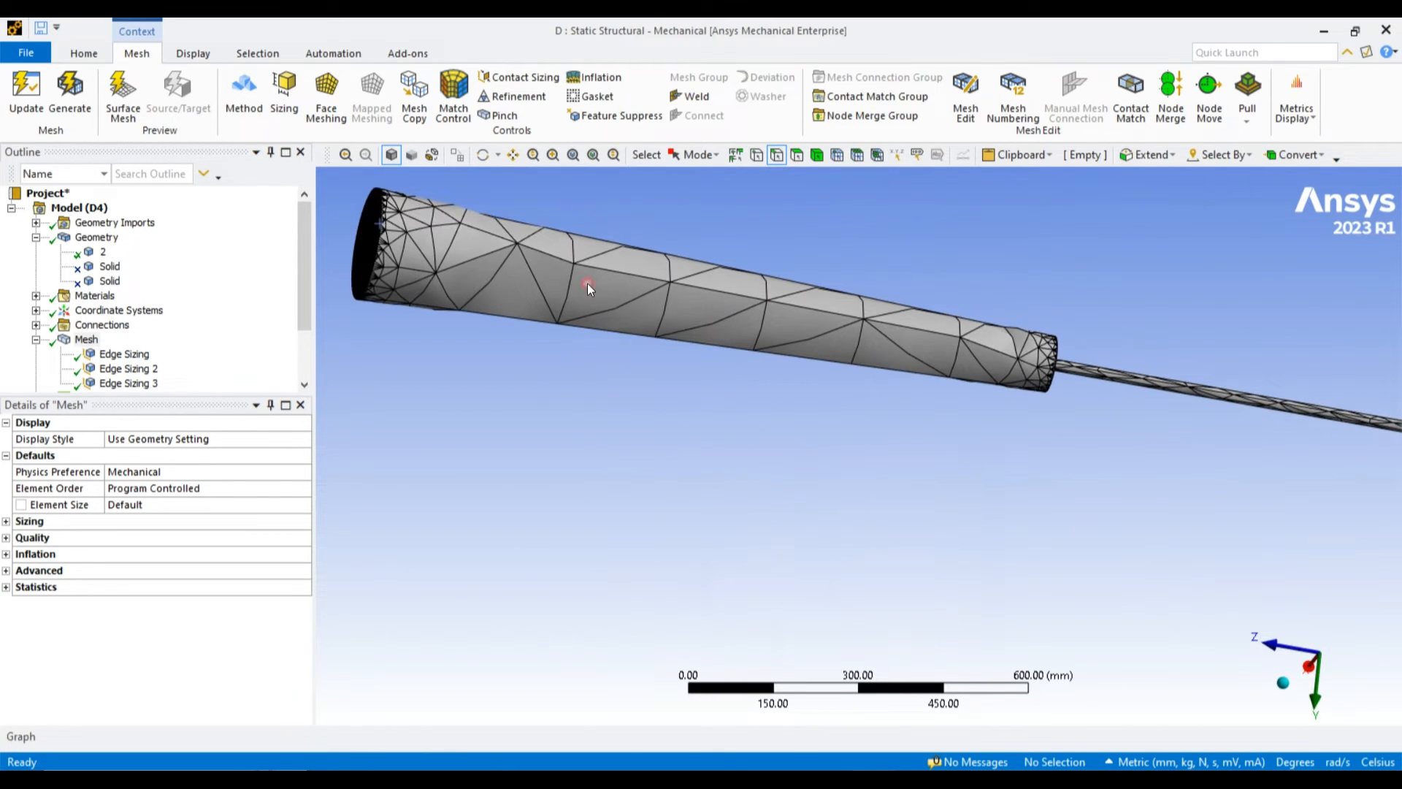
right_click(86, 338)
text(20)
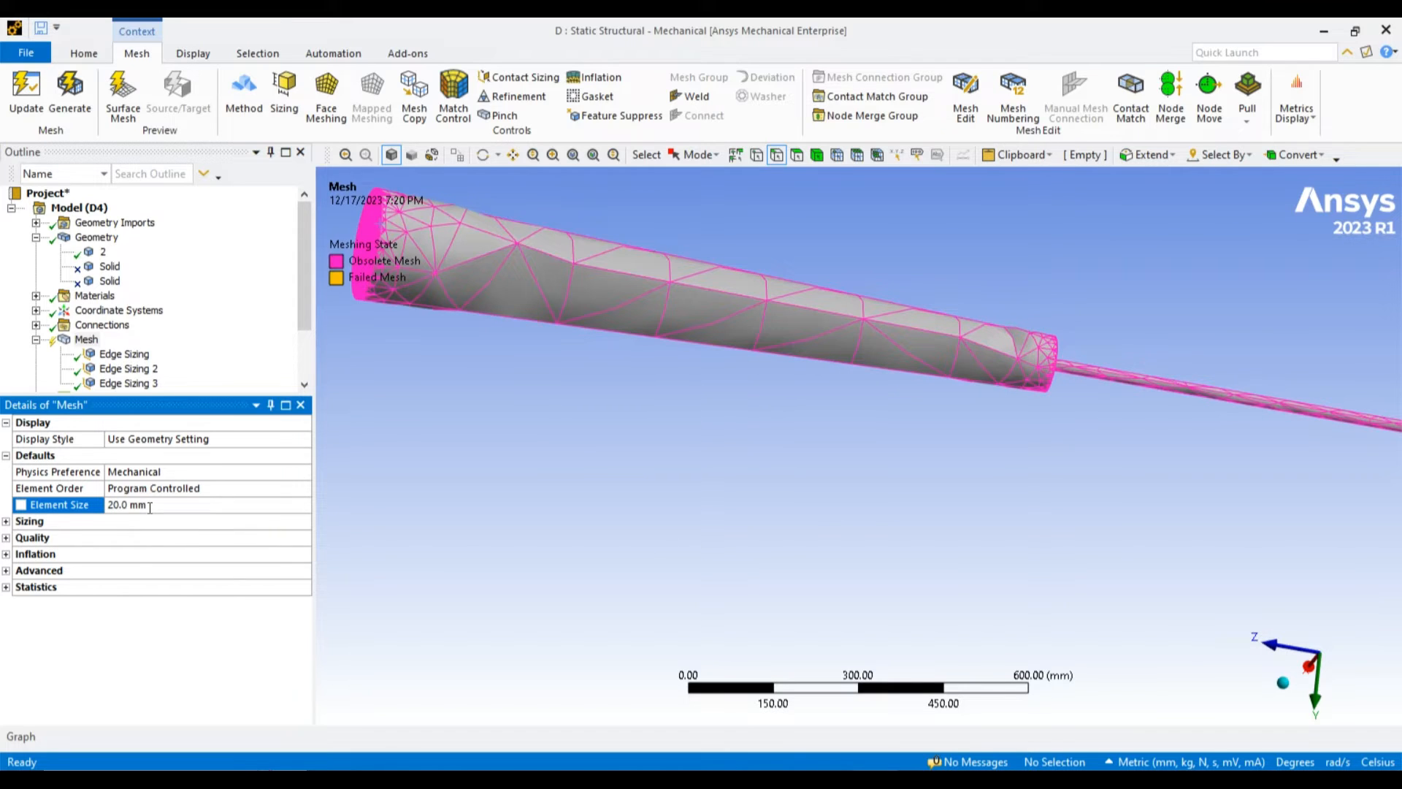
click(70, 96)
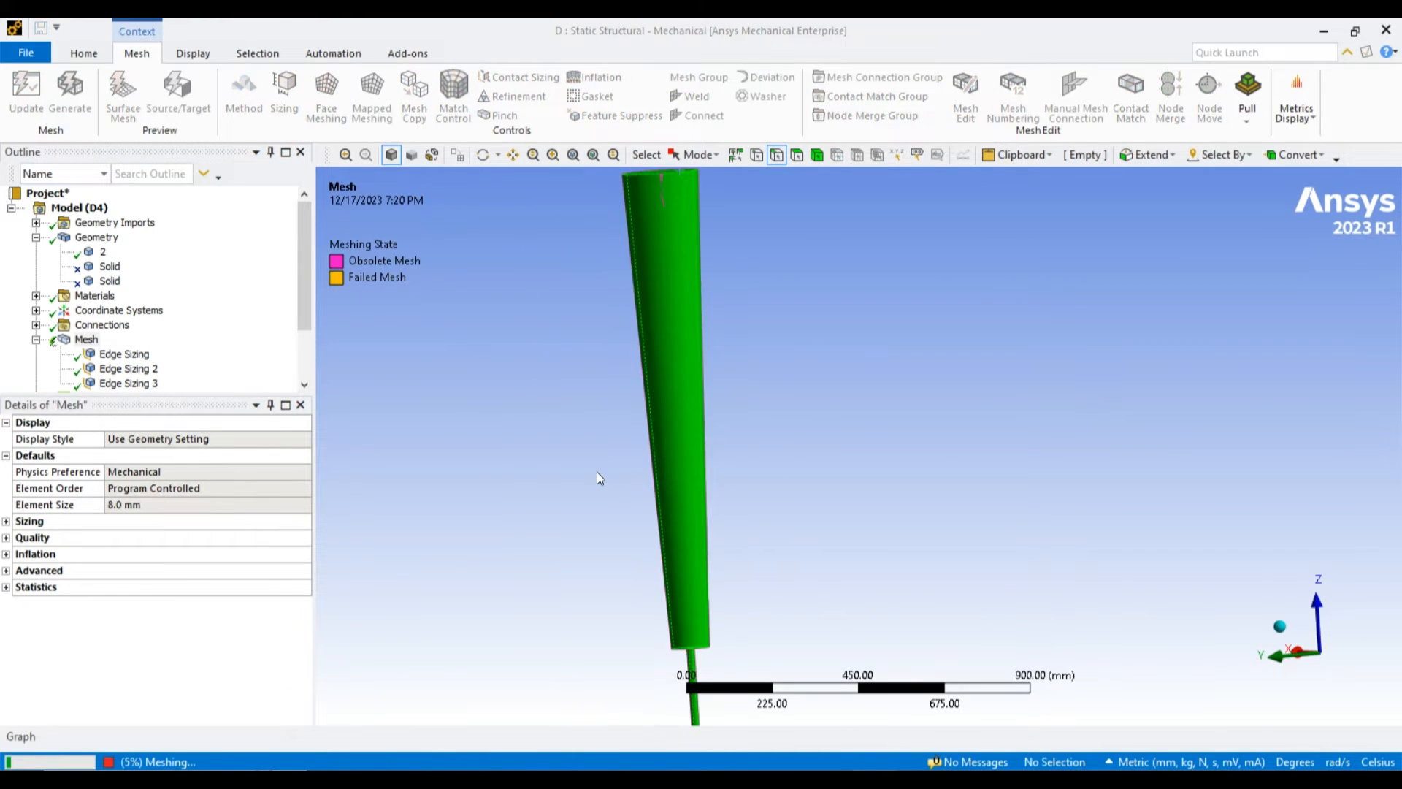
click(70, 94)
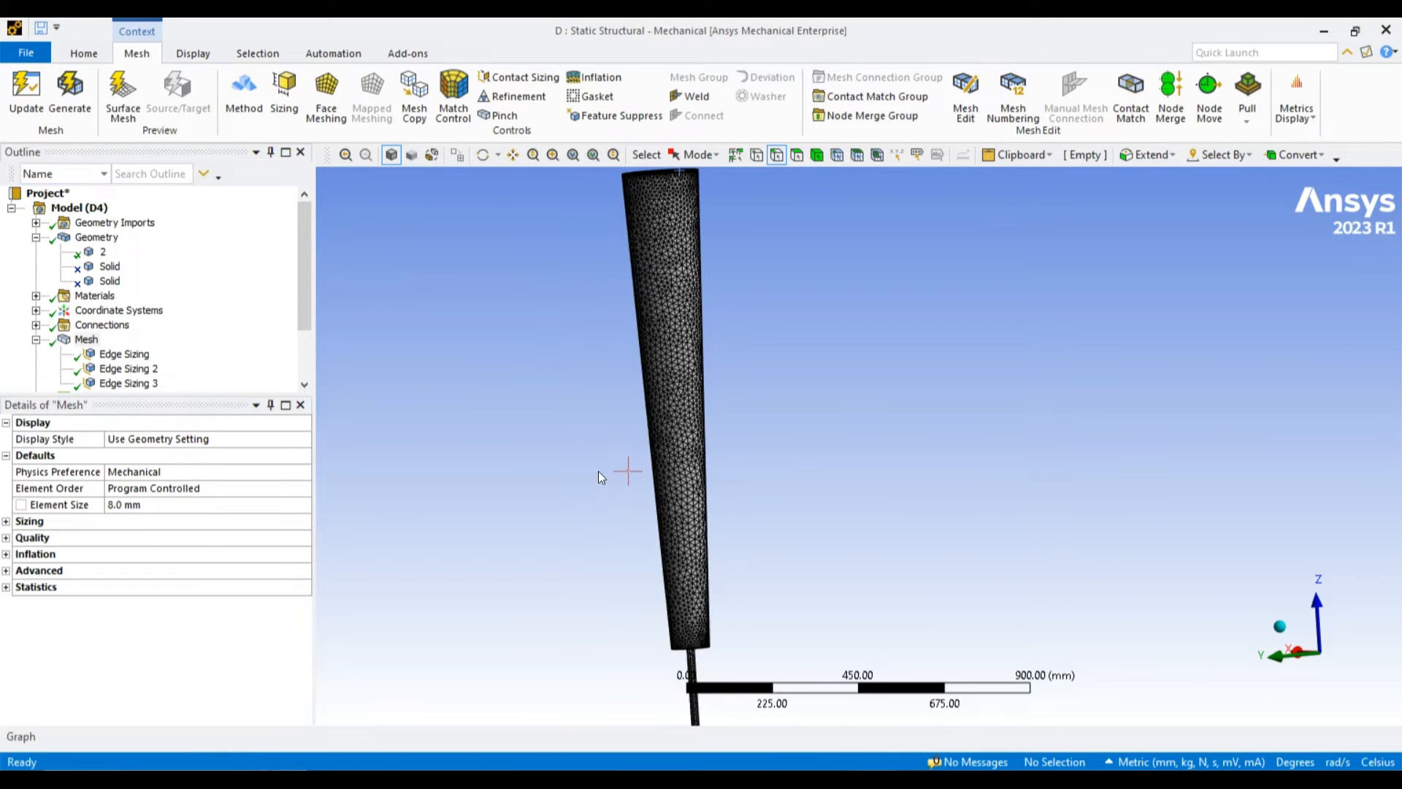
click(36, 585)
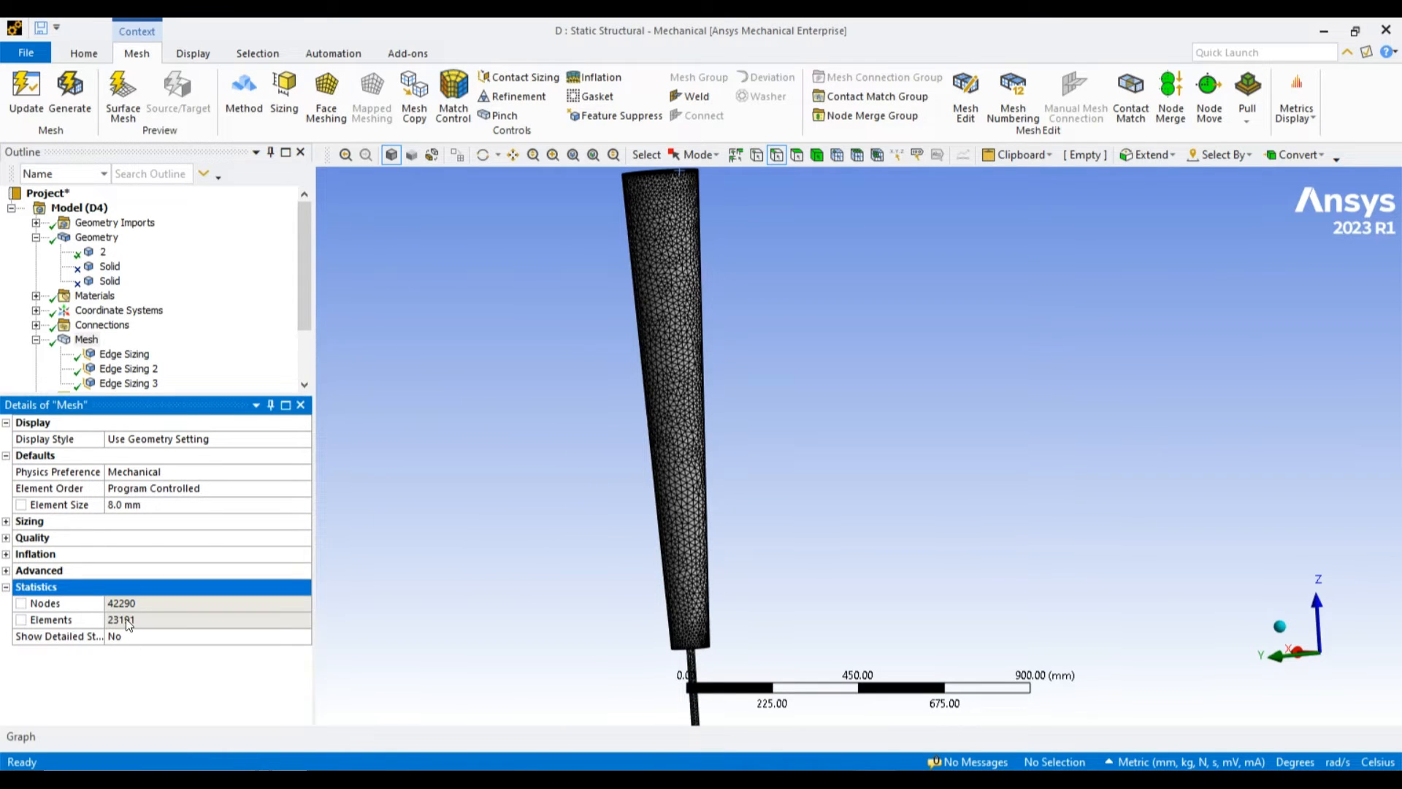
Add a 1 mm edge sizing on the rod-cylinder junction edges and regenerate the mesh.
click(121, 618)
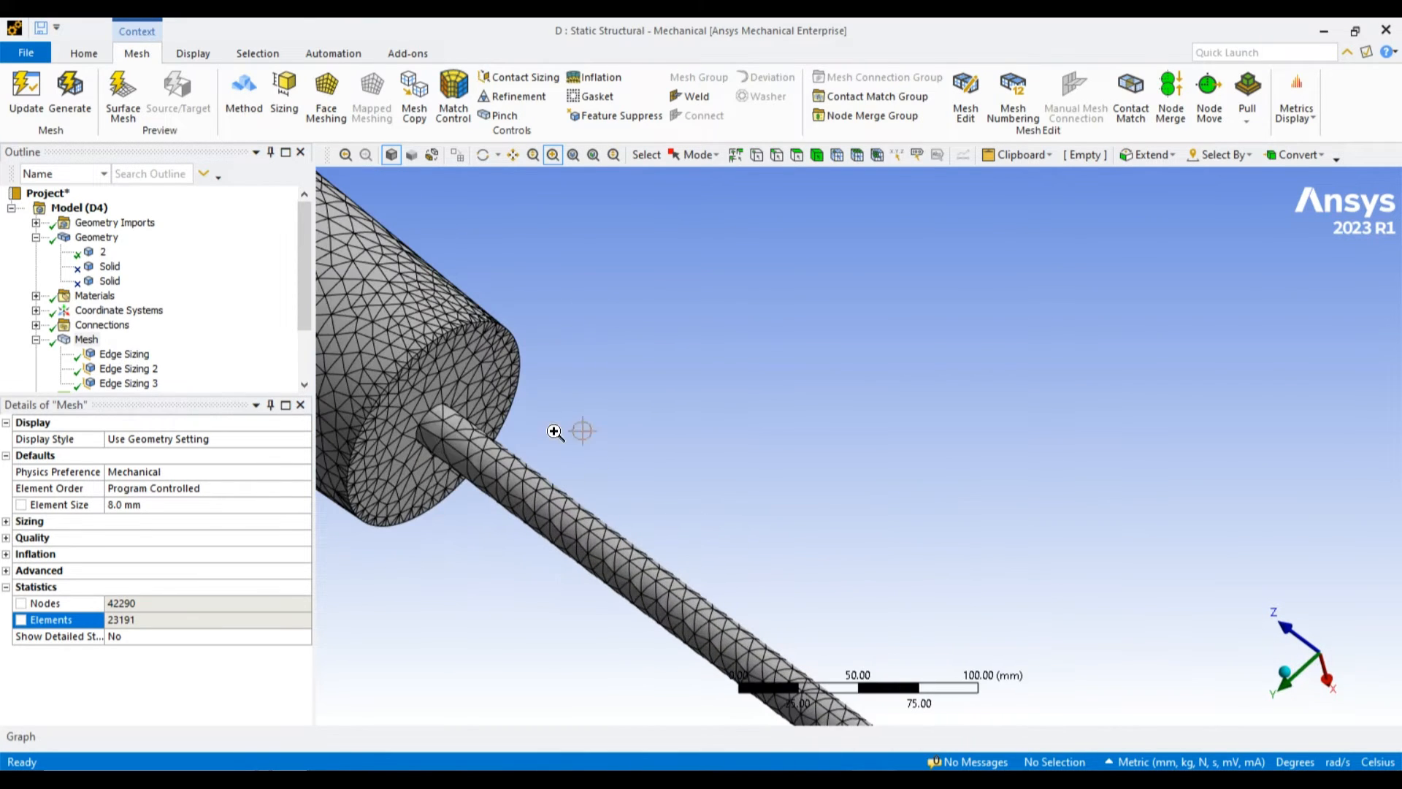
right_click(86, 339)
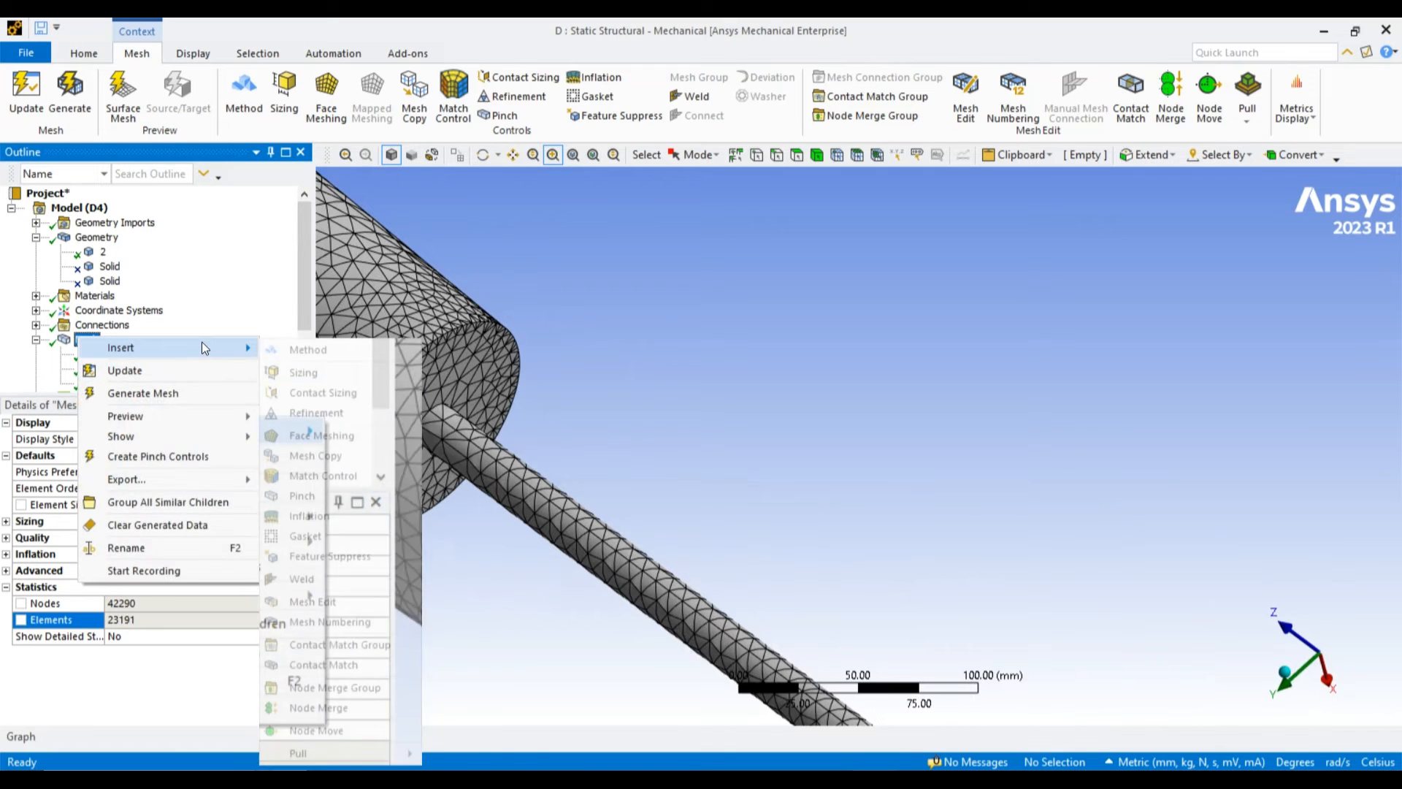
click(303, 372)
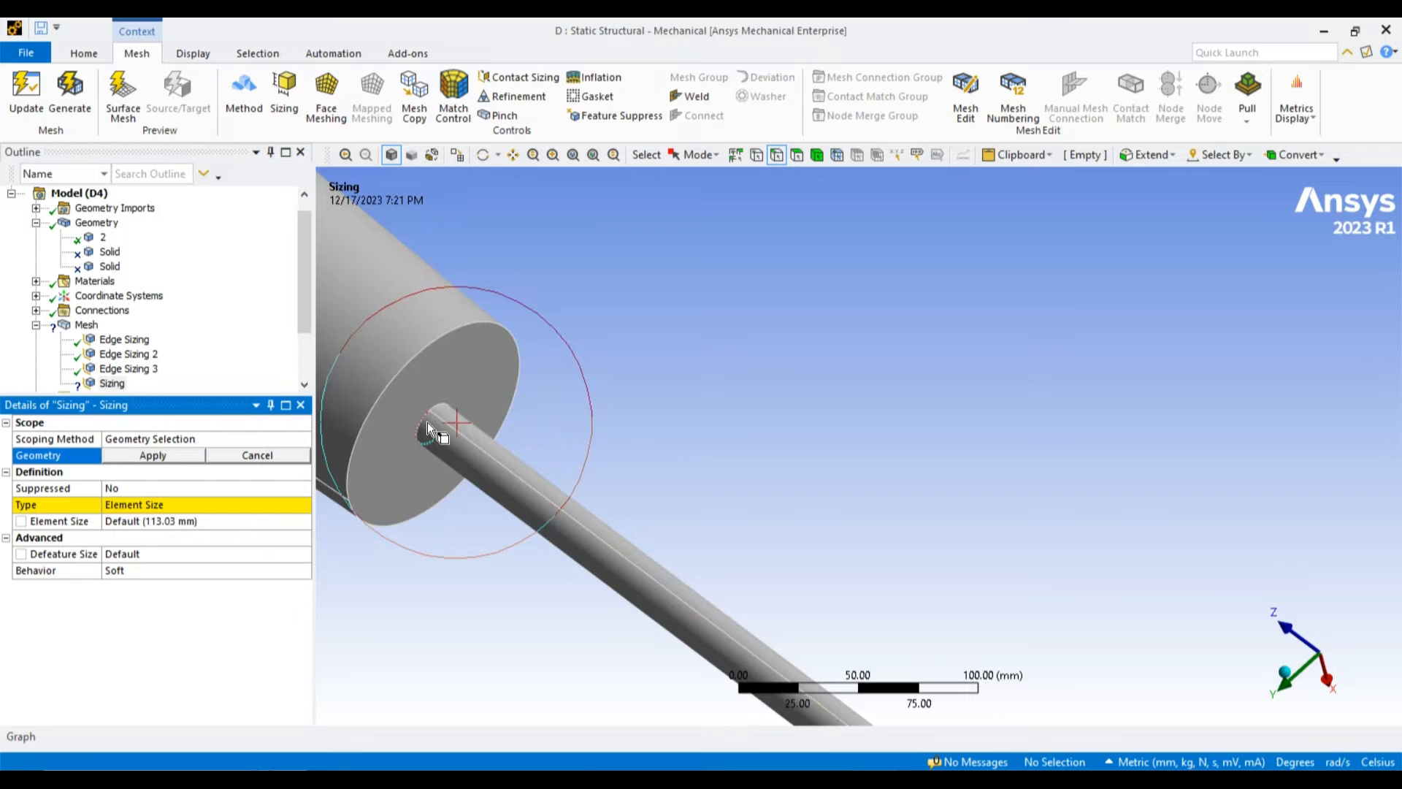
click(152, 454)
text(1)
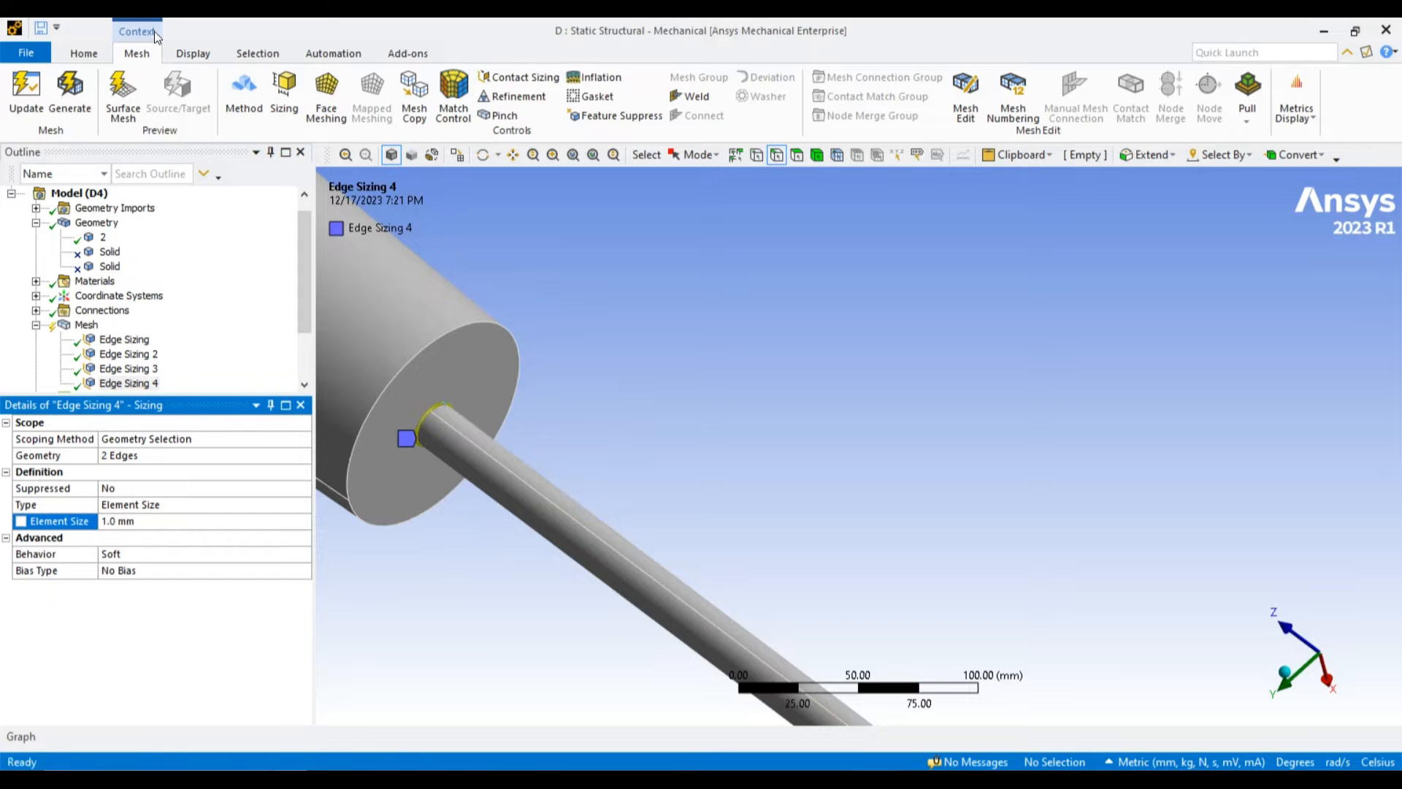
click(70, 96)
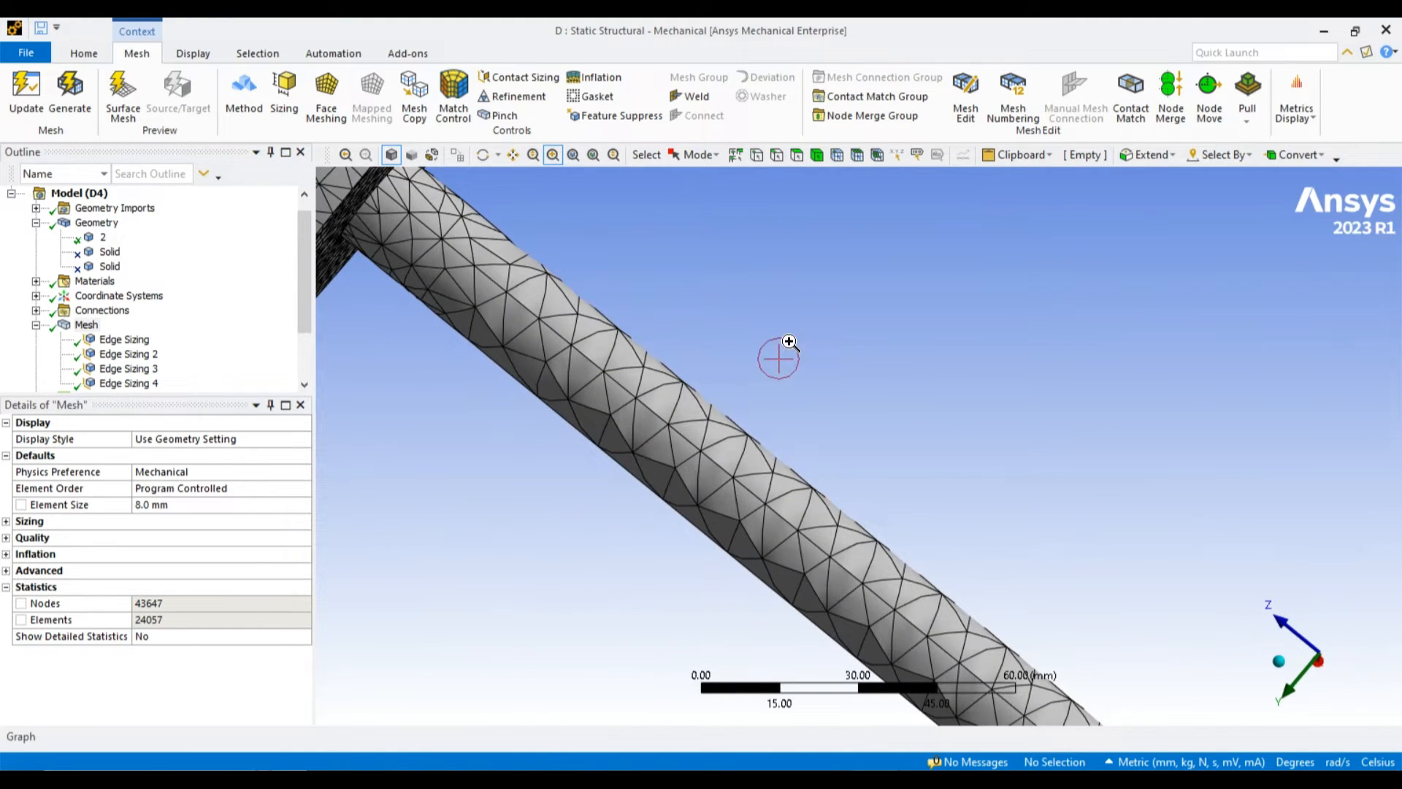
Add a 4 mm face sizing on the two rod faces and remesh to 73,114 nodes, 40,410 elements.
right_click(86, 324)
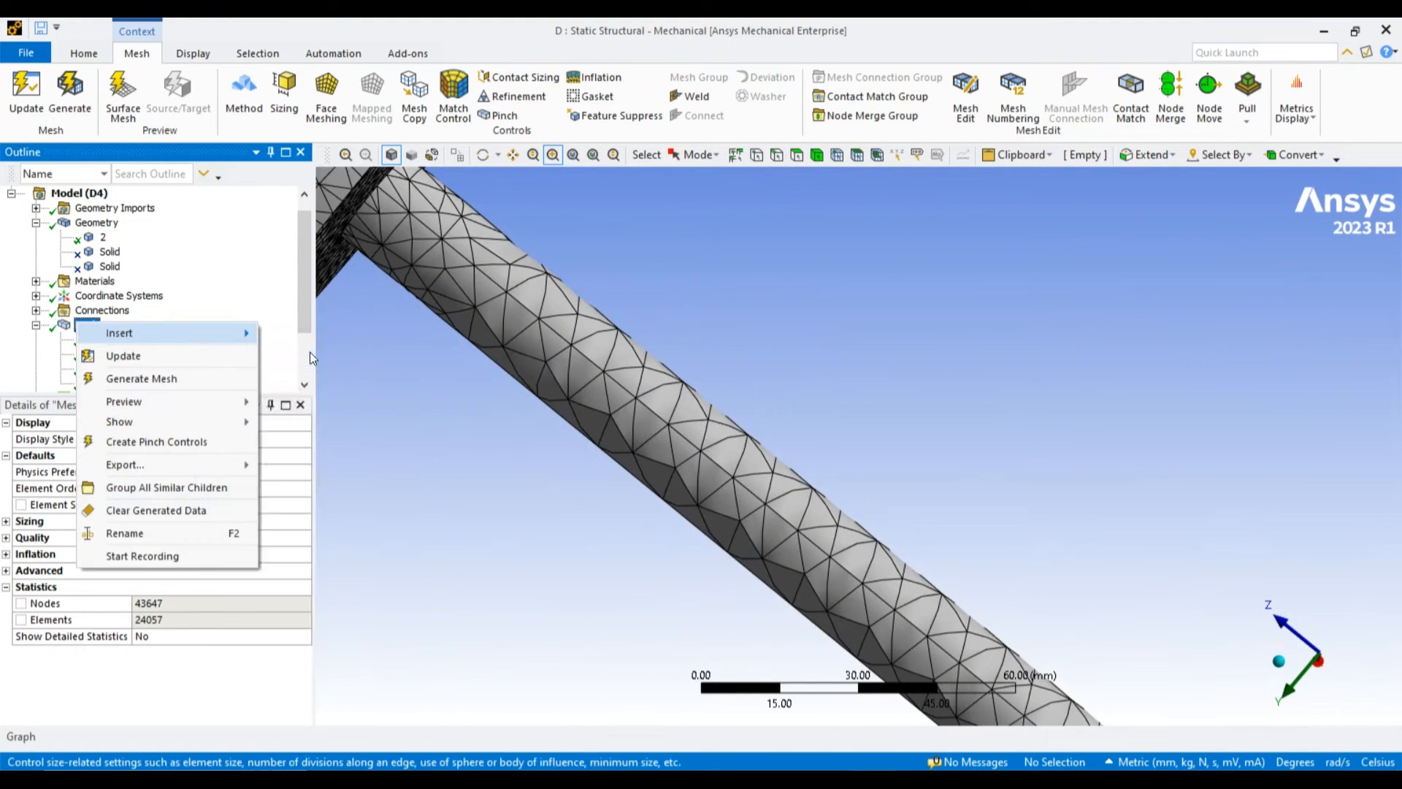
click(119, 333)
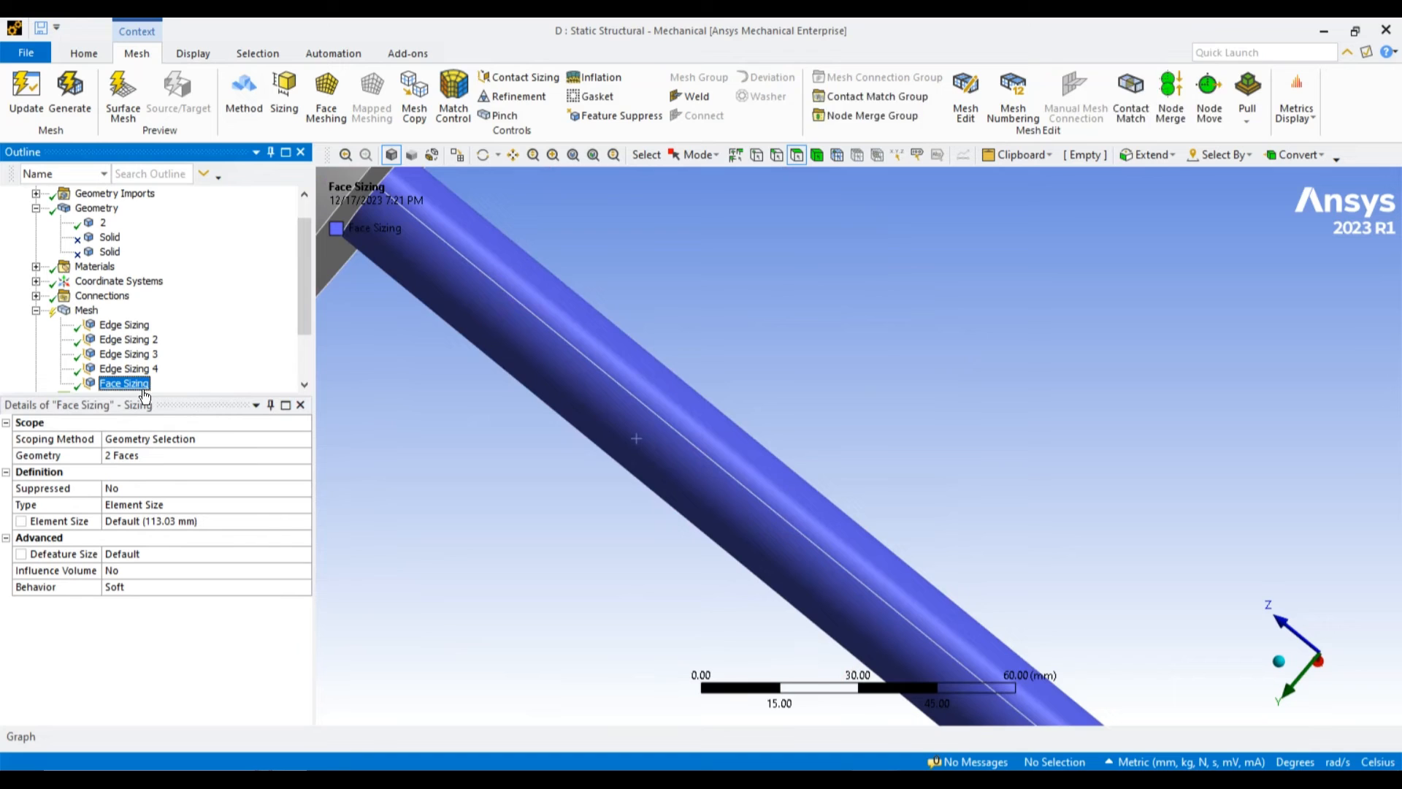
click(21, 520)
text(4)
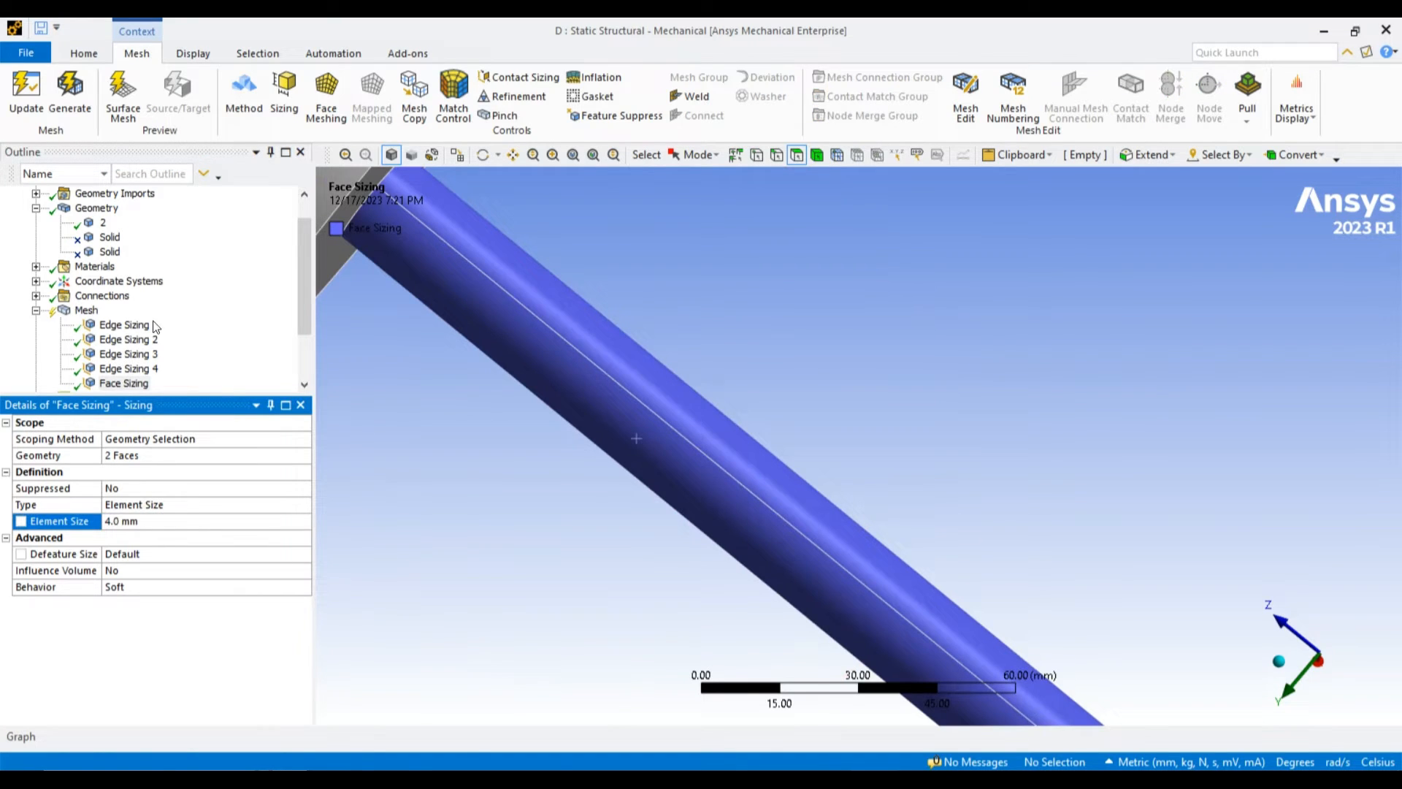
click(70, 97)
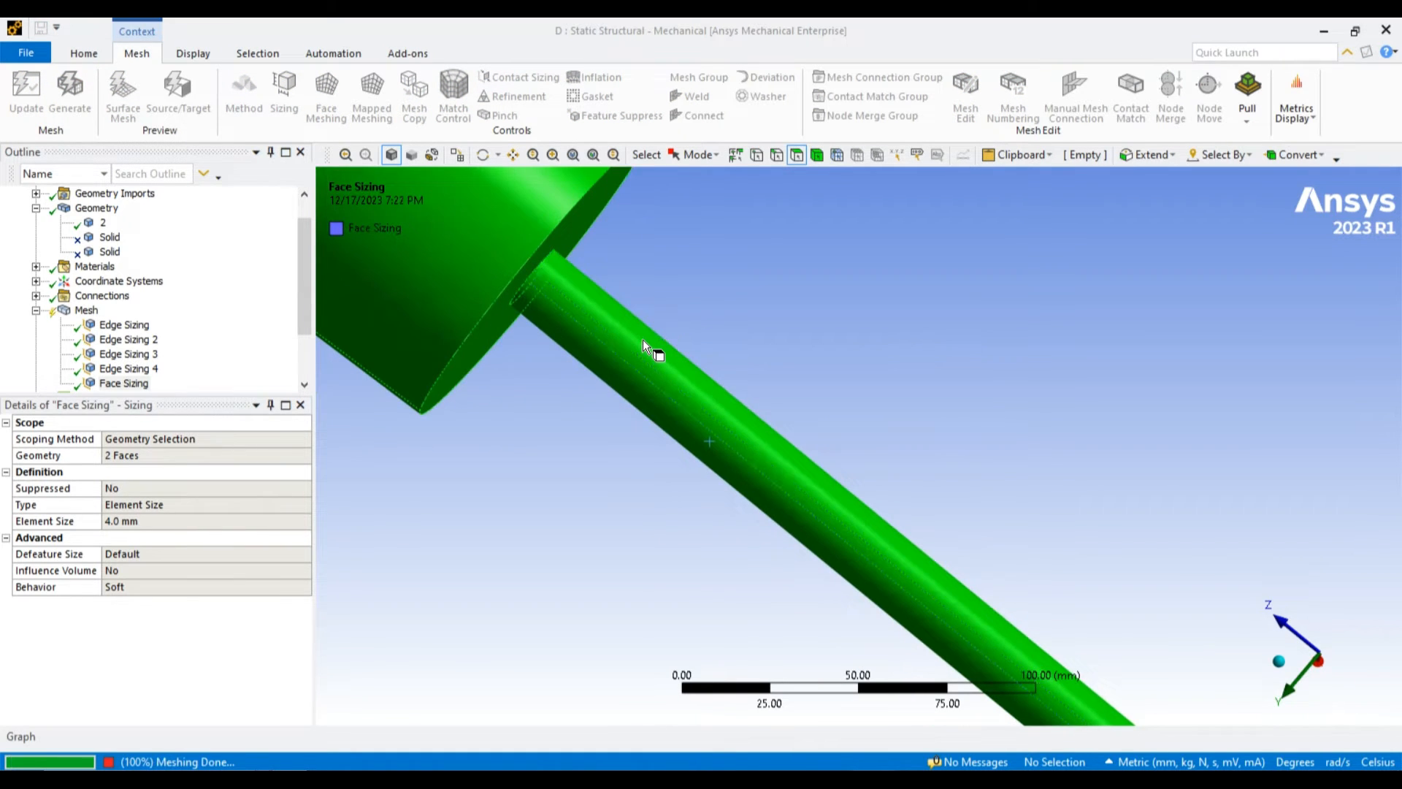
click(87, 310)
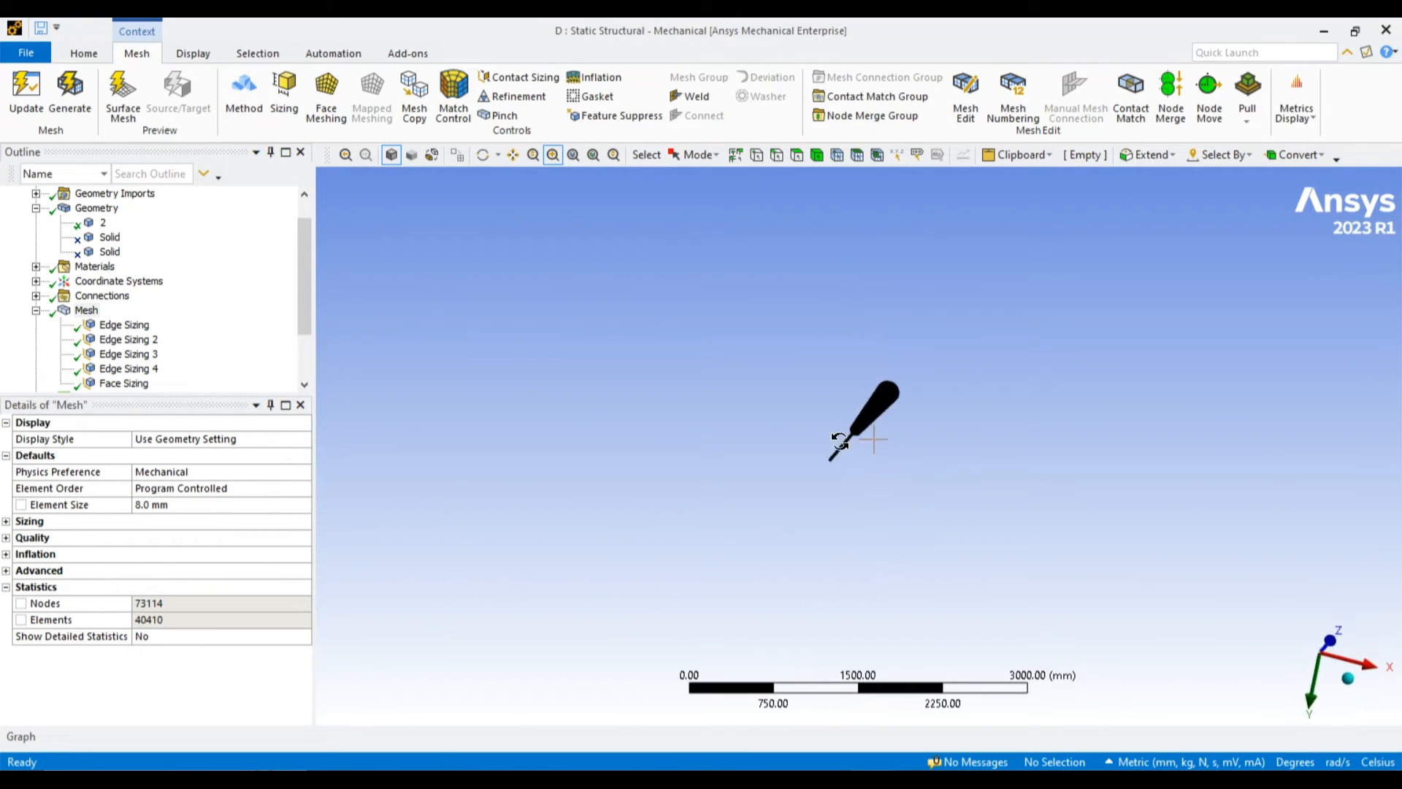
click(130, 324)
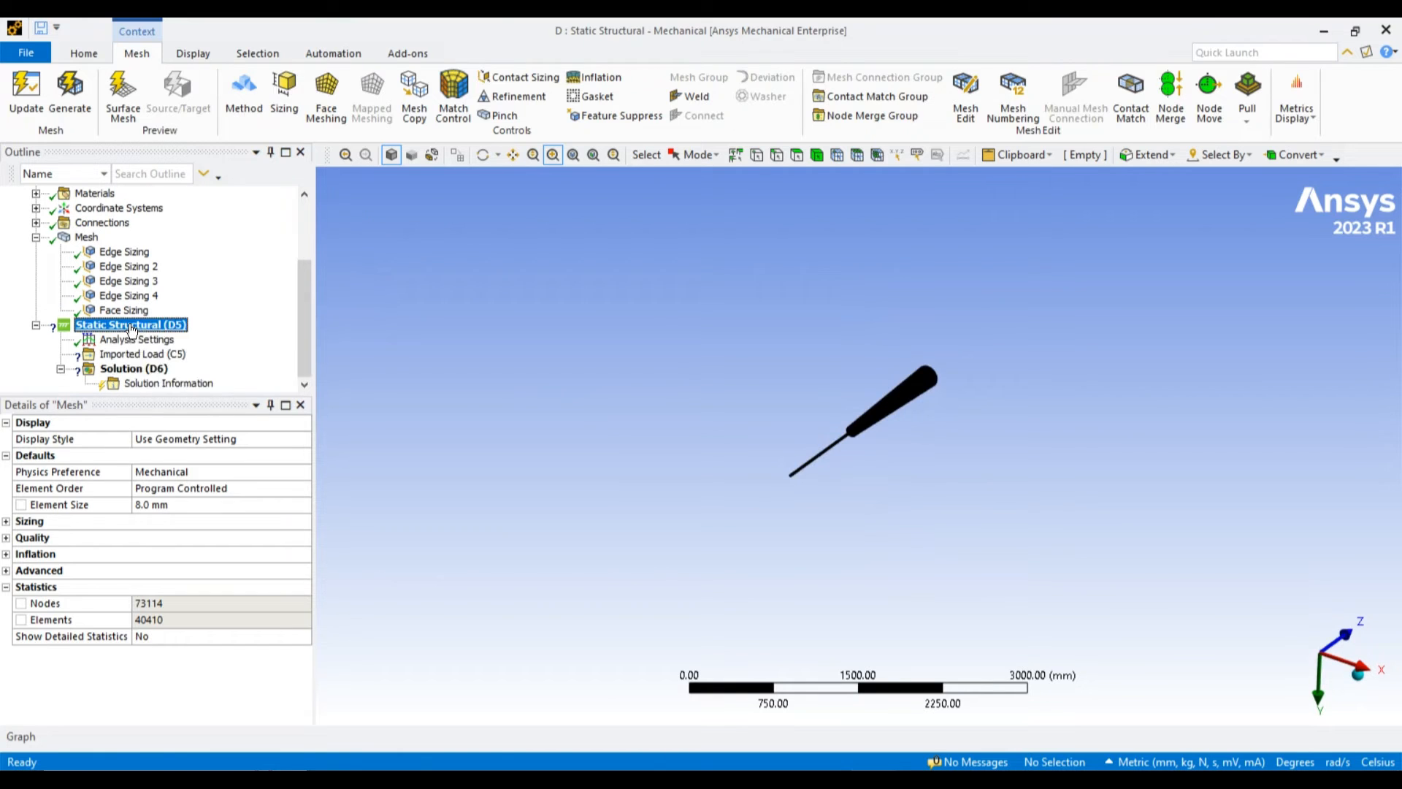
Fix the rod's end face and begin inserting an imported pressure from Solution 2.
right_click(130, 324)
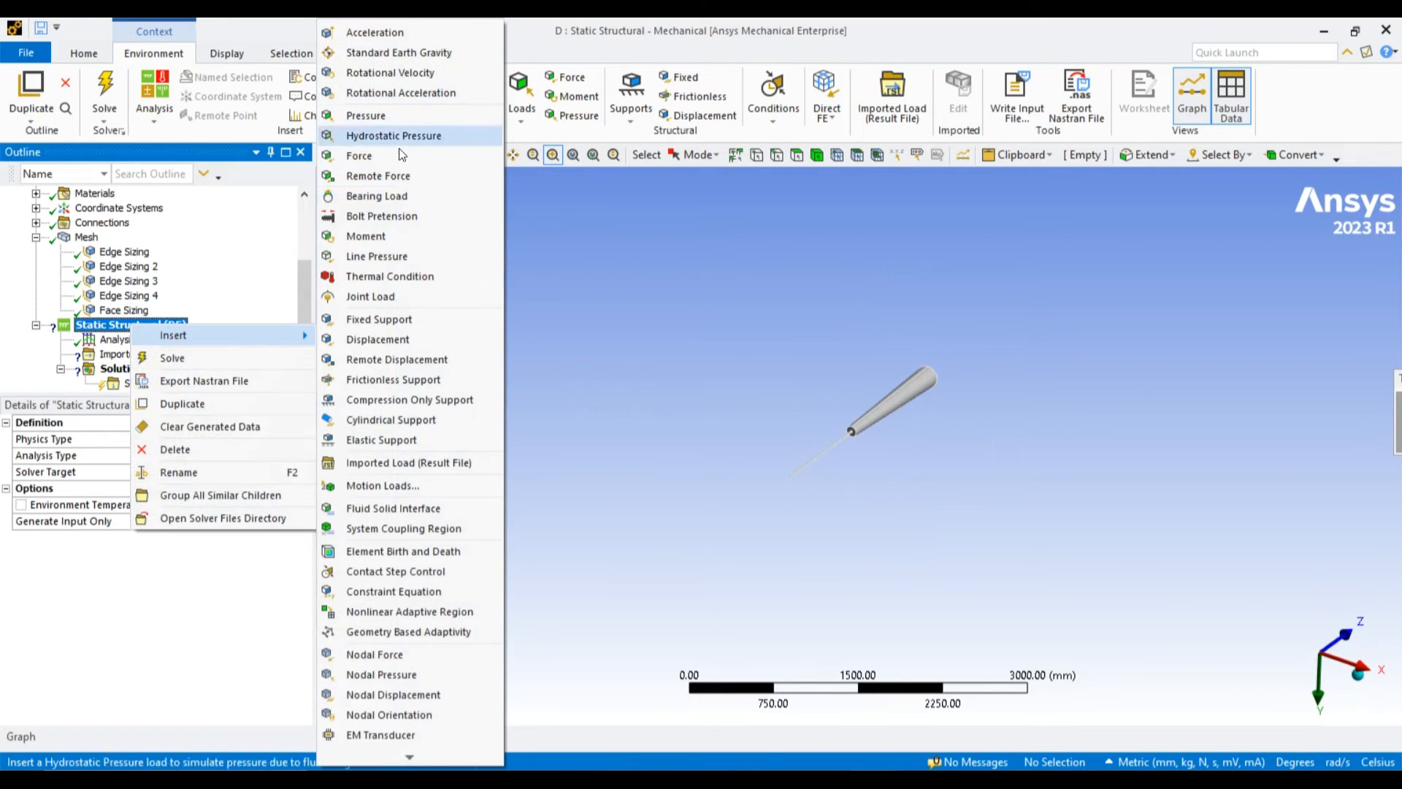
click(378, 319)
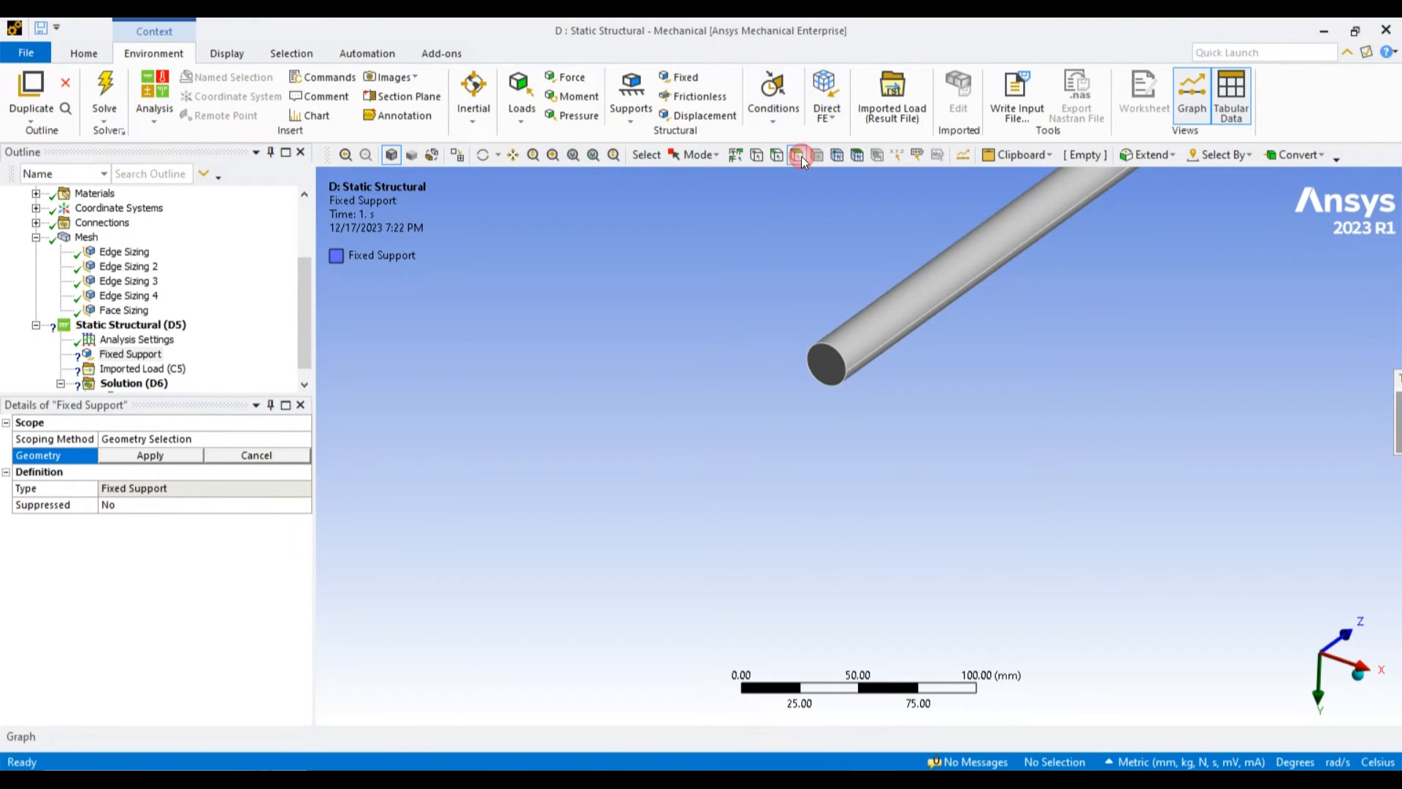
click(828, 367)
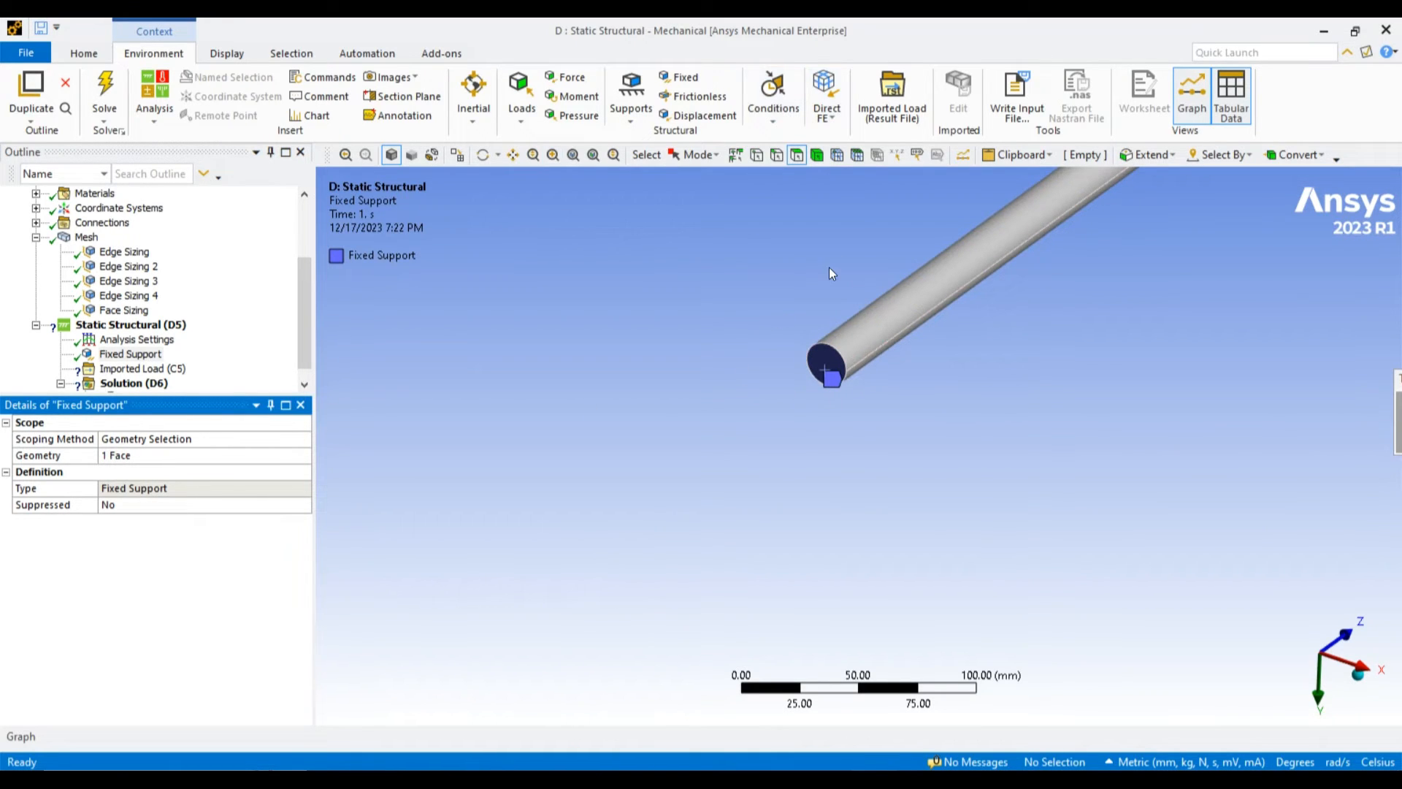
right_click(143, 368)
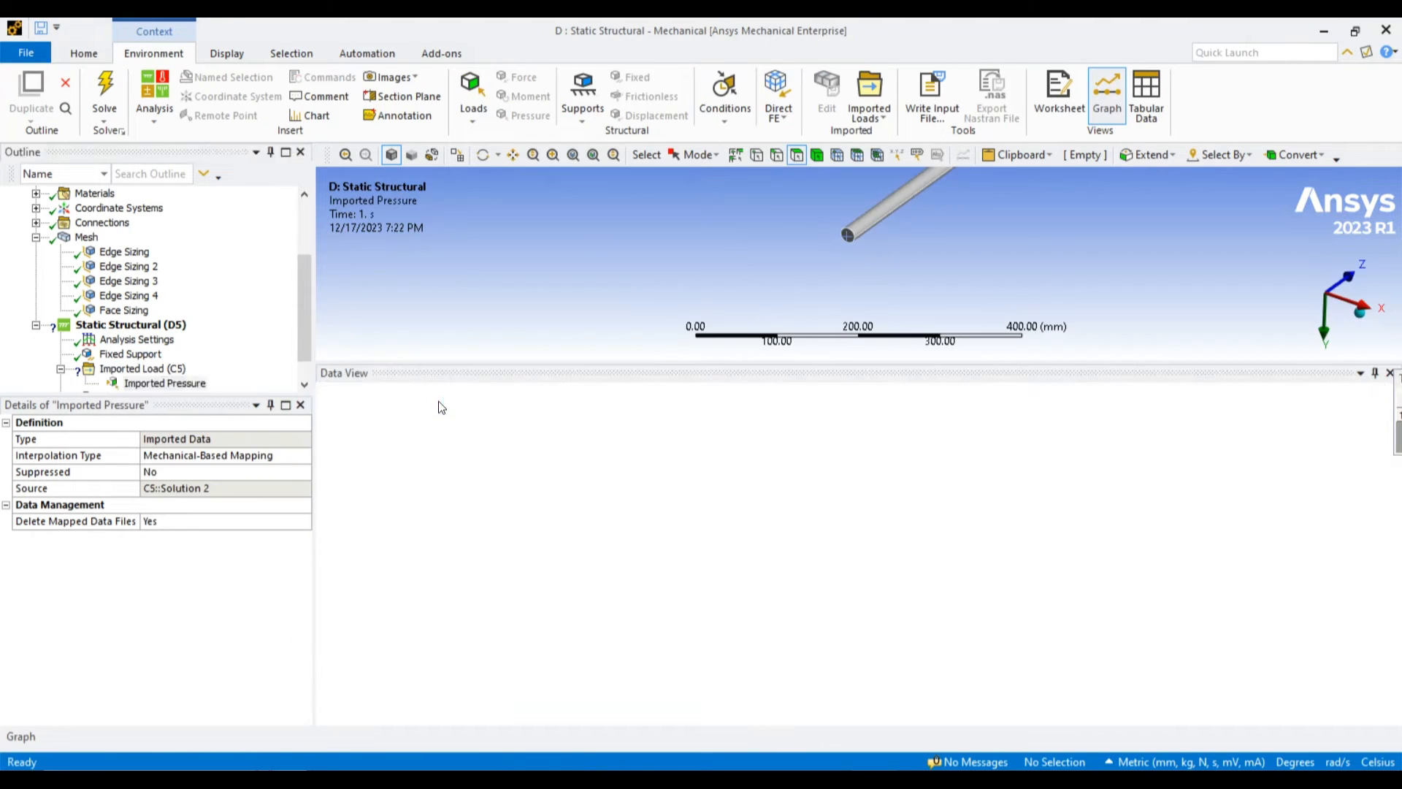
Scope the imported 'blade' surface pressure to the six pillar faces.
click(164, 383)
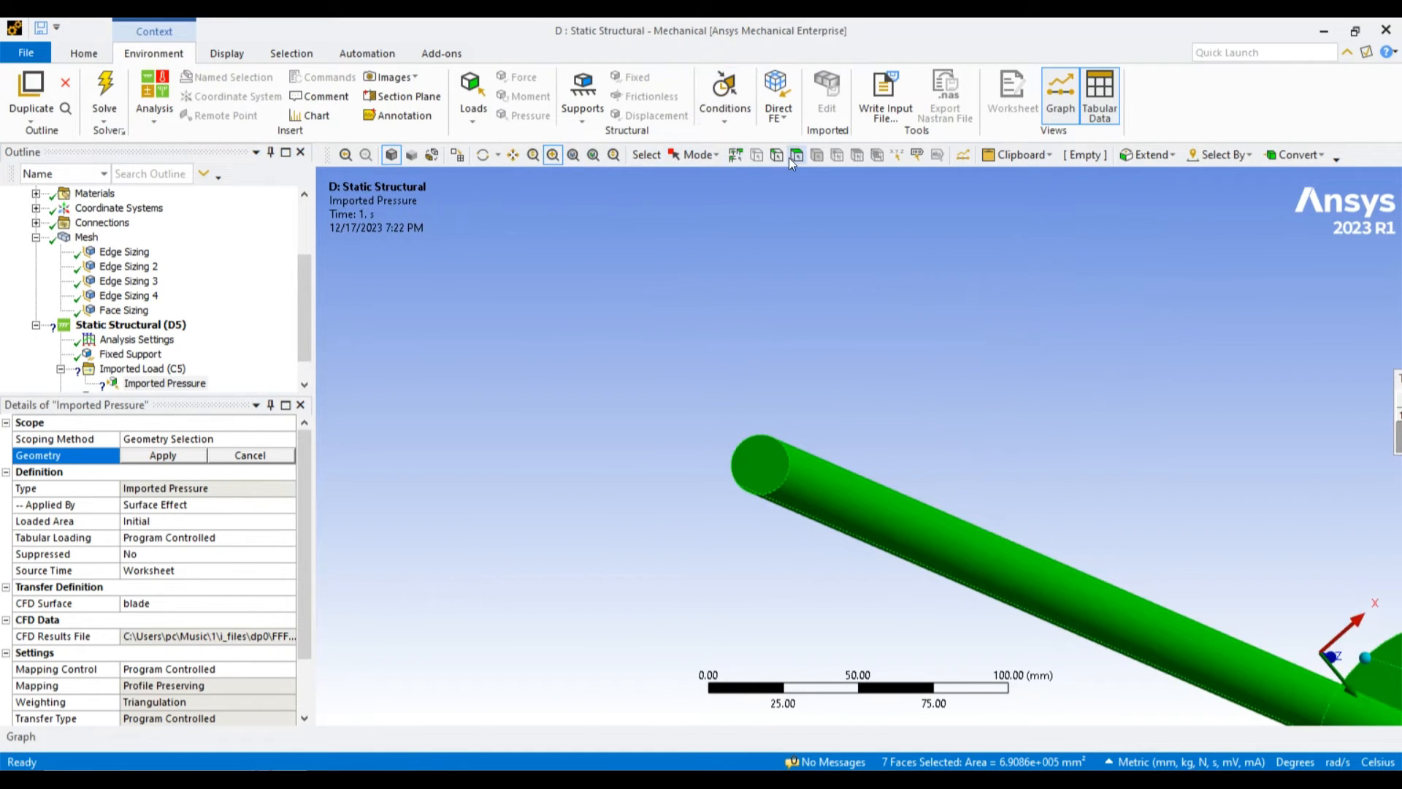
click(796, 154)
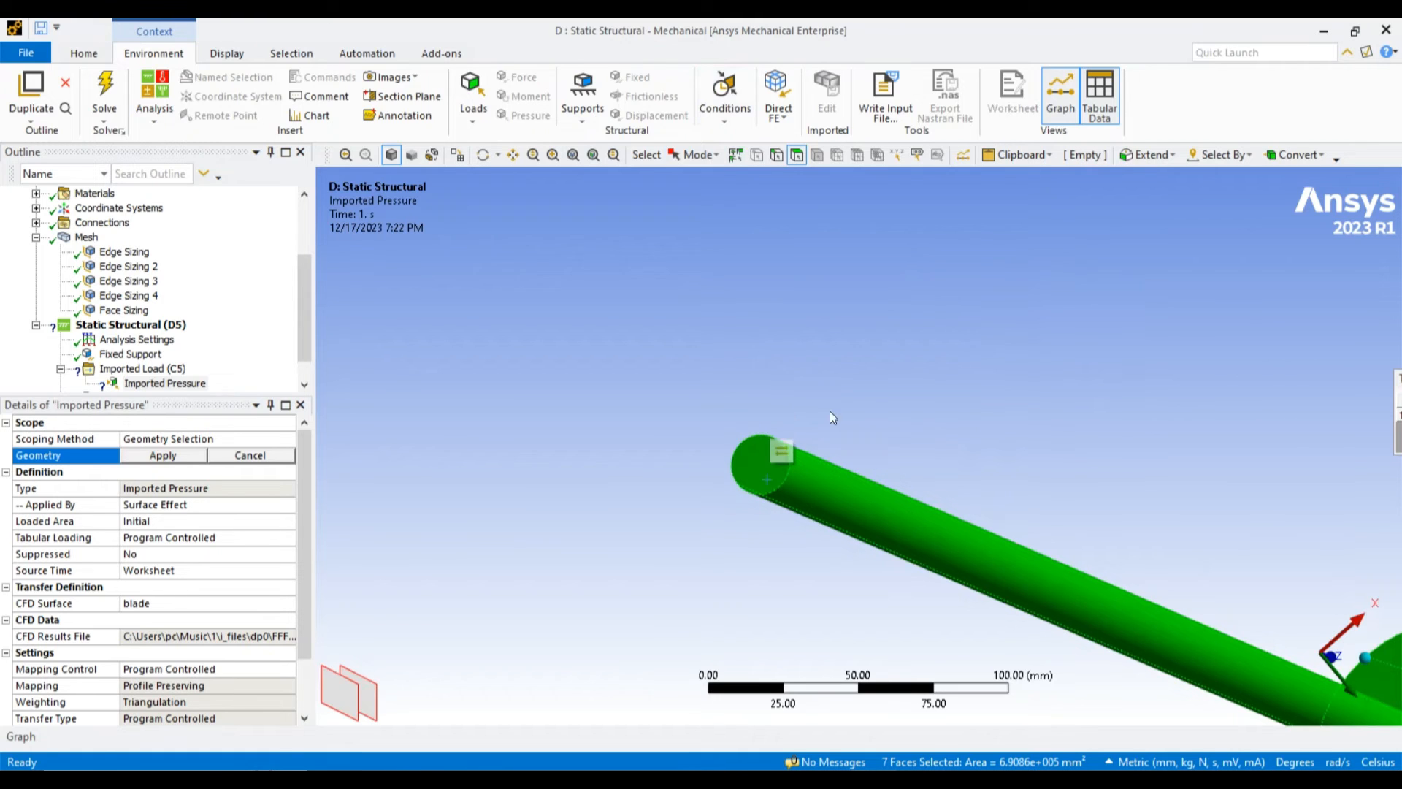
click(162, 455)
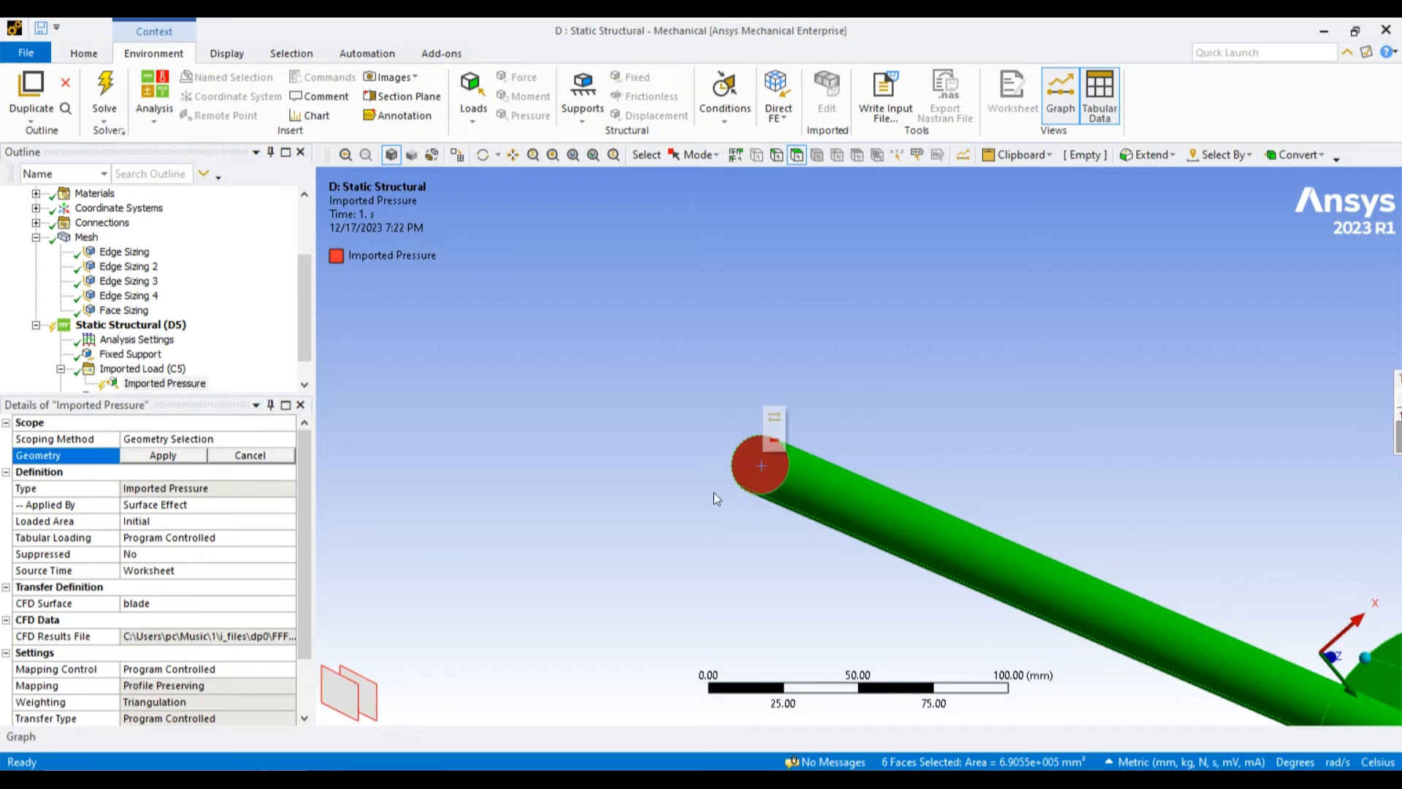
click(163, 455)
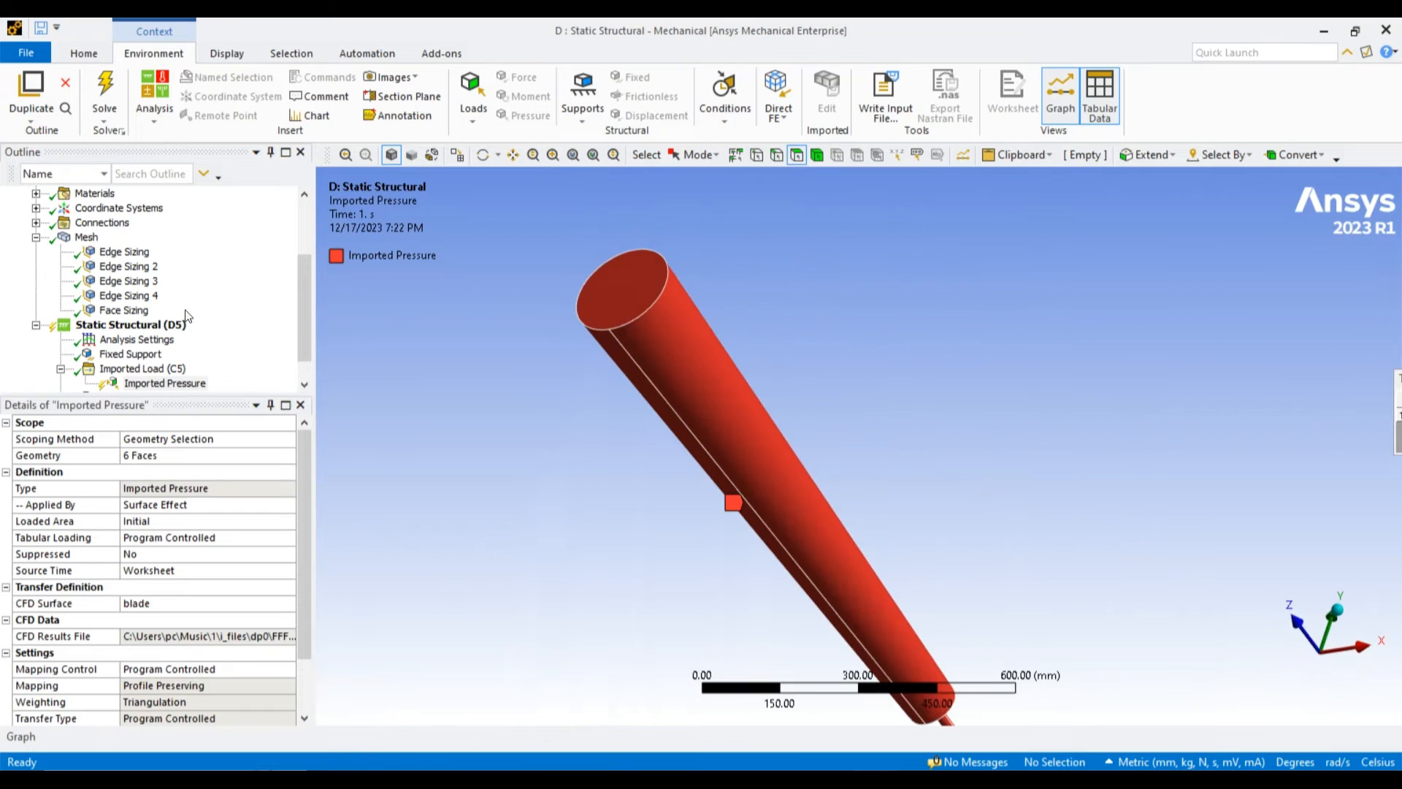
click(132, 368)
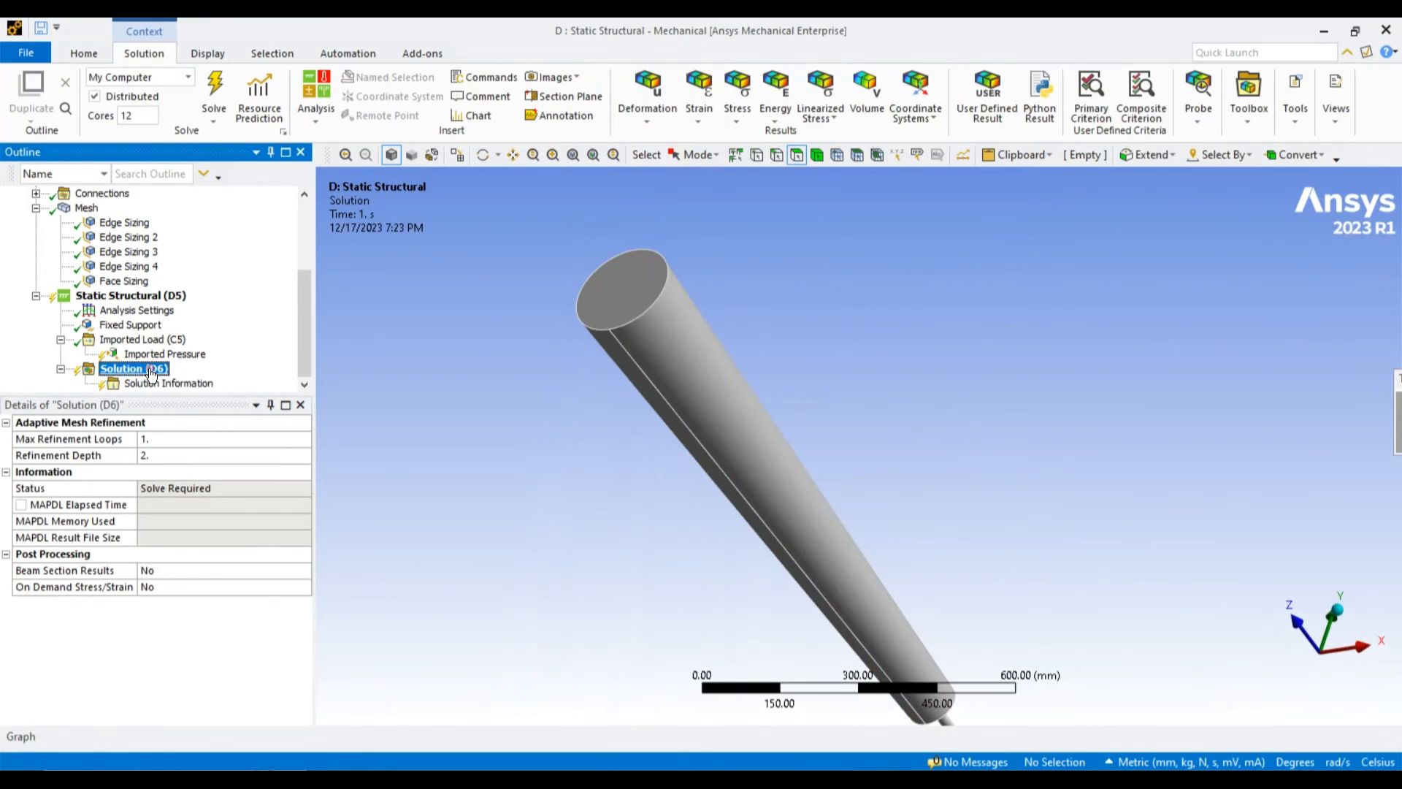
Insert a Max Equivalent Stress tool with Safety Factor under Solution.
right_click(132, 368)
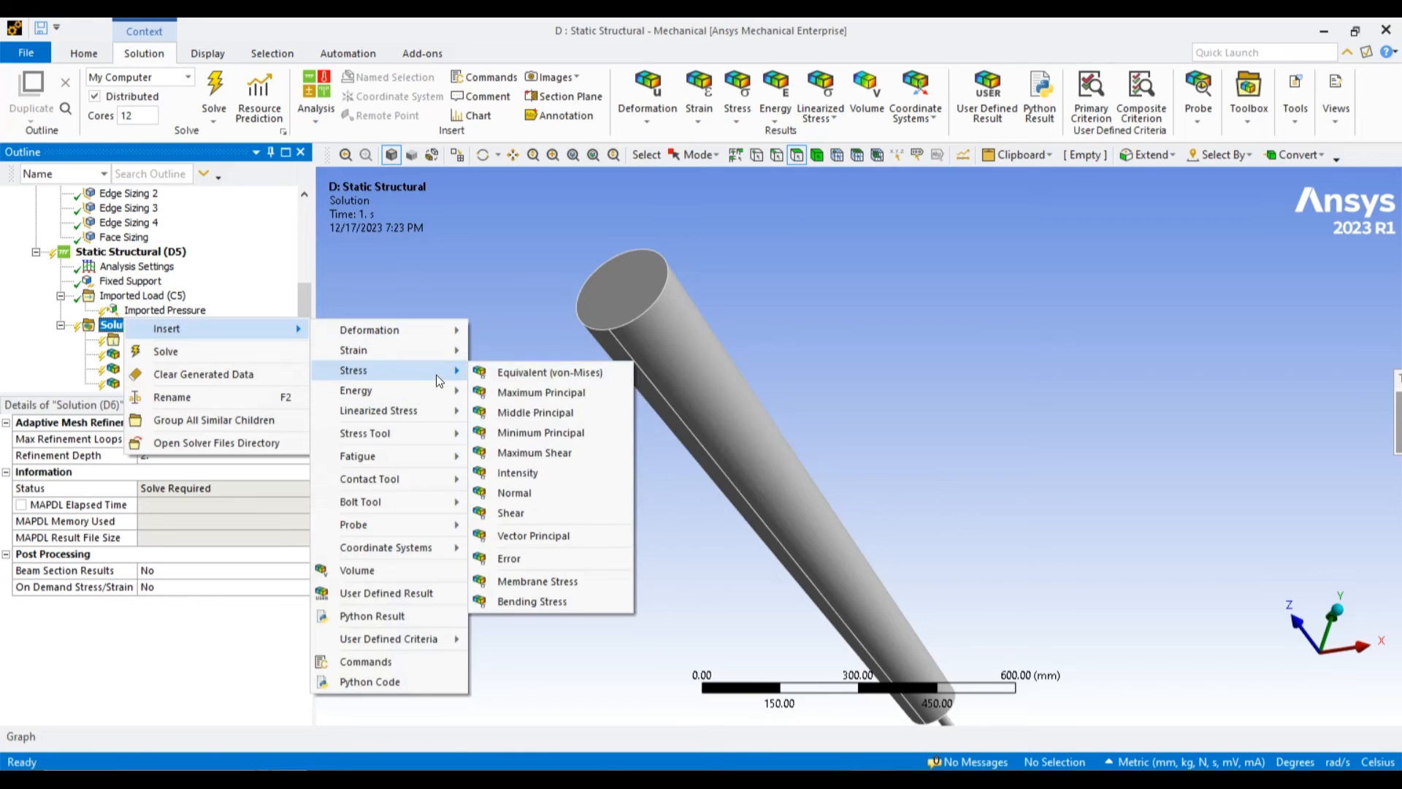
click(549, 372)
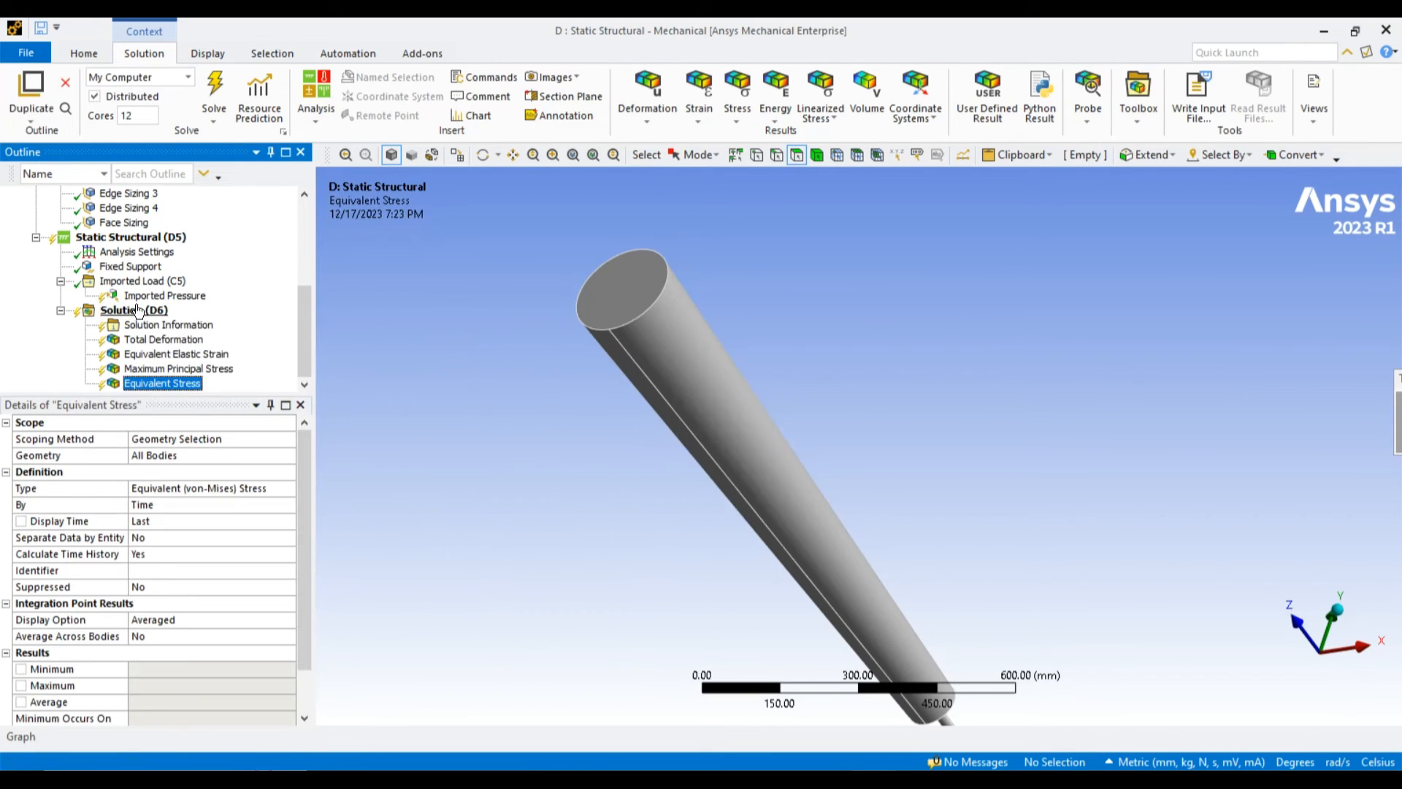
right_click(120, 309)
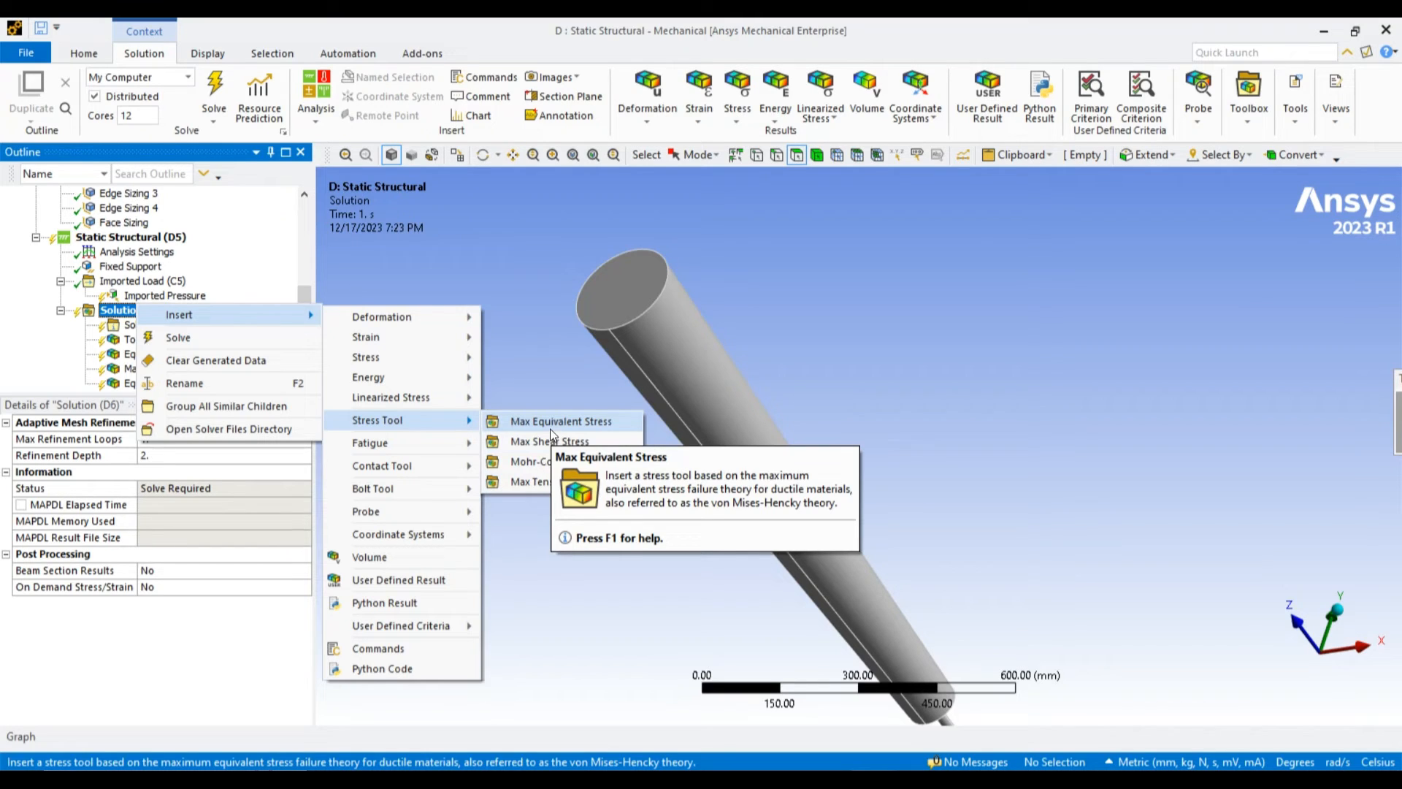
mouse_move(546, 433)
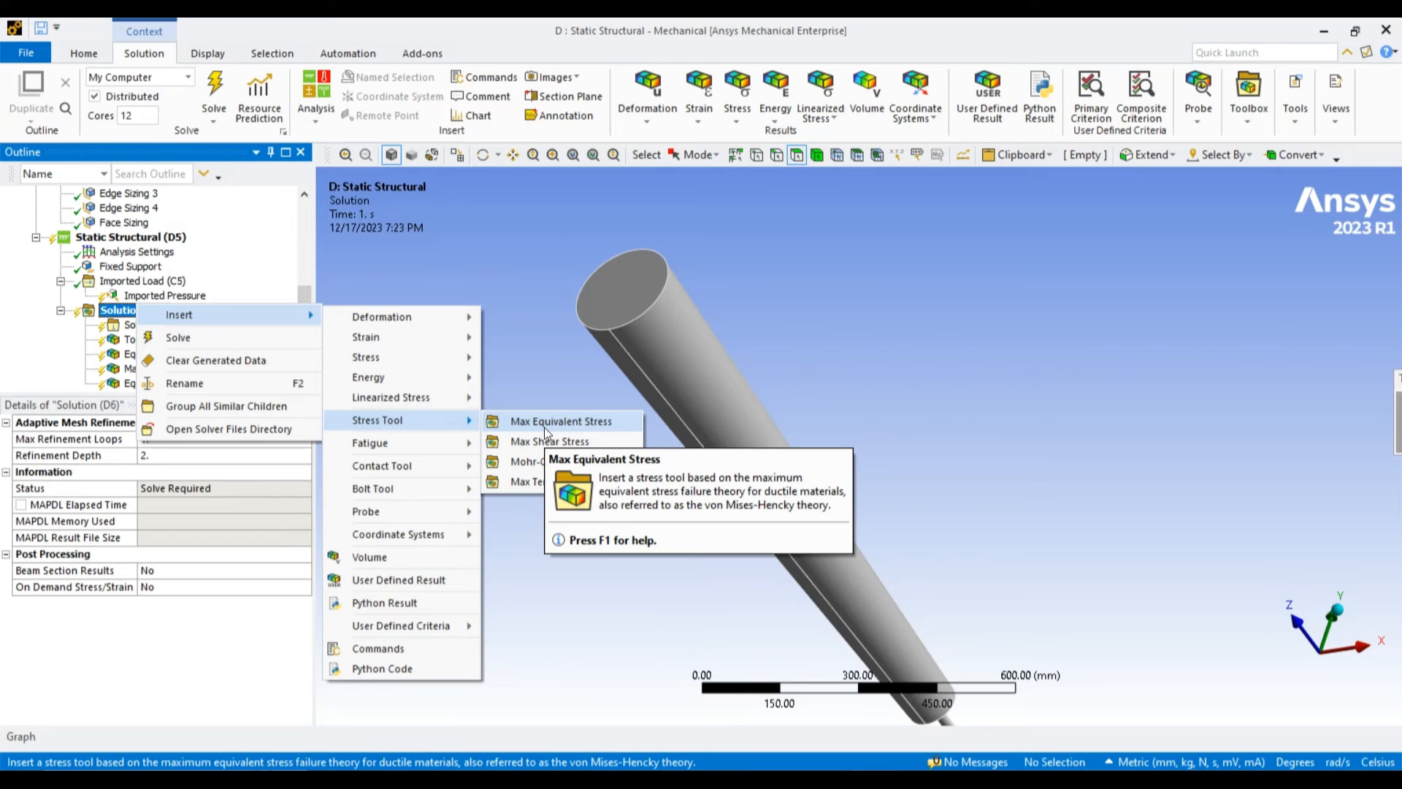
click(560, 420)
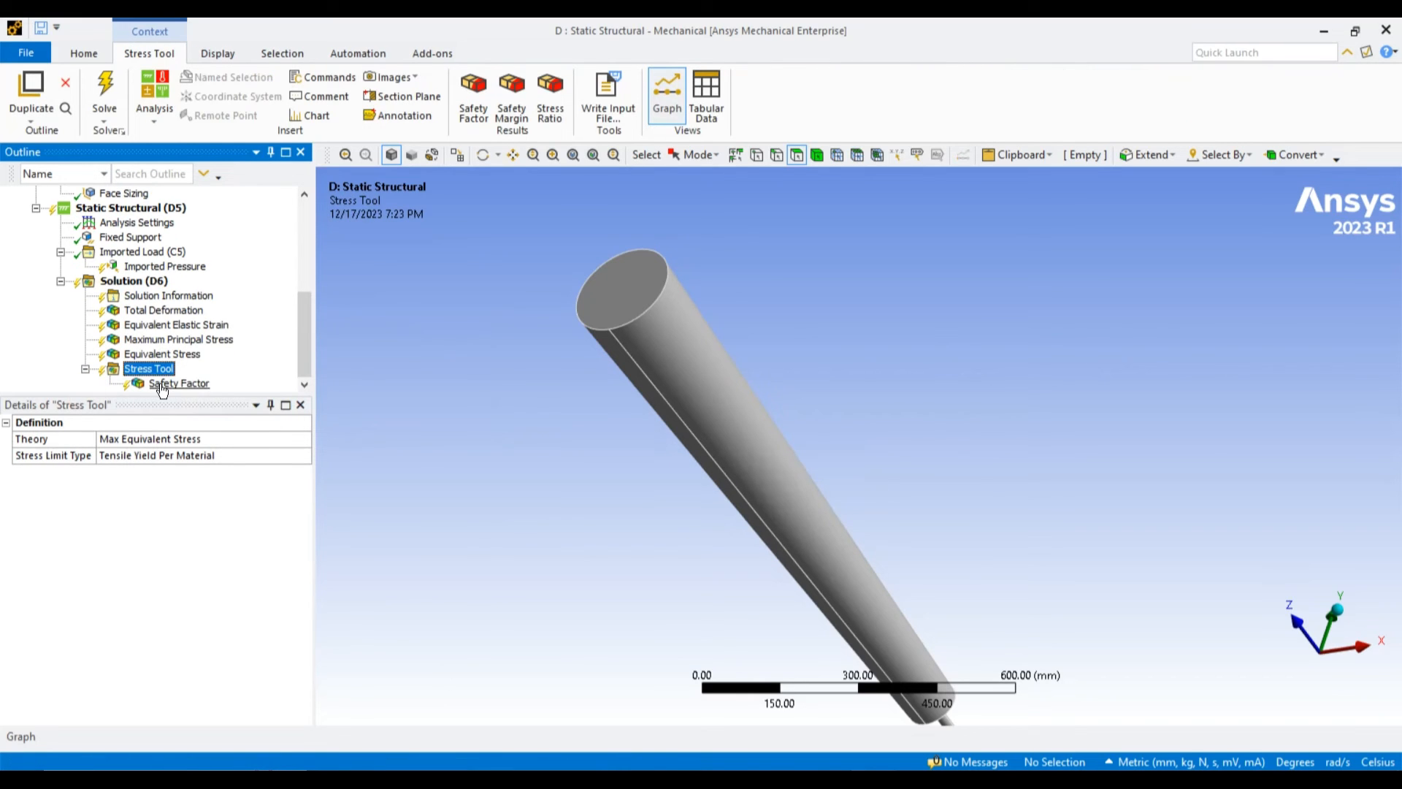
Delete the Stress Tool missing yield strength and solve the remaining results.
click(179, 382)
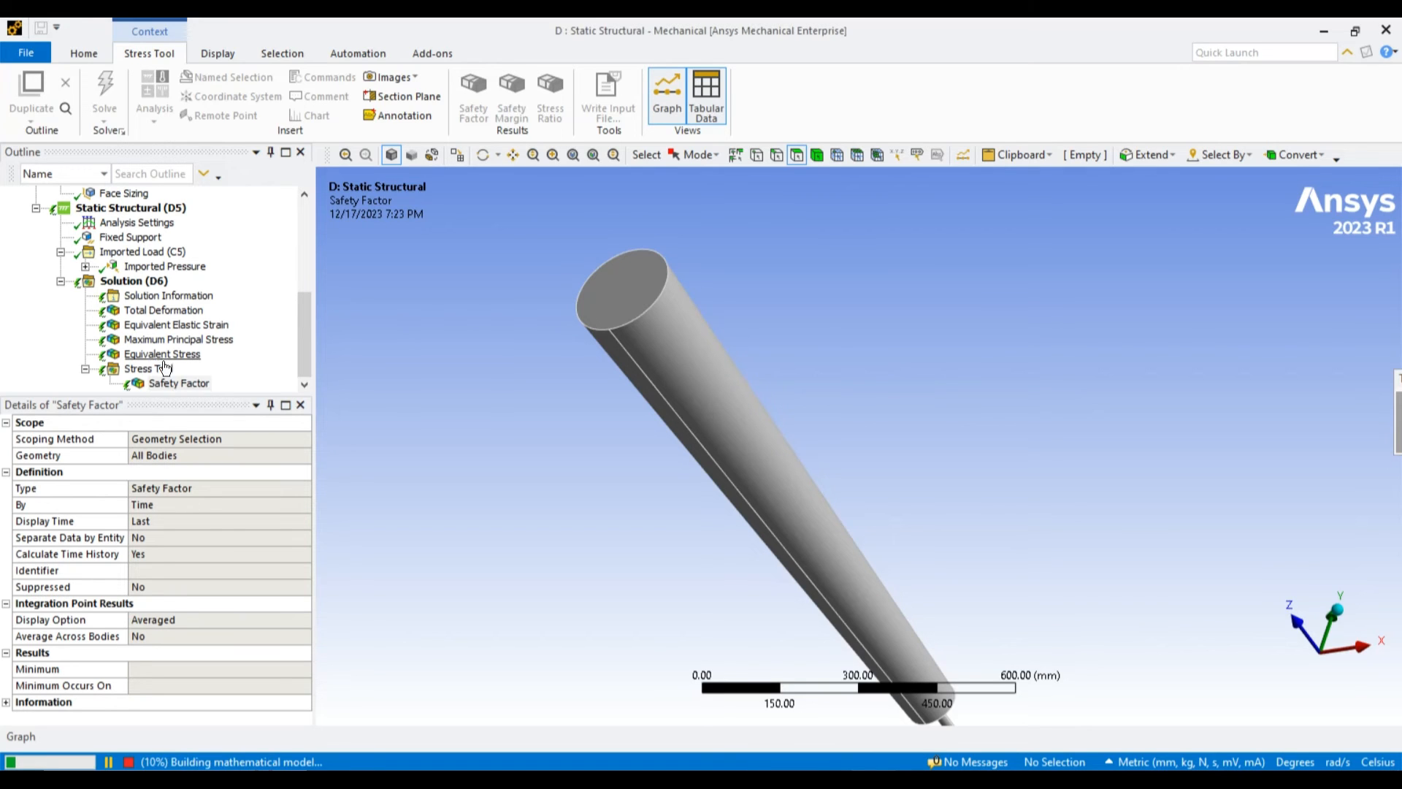
scroll(up, 3)
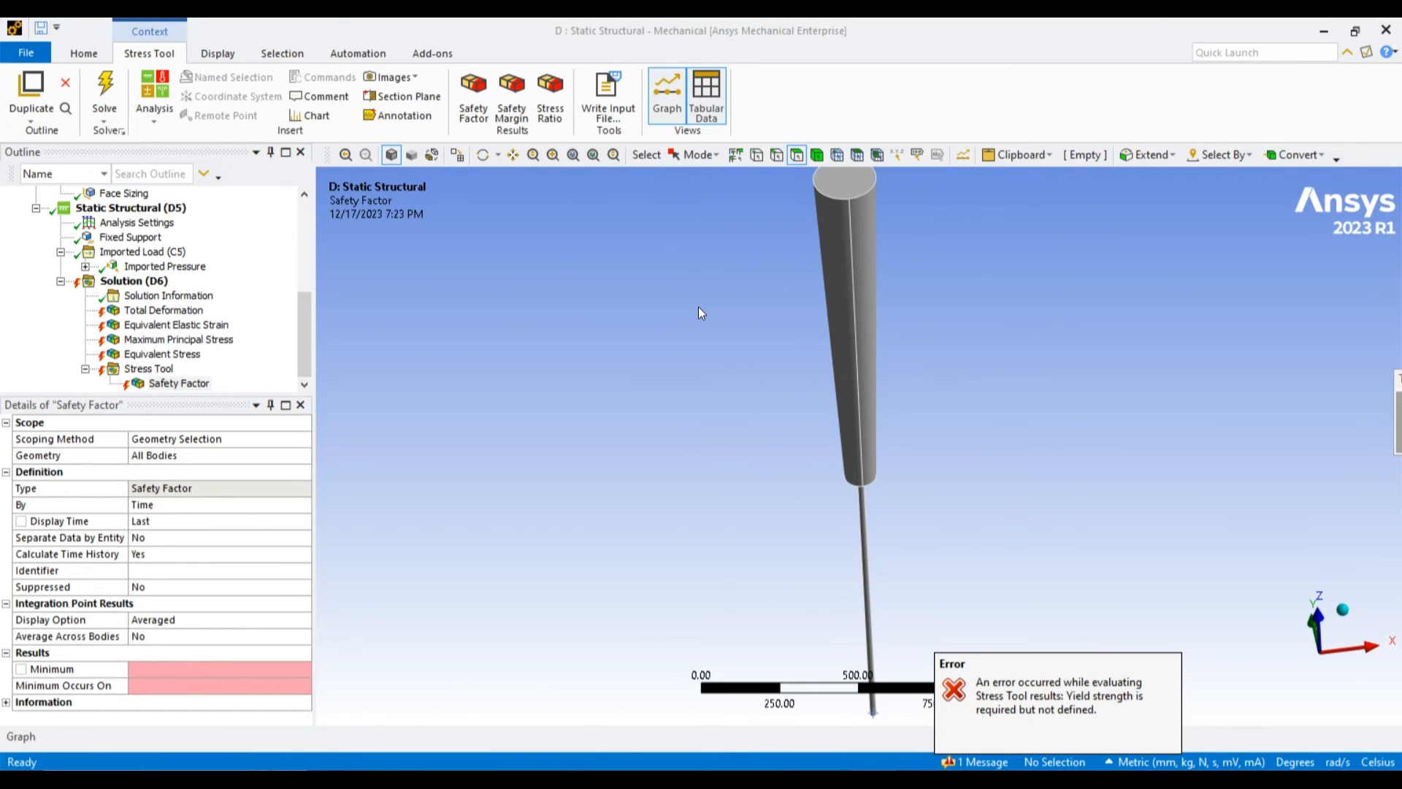
mouse_move(746, 445)
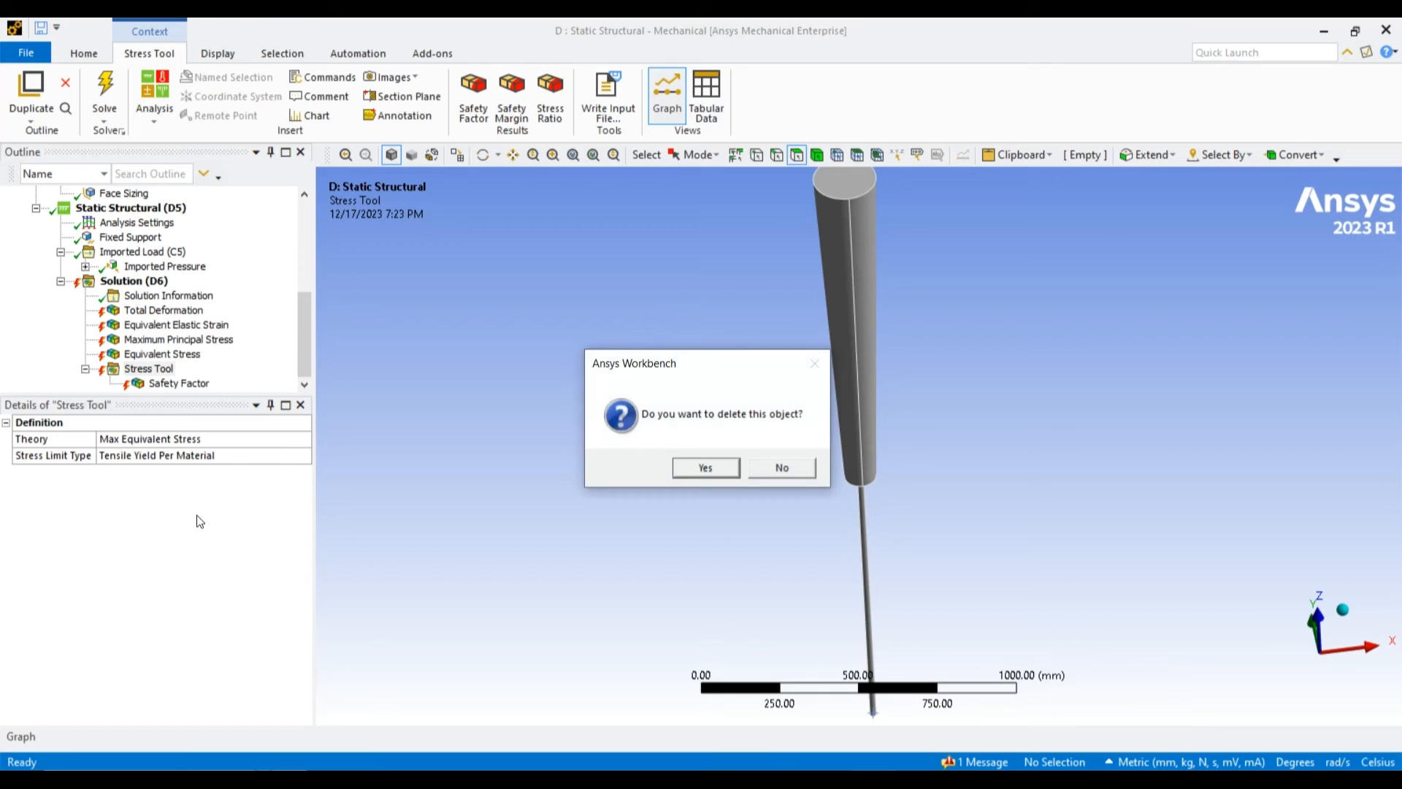
click(704, 466)
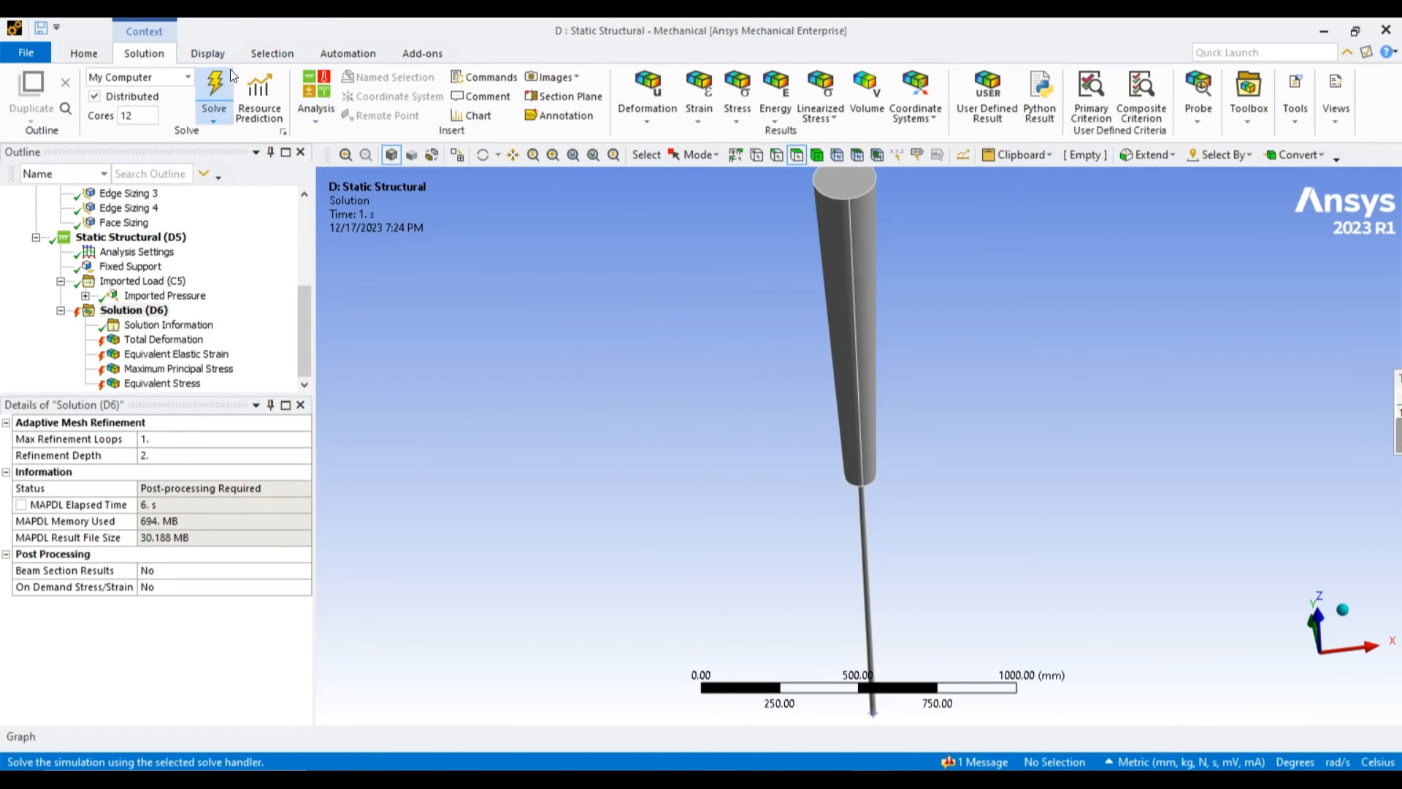
click(213, 87)
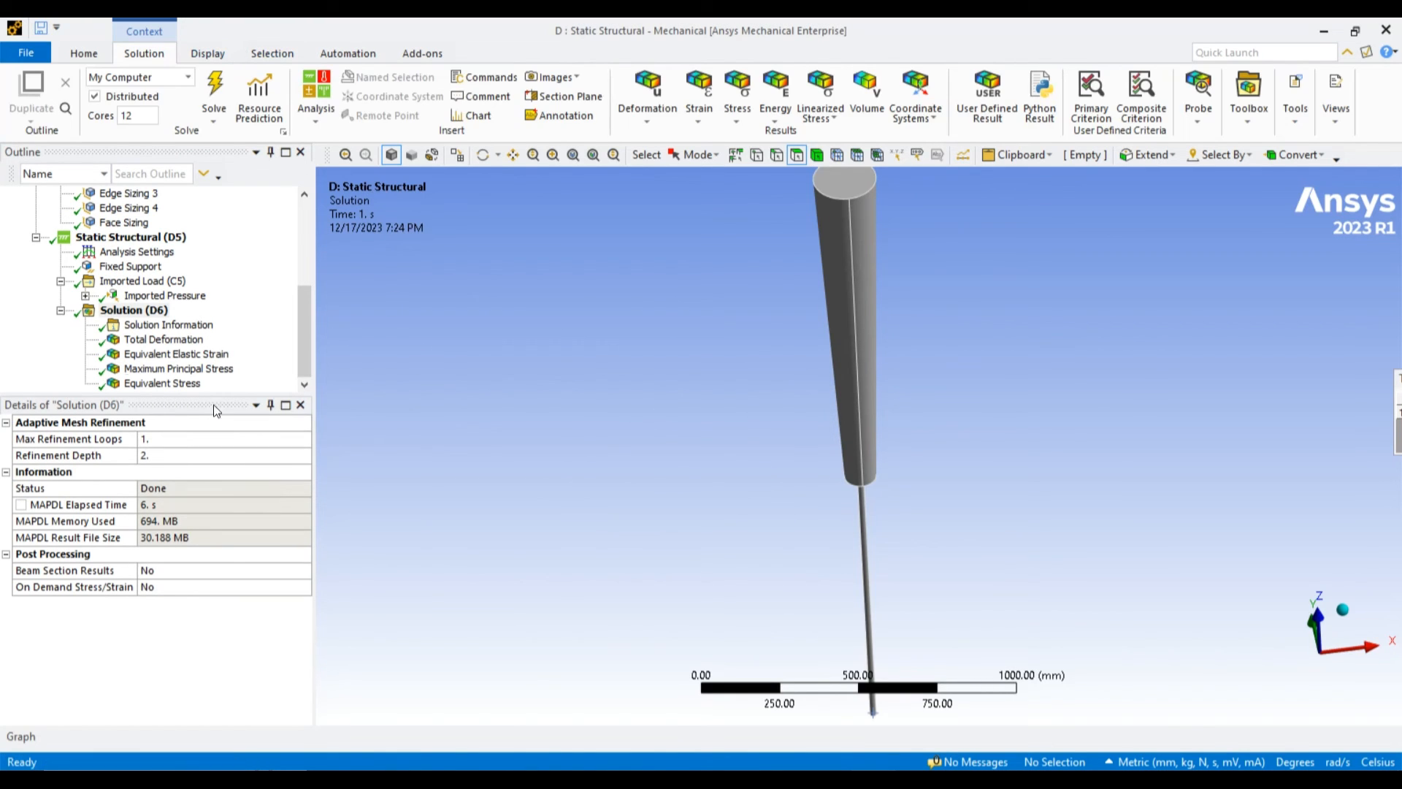
Show Total Deformation (188.37 mm max) with smooth contours, then Equivalent Elastic Strain (0.0018068 max).
click(163, 338)
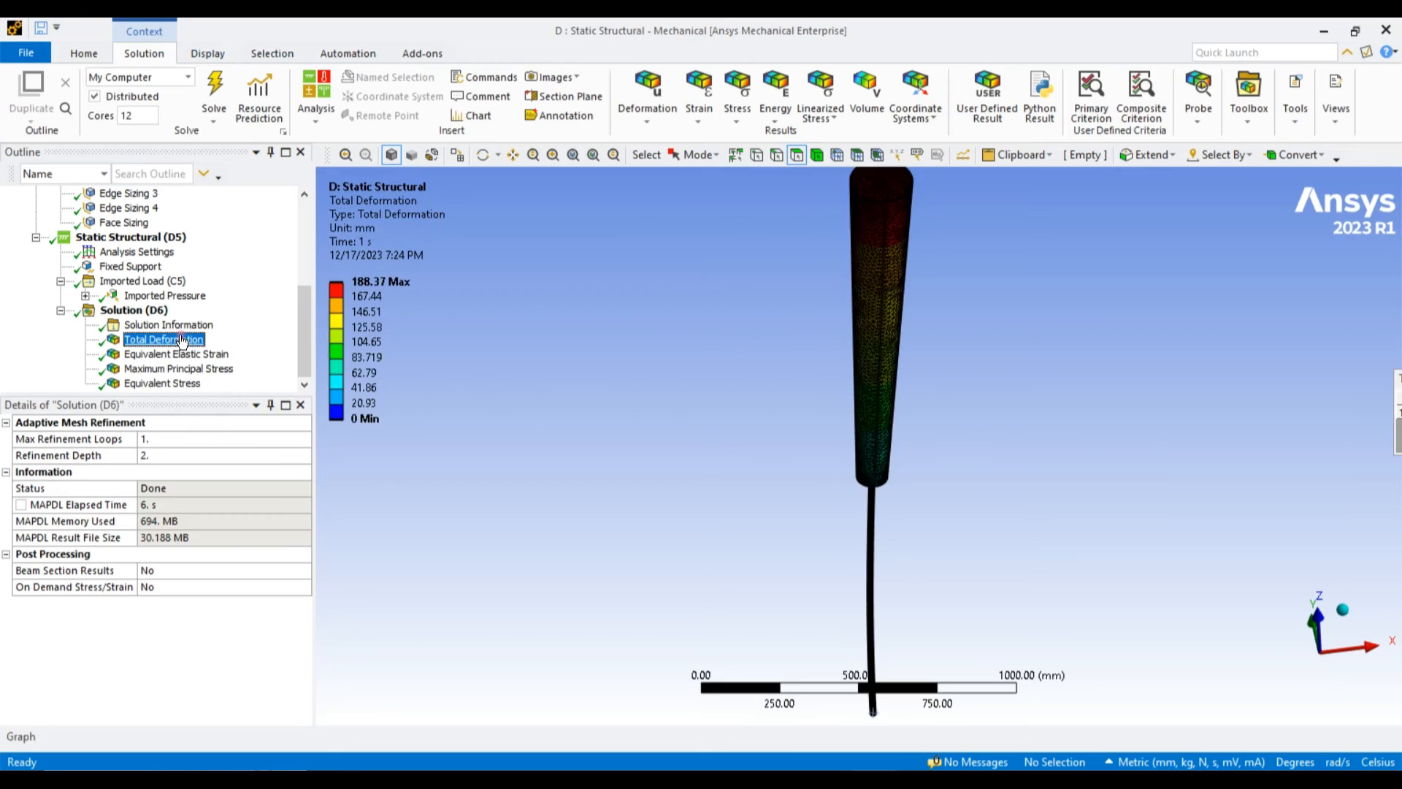
click(163, 339)
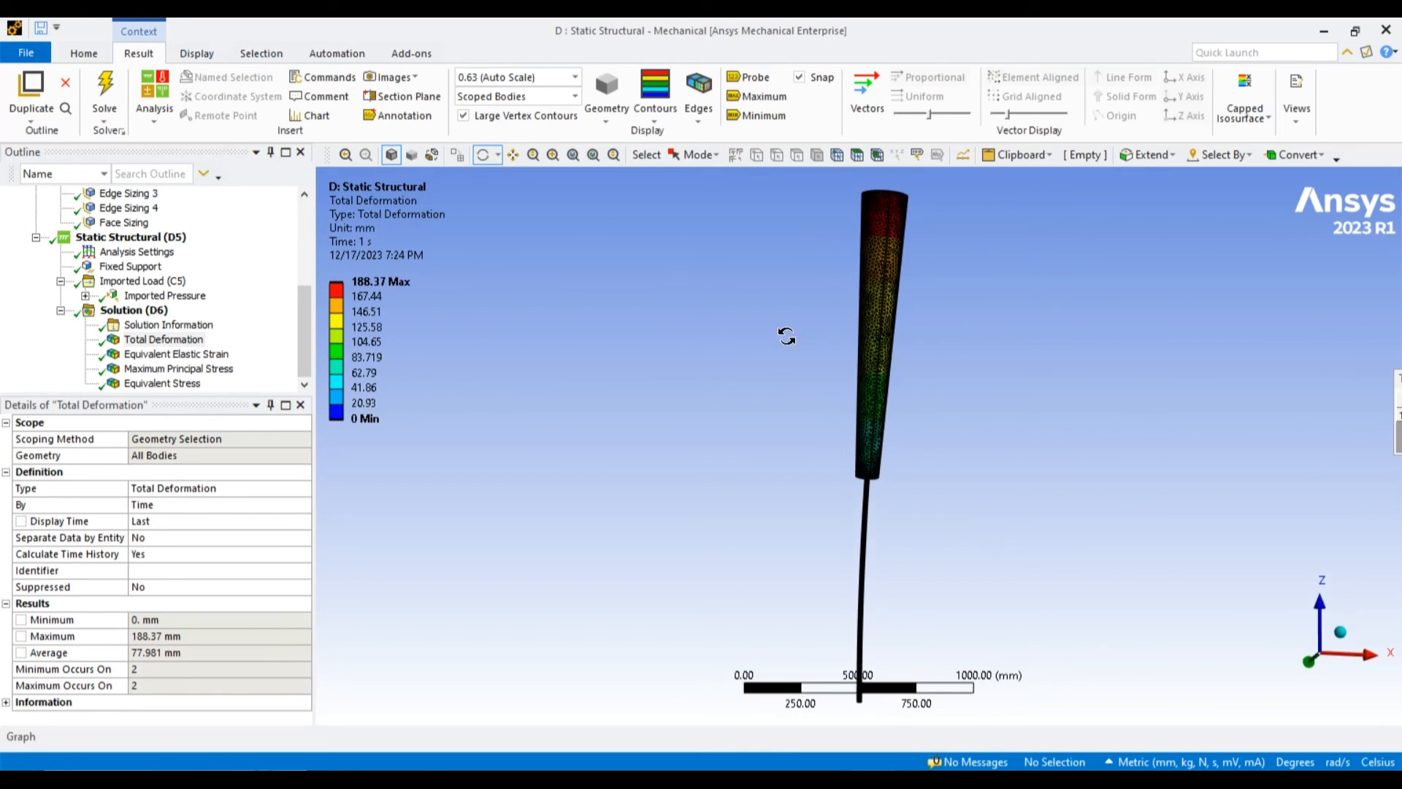
click(655, 89)
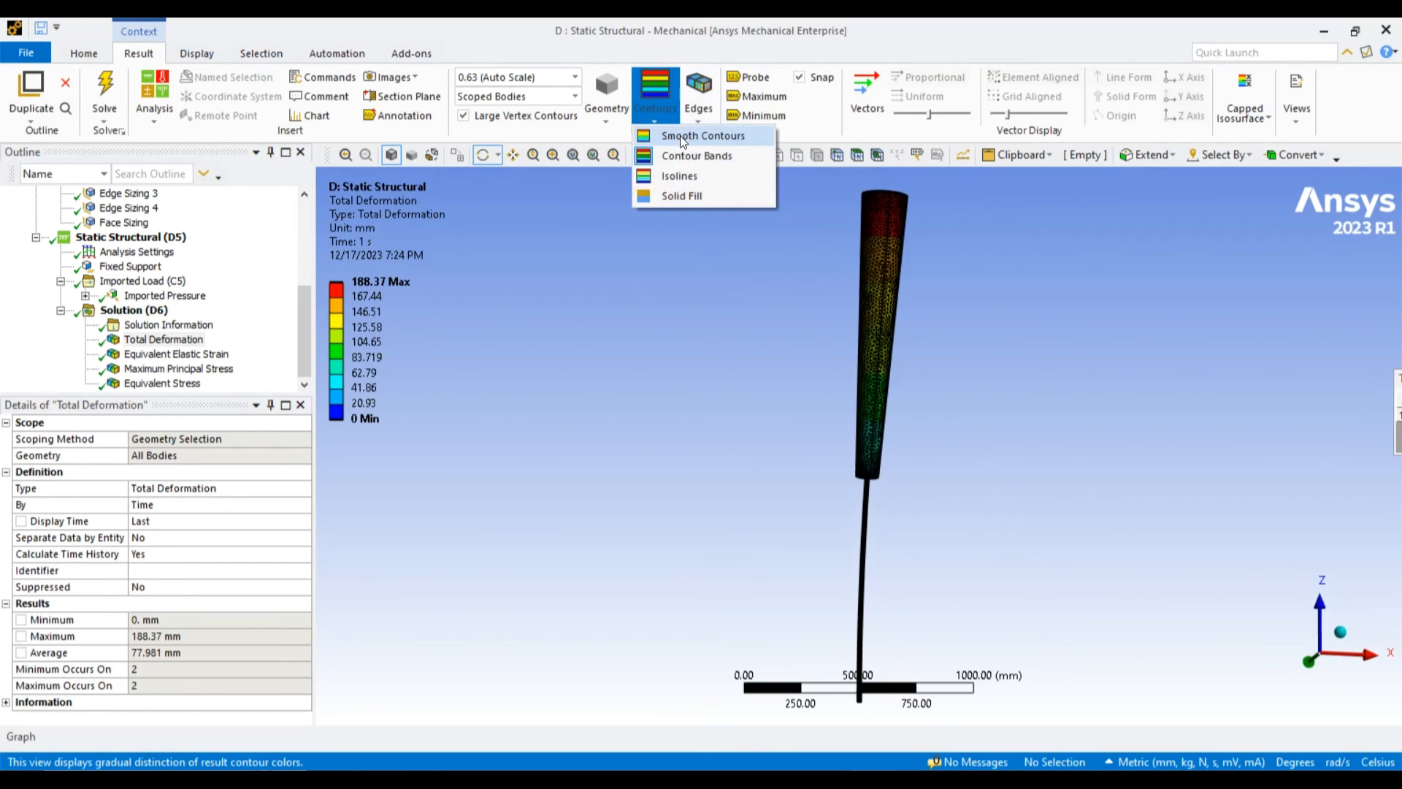
click(698, 89)
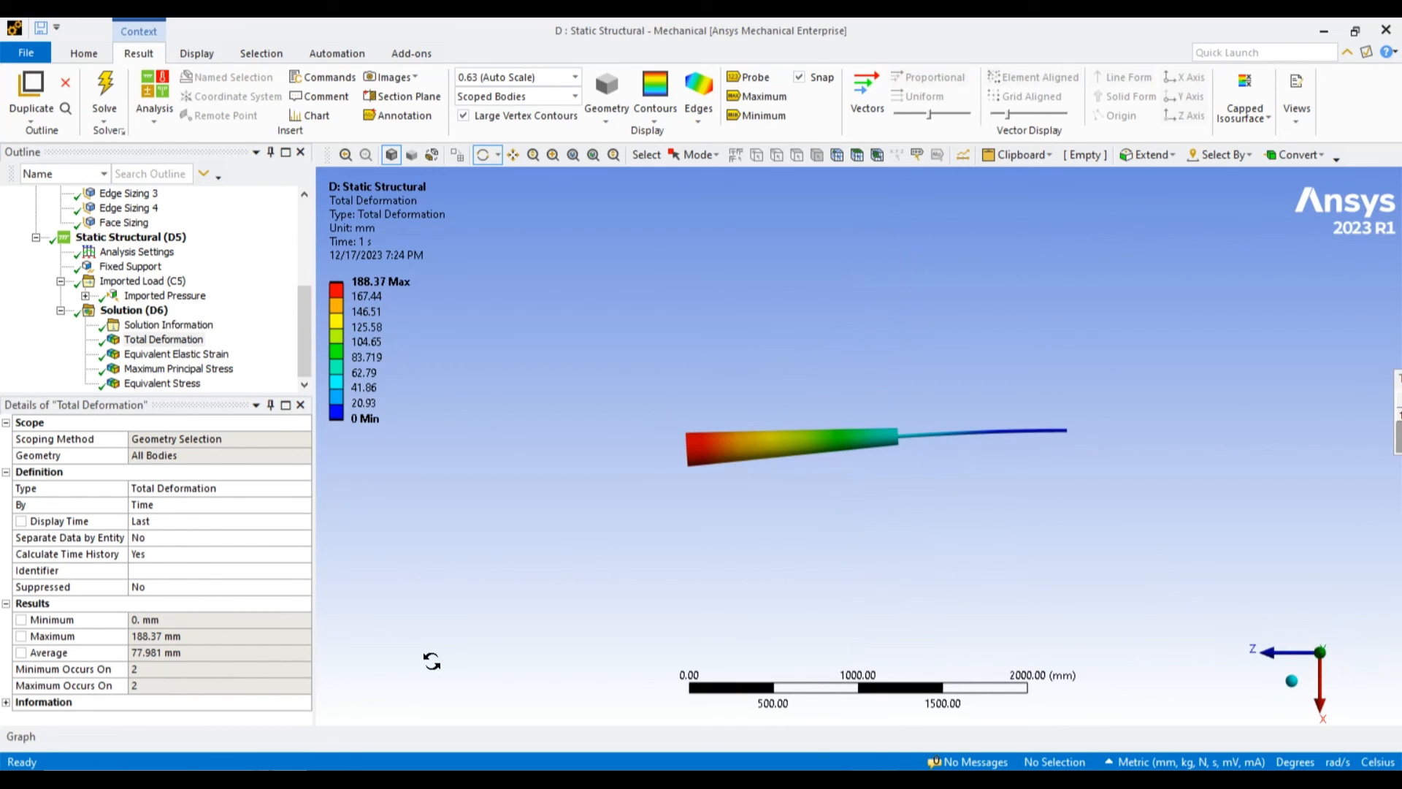
click(175, 354)
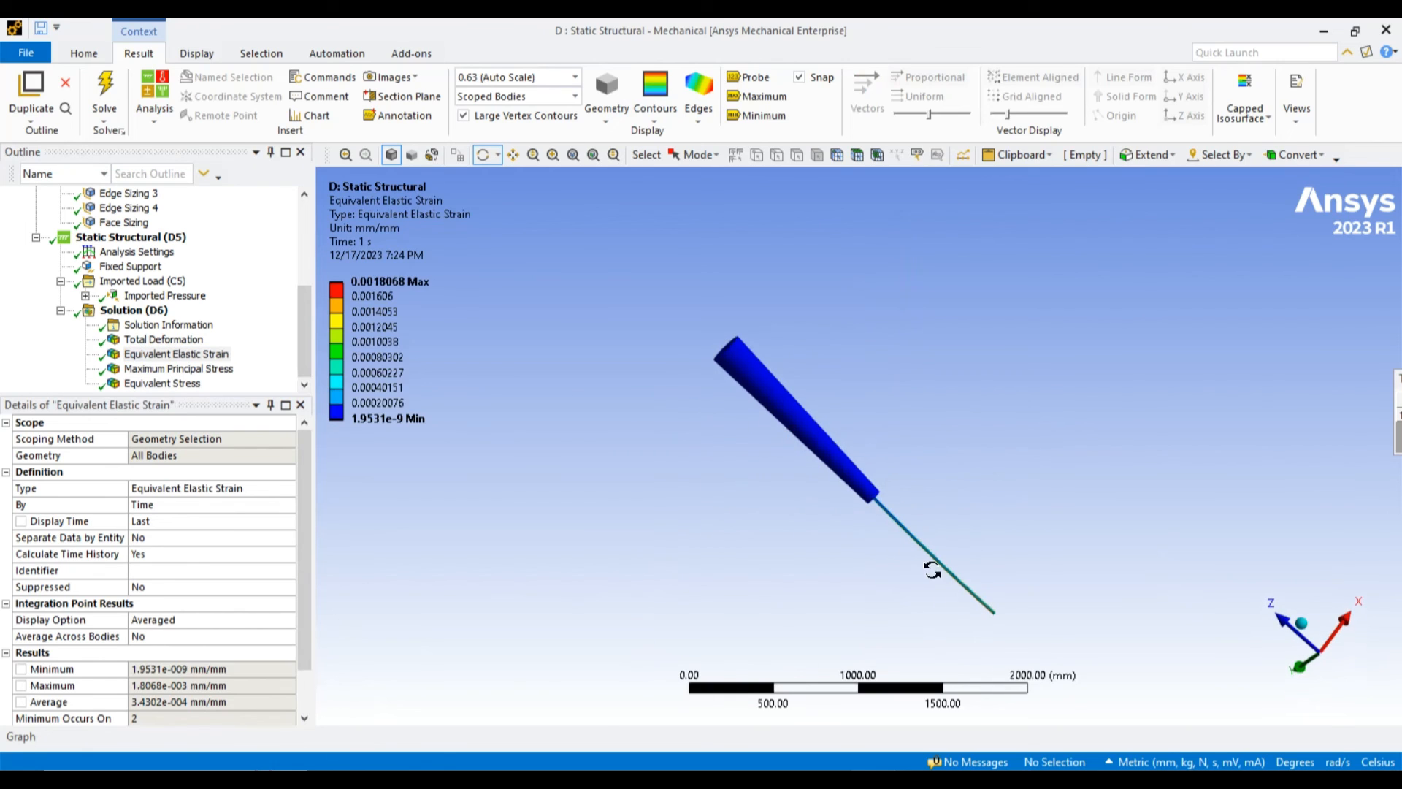
Display Maximum Principal Stress (13.682 MPa max) and Equivalent Stress (12.806 MPa max) plots.
click(552, 154)
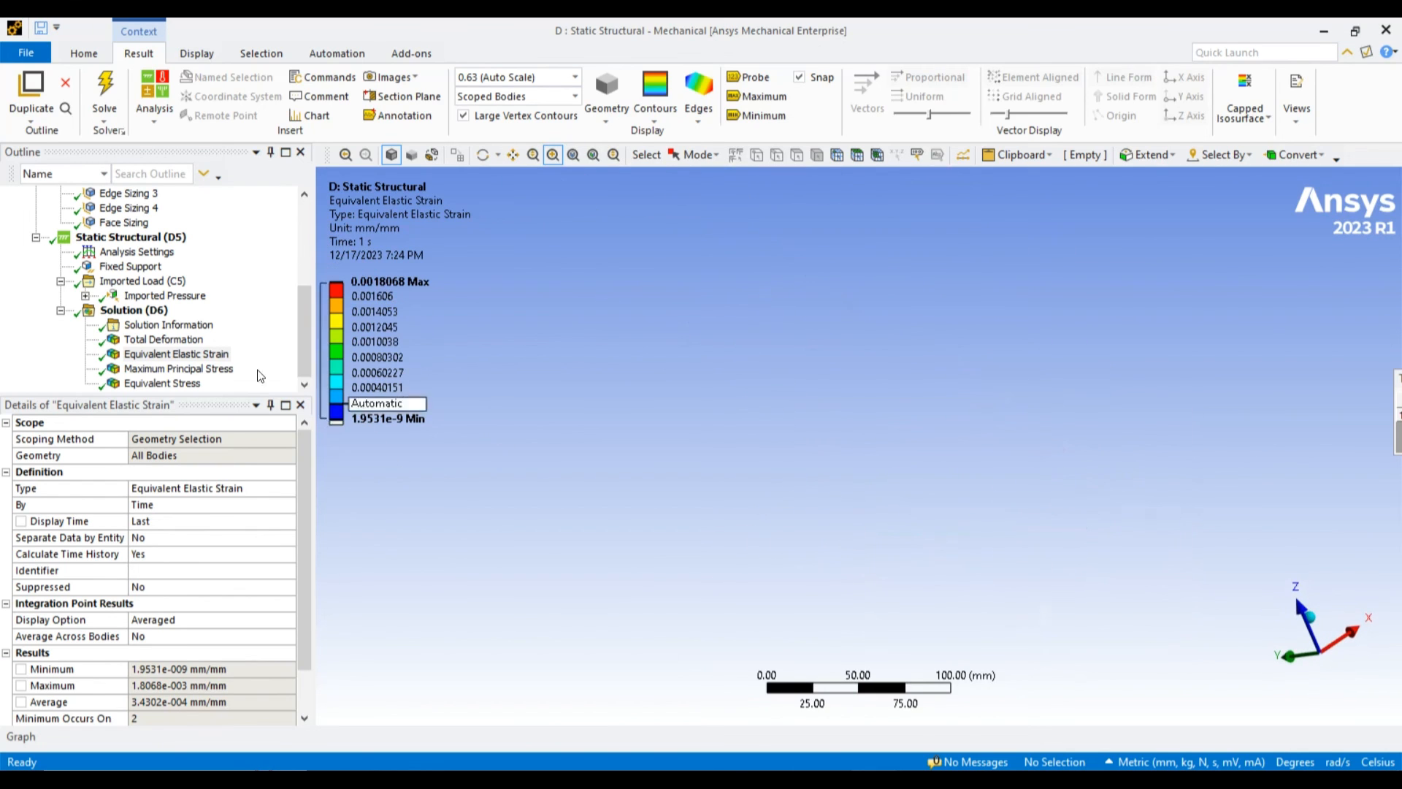
click(178, 367)
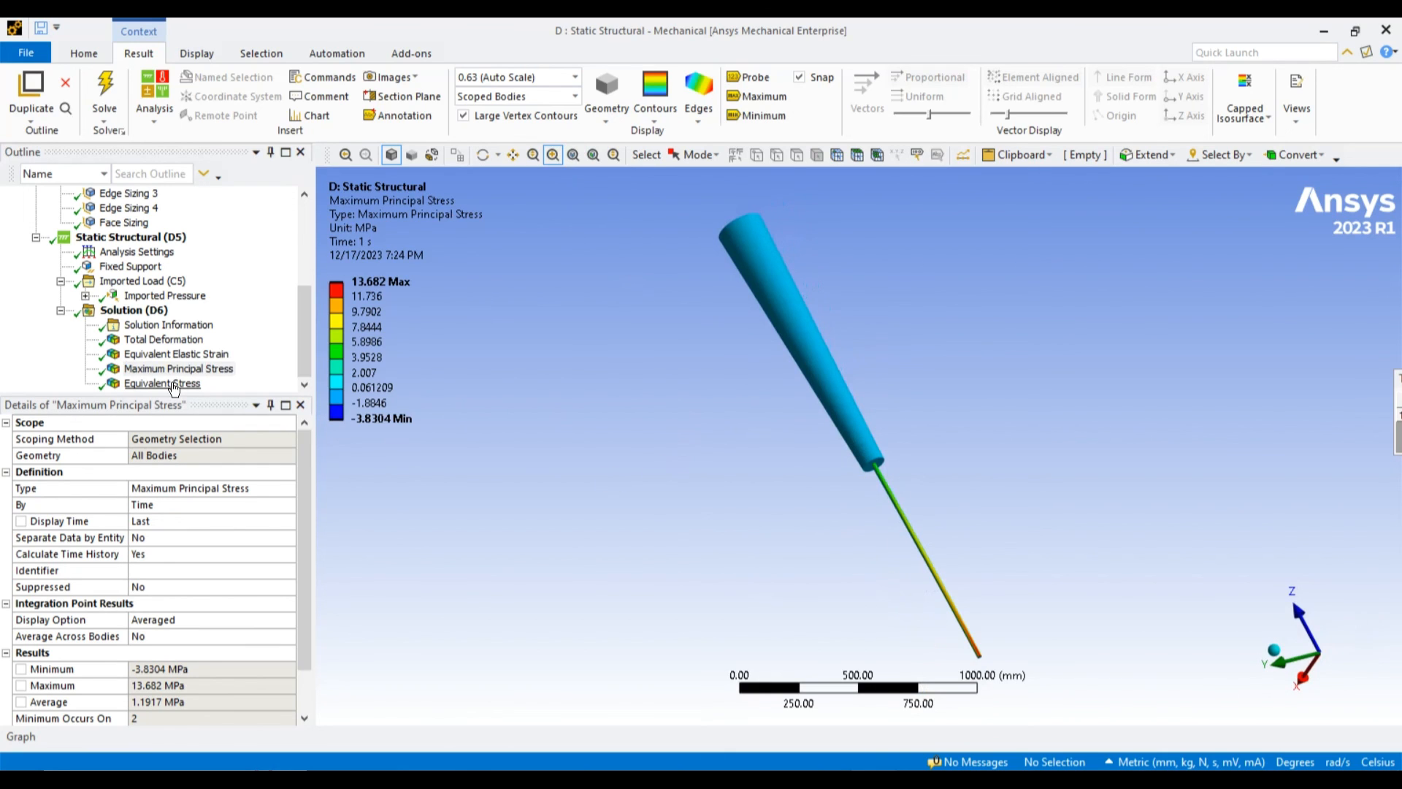
click(163, 383)
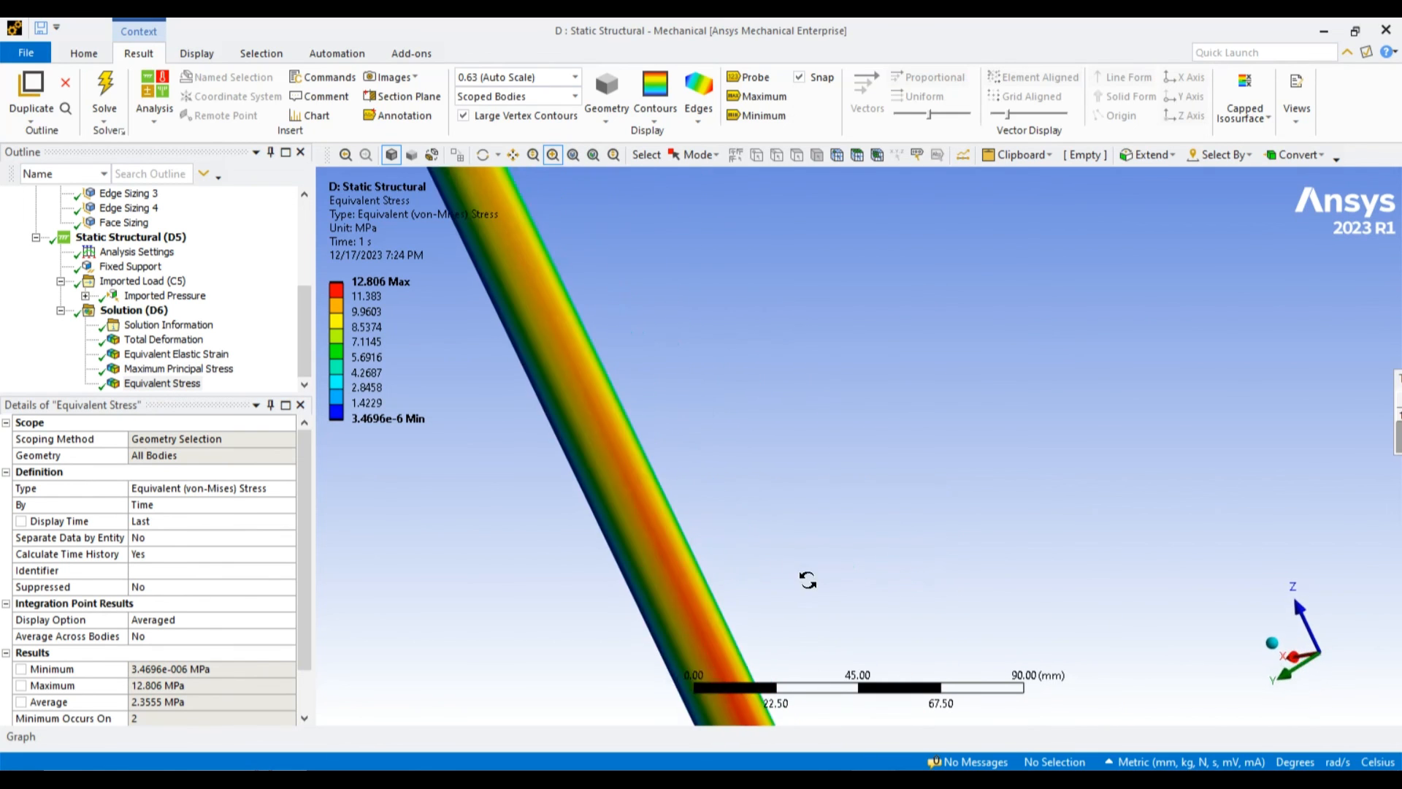
scroll(down, 3)
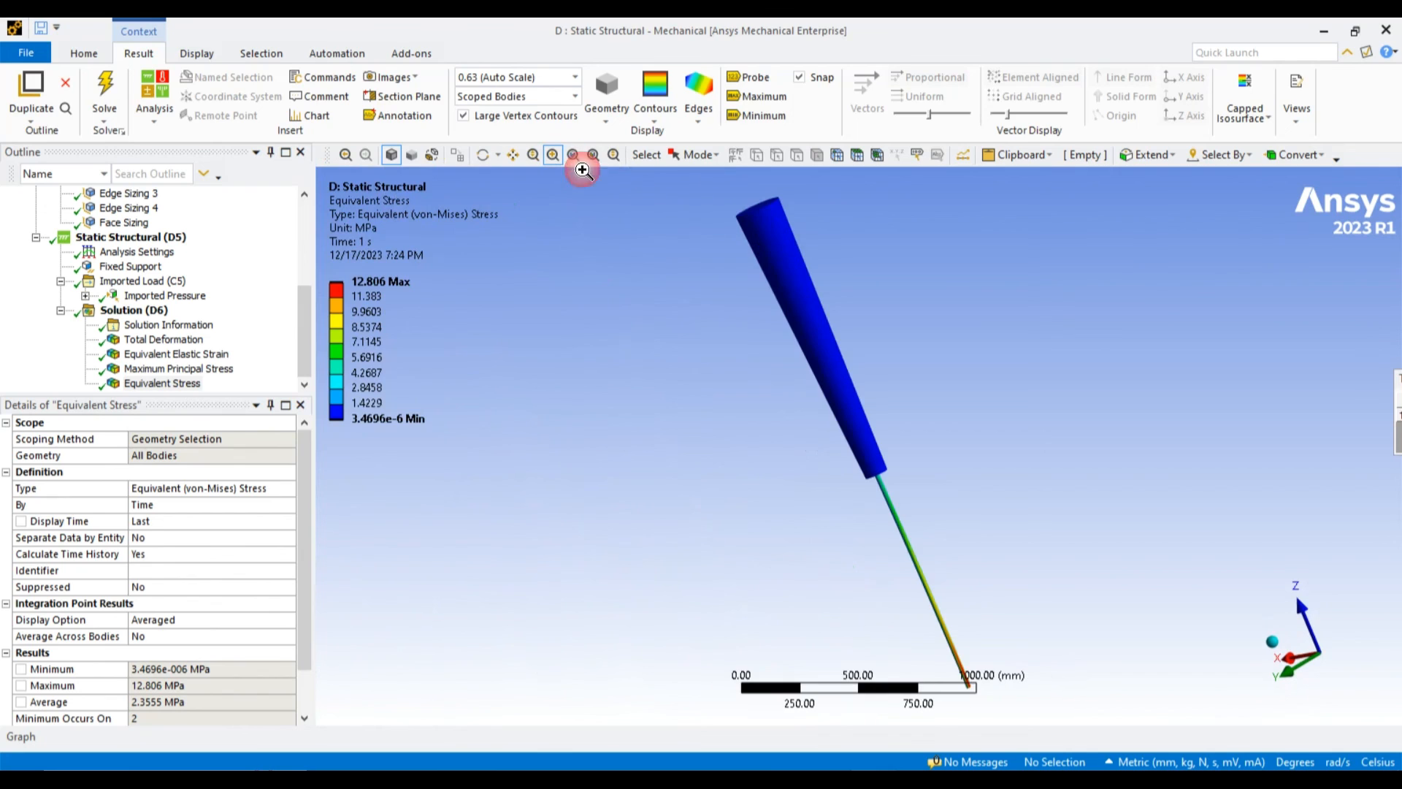
mouse_move(171, 320)
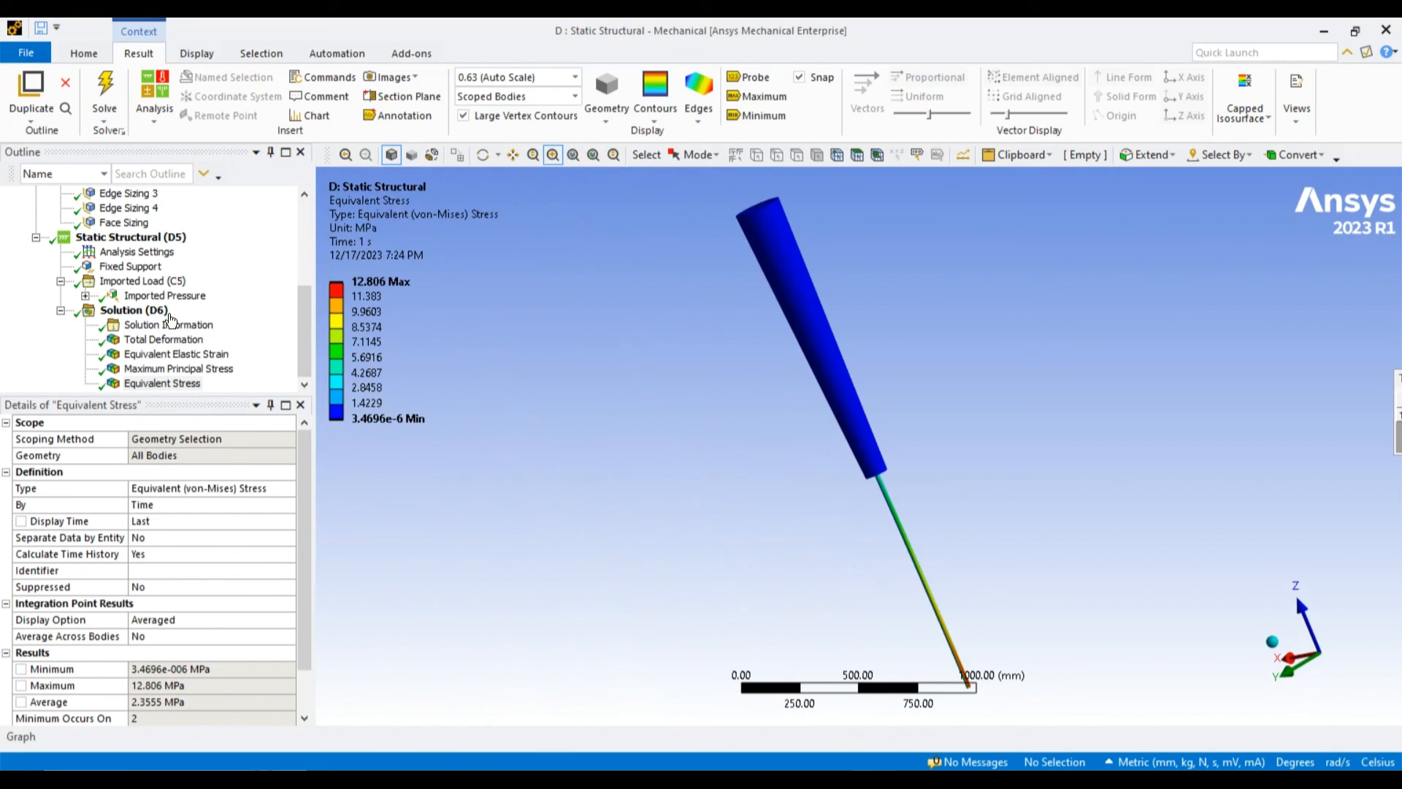
mouse_move(1229, 670)
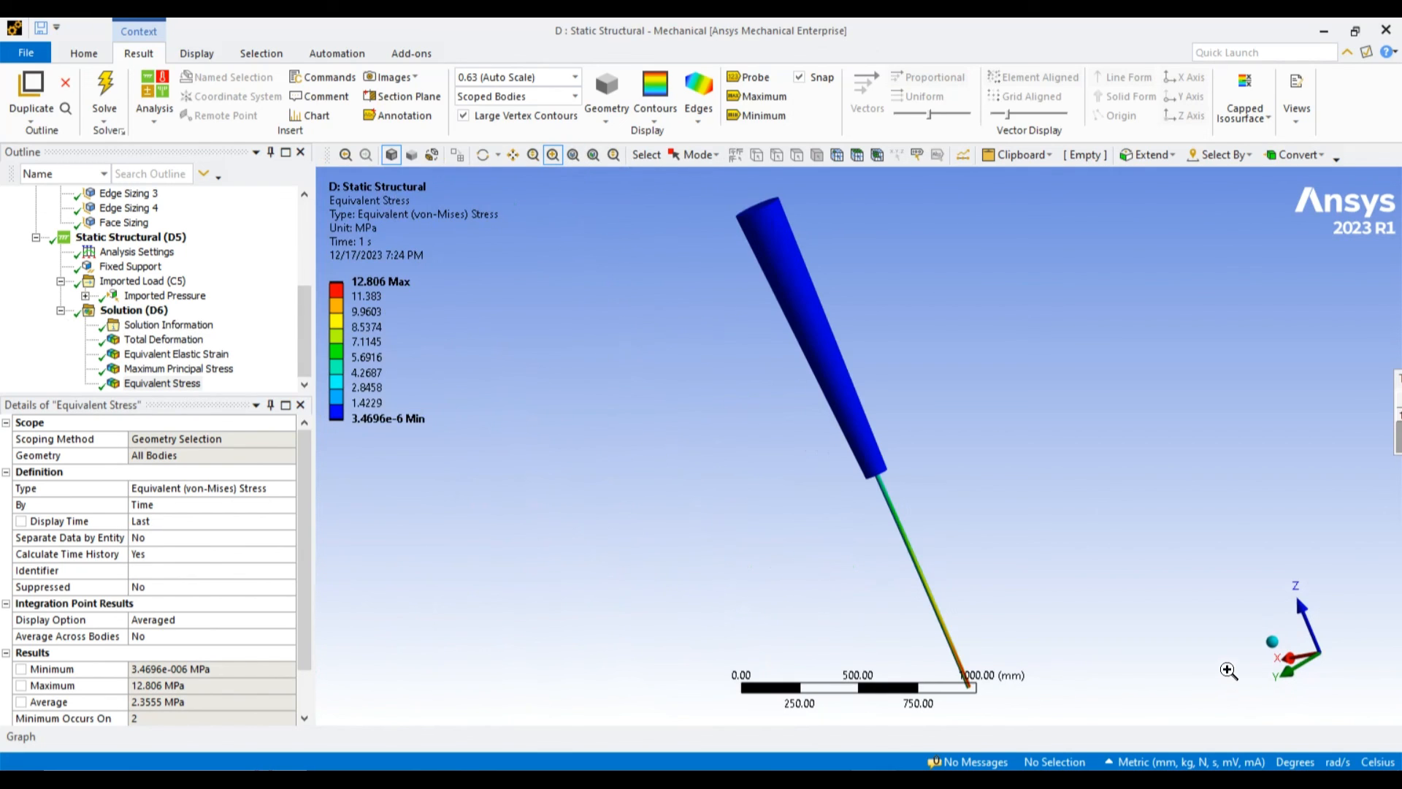
mouse_move(964, 732)
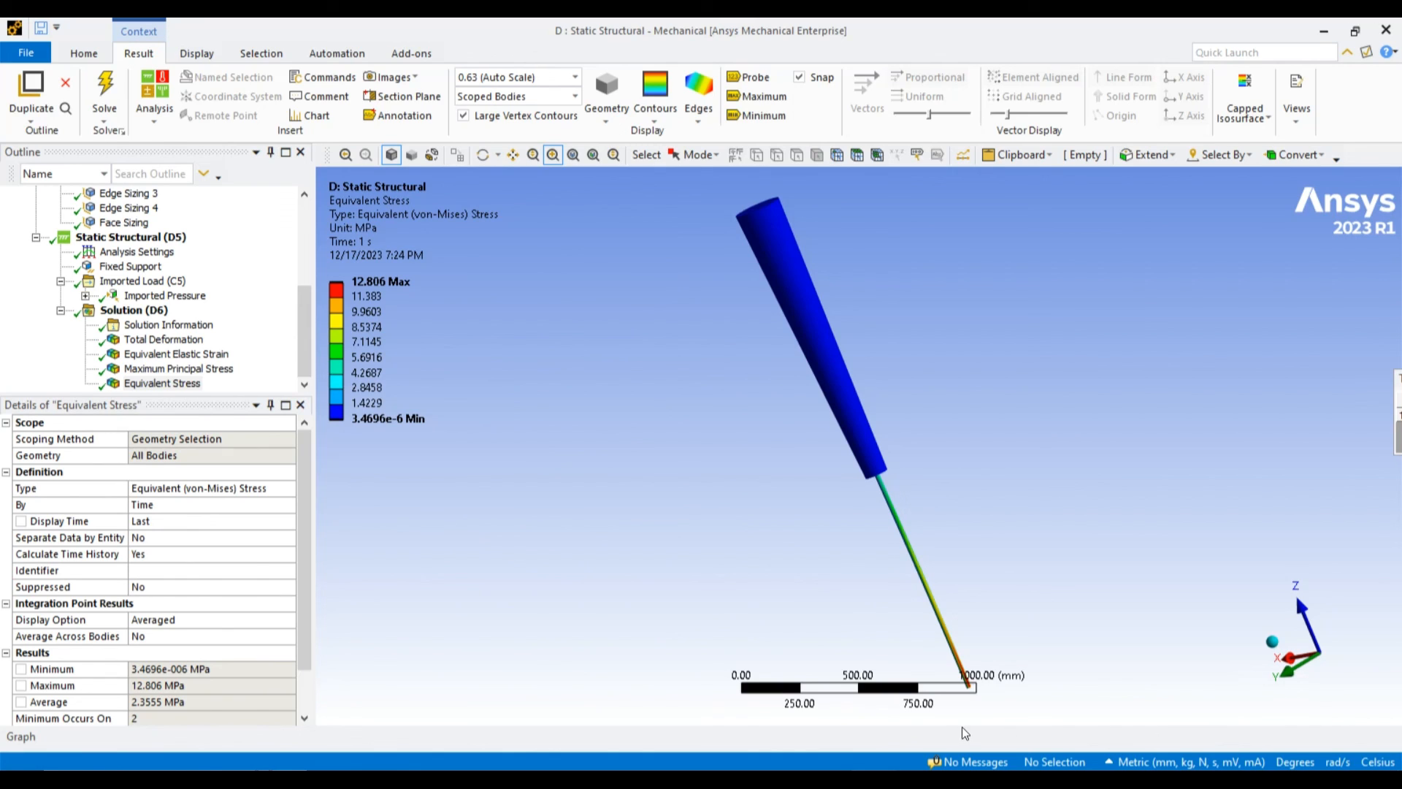
mouse_move(984, 733)
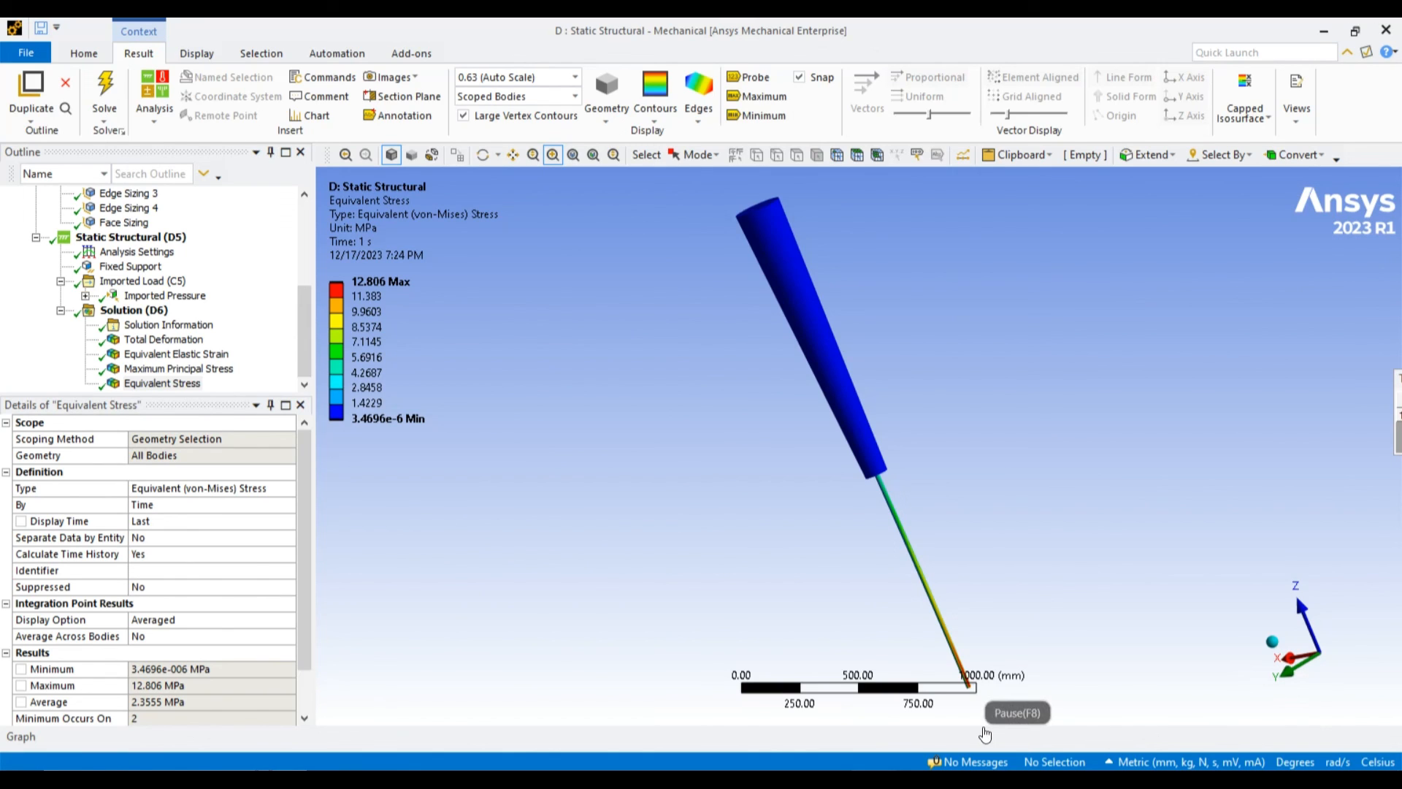